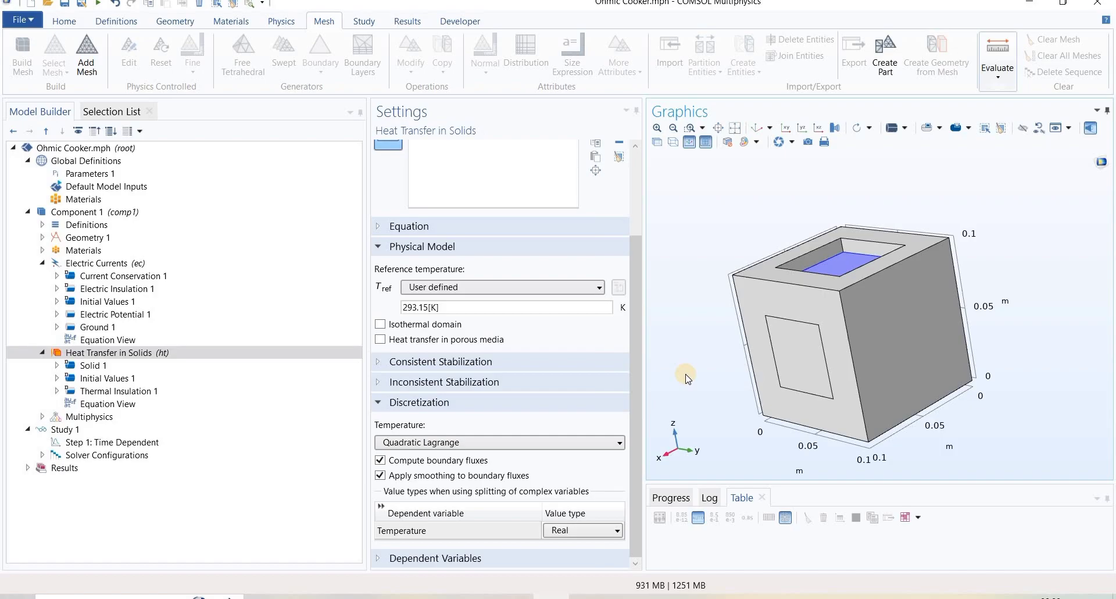
pyautogui.moveTo(700, 336)
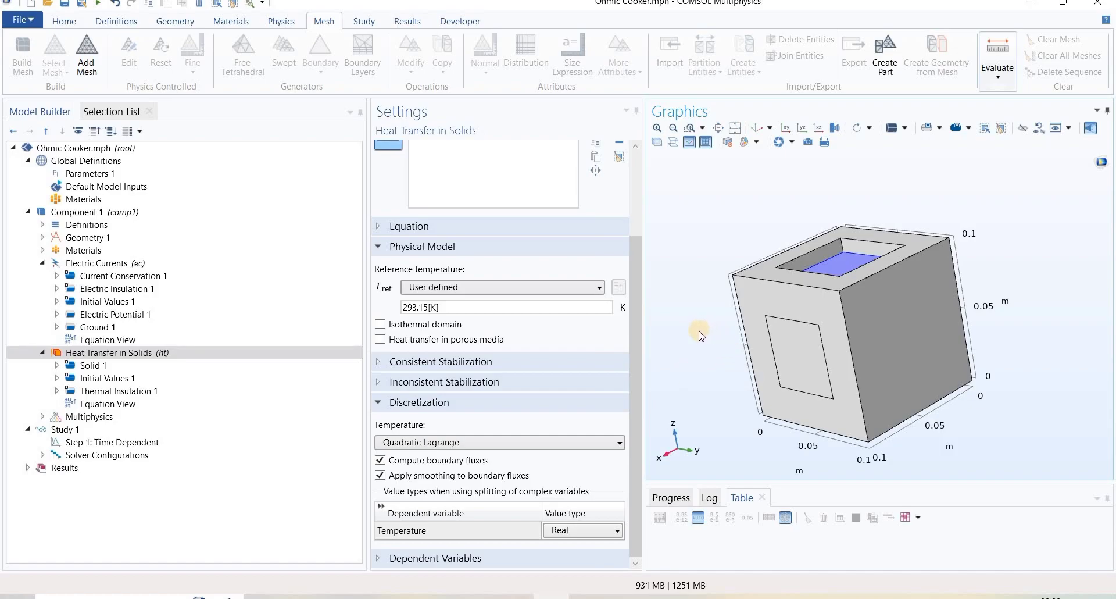
pyautogui.moveTo(725, 389)
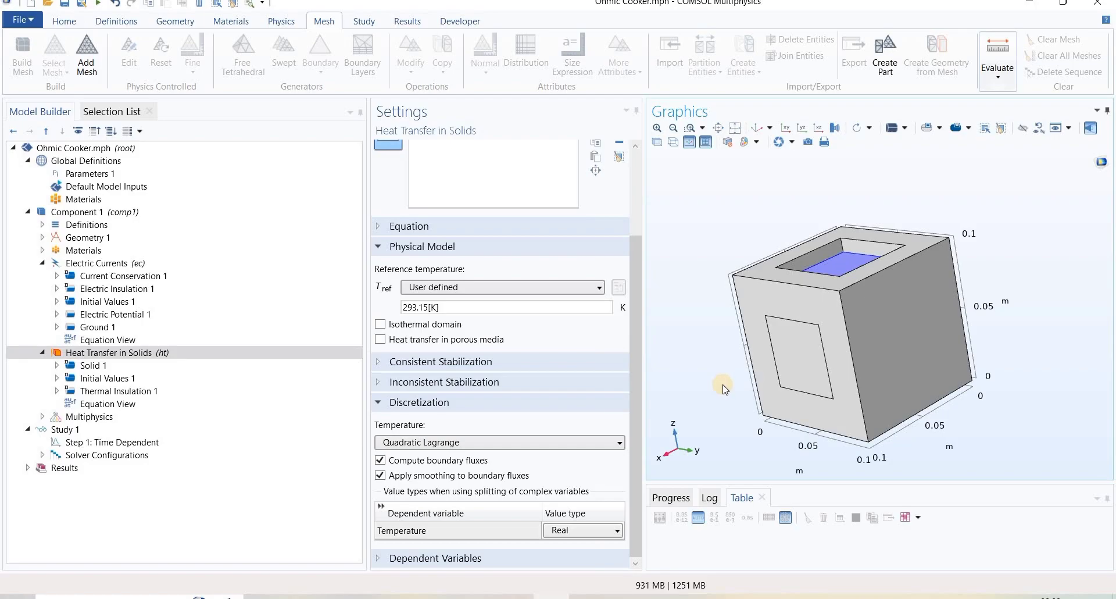
pyautogui.moveTo(724, 358)
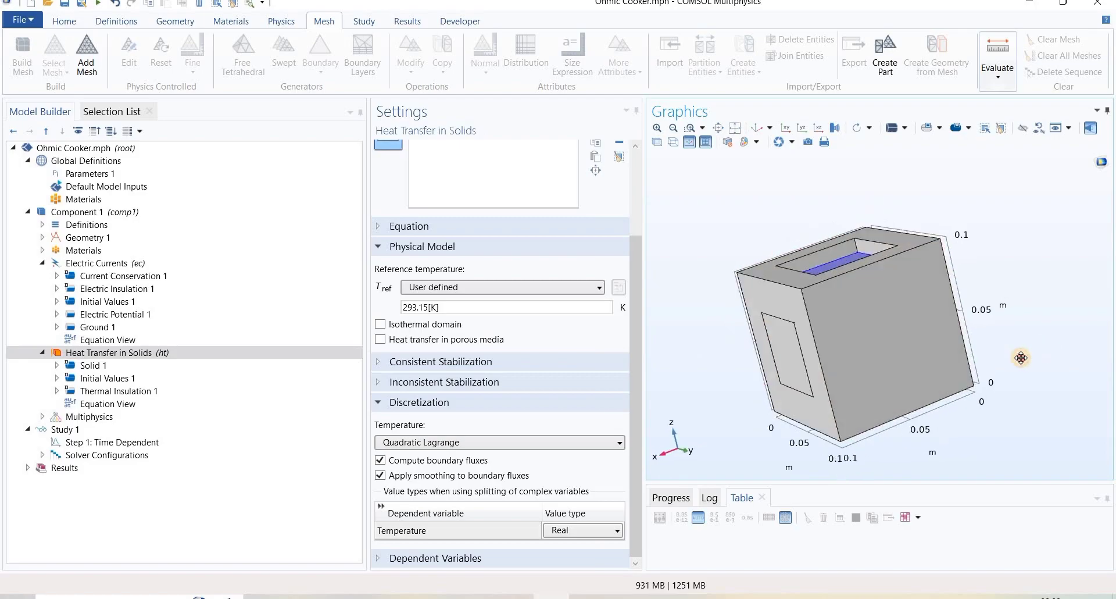
# Step: Orbit the cooker to inspect the inner domains and clear the domain selection
pyautogui.moveTo(1022, 356); pyautogui.dragTo(993, 333)
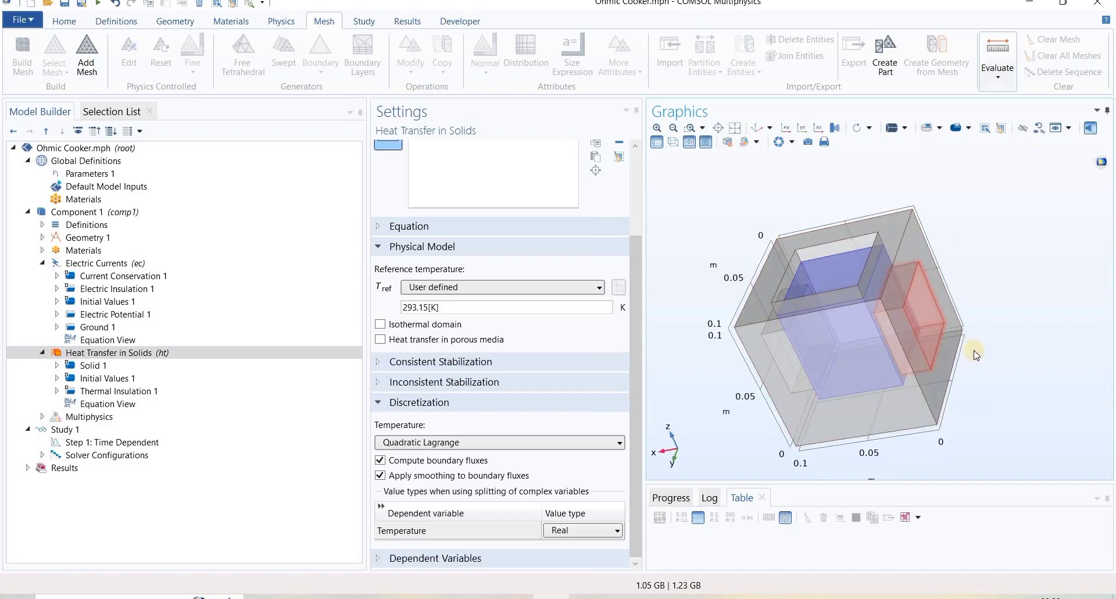
pyautogui.moveTo(976, 355); pyautogui.dragTo(872, 305)
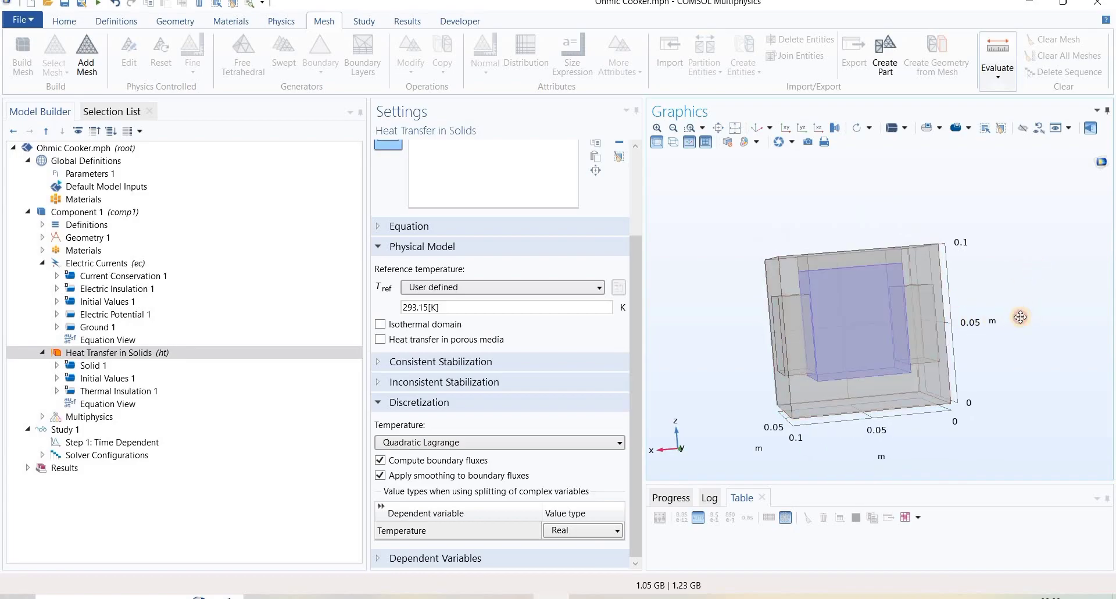
pyautogui.moveTo(1019, 317); pyautogui.dragTo(845, 299)
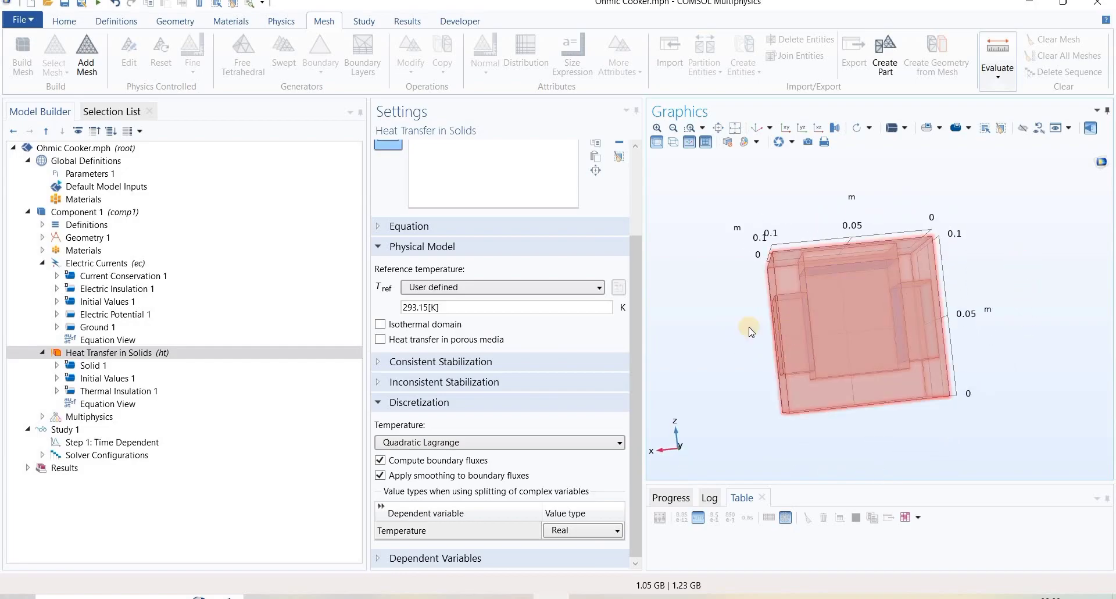
pyautogui.click(855, 320)
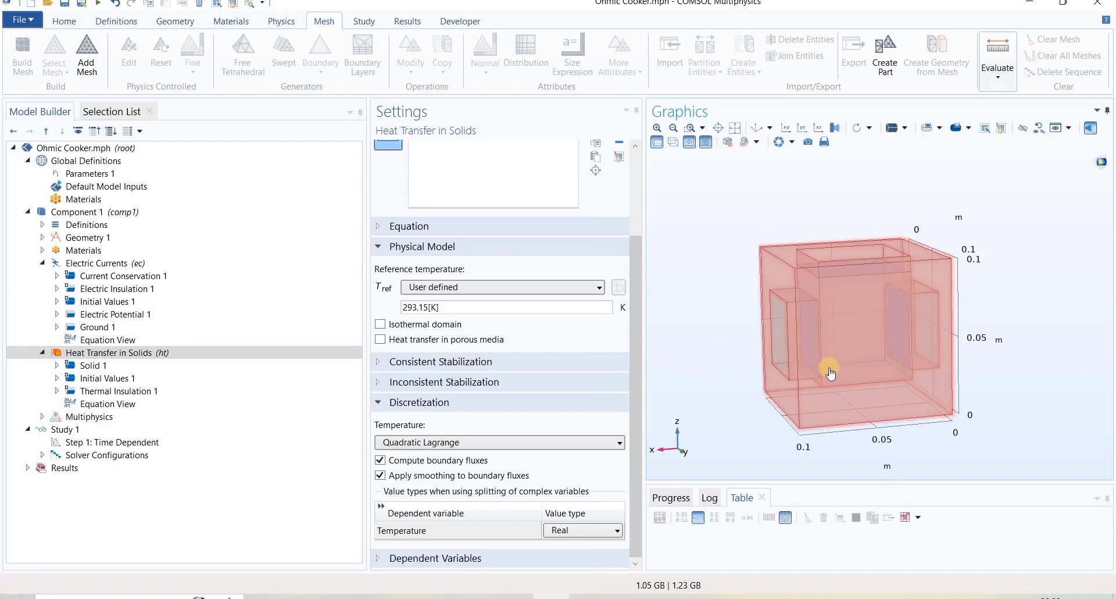
pyautogui.click(830, 373)
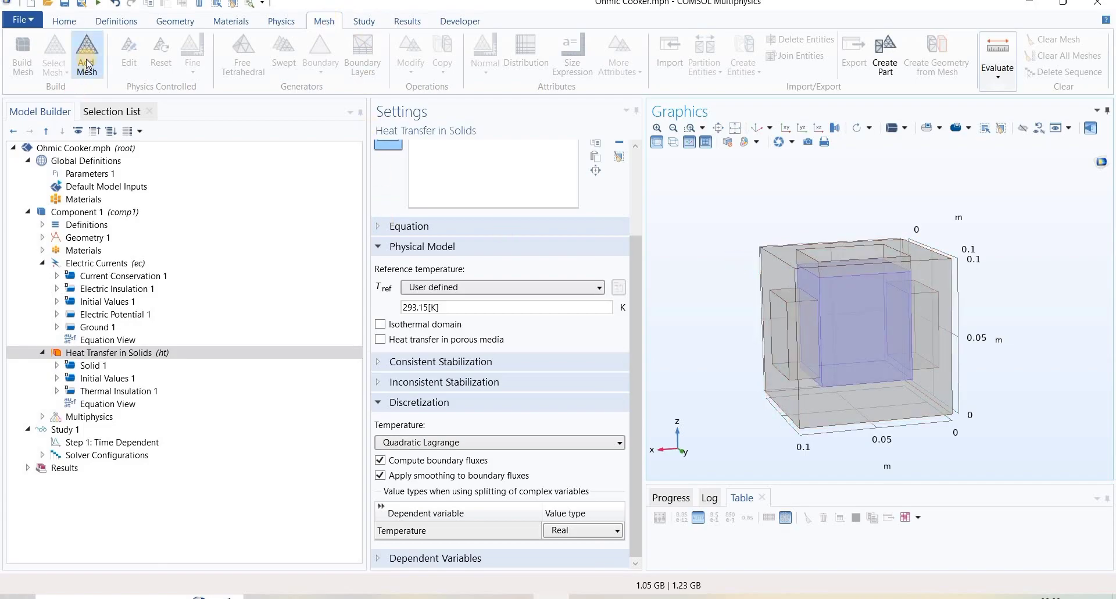
# Step: Add Mesh 1 as a physics-controlled mesh with Normal element size
pyautogui.click(88, 53)
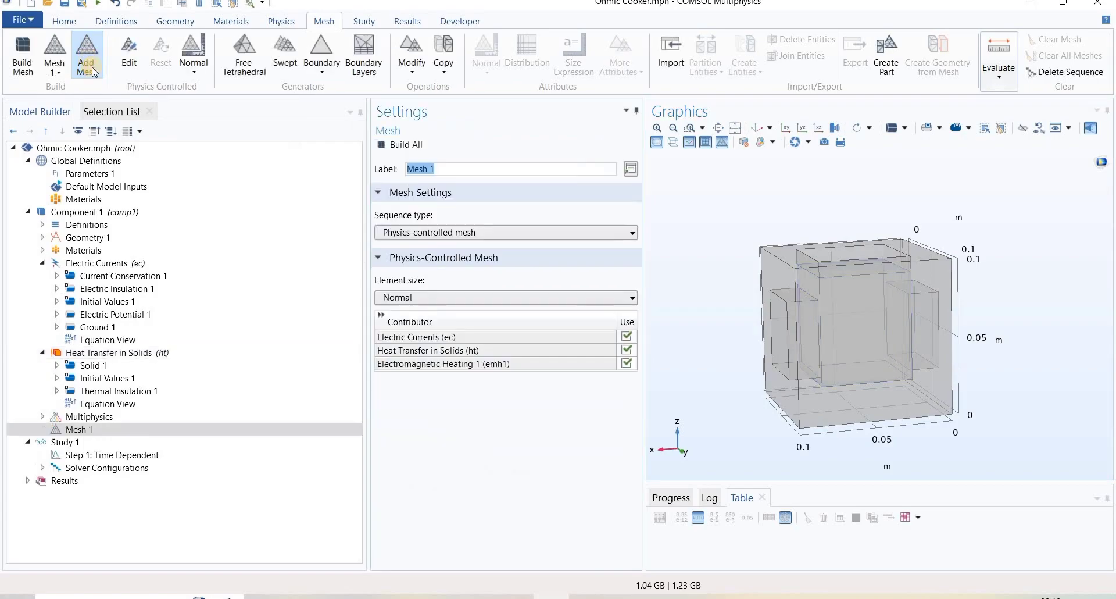
pyautogui.click(80, 429)
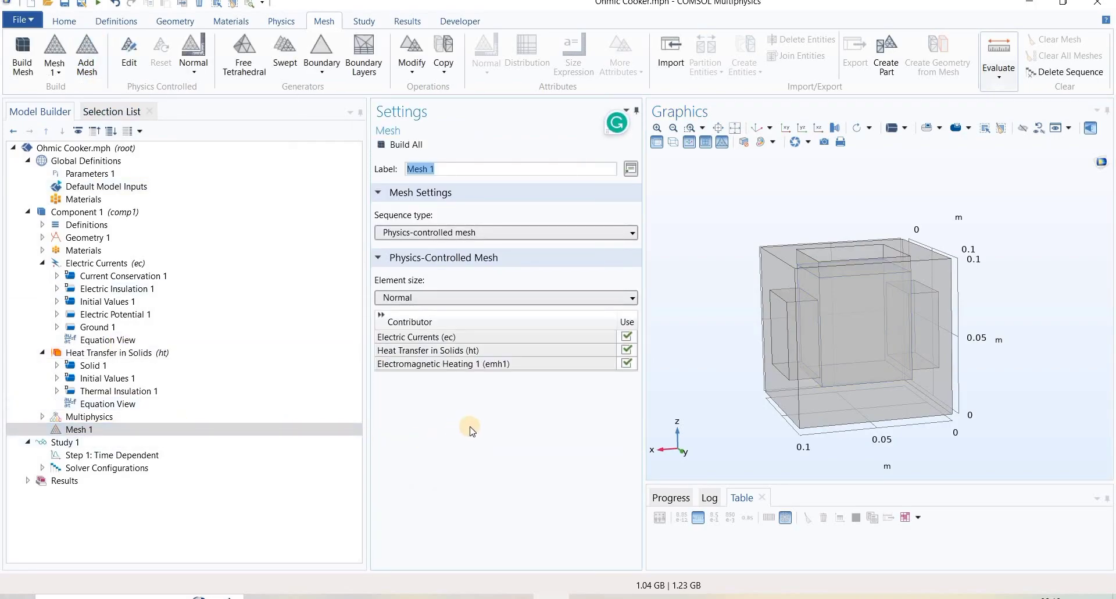
pyautogui.click(503, 232)
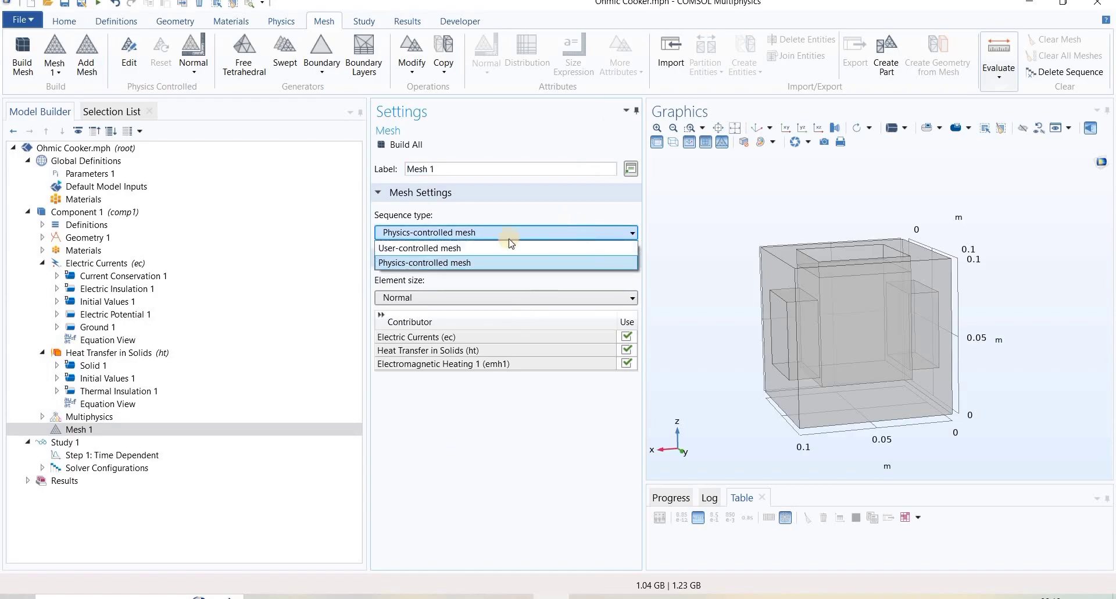
pyautogui.moveTo(529, 248)
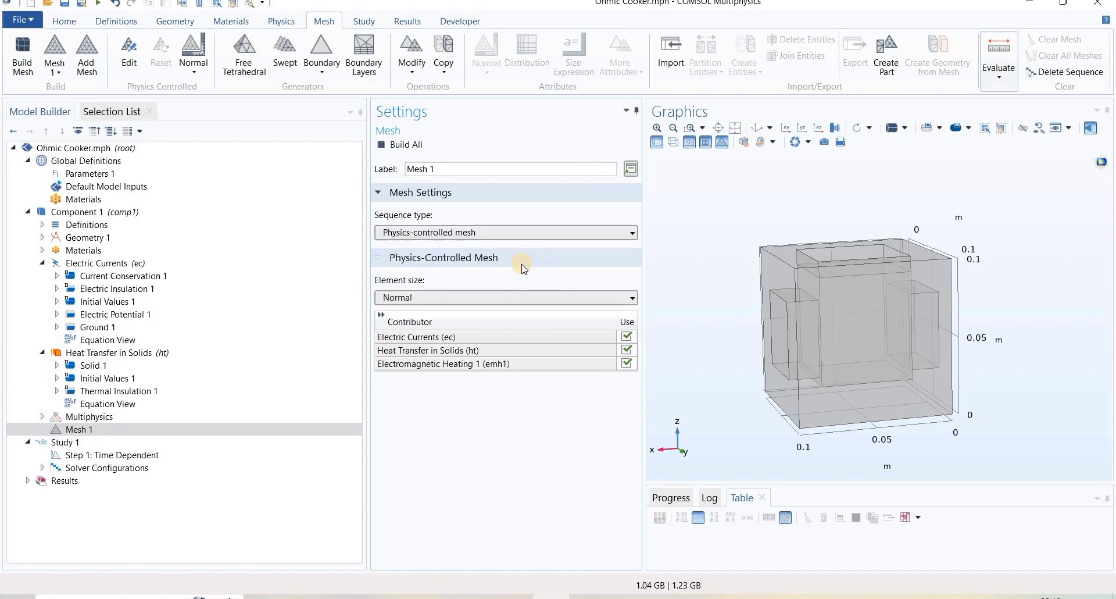
pyautogui.click(110, 339)
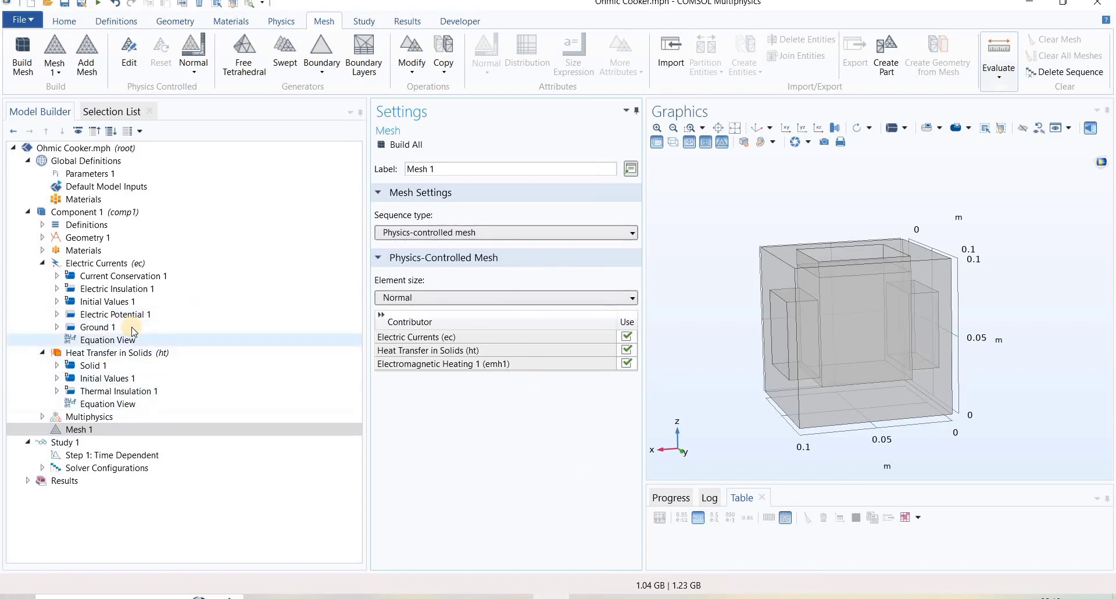
pyautogui.click(124, 276)
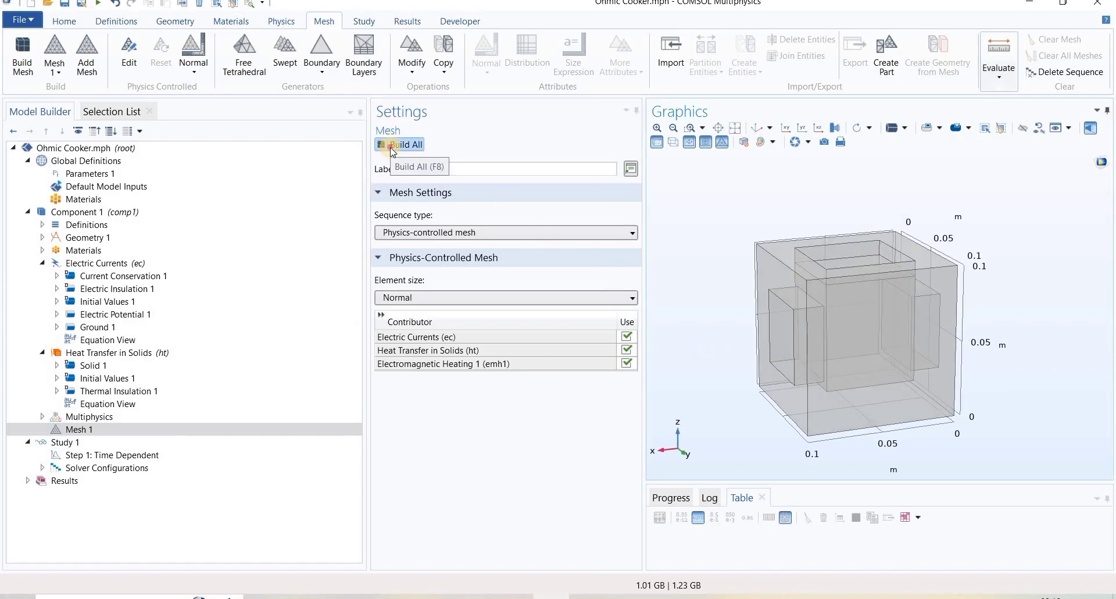
# Step: Build the tetrahedral mesh over the whole geometry and orbit to inspect its top
pyautogui.click(405, 144)
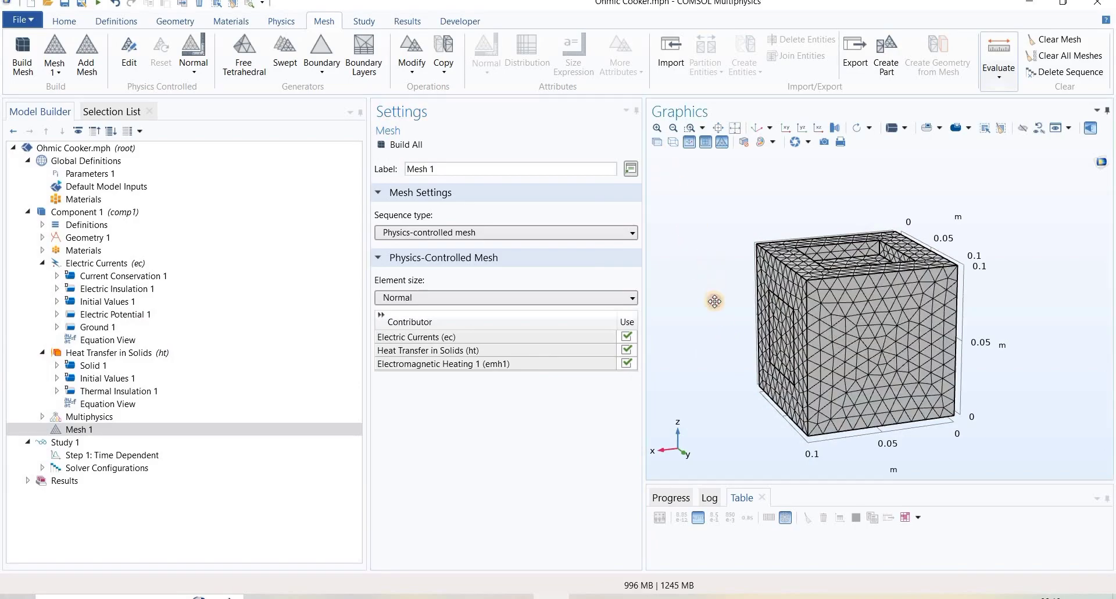
pyautogui.moveTo(716, 300); pyautogui.dragTo(691, 360)
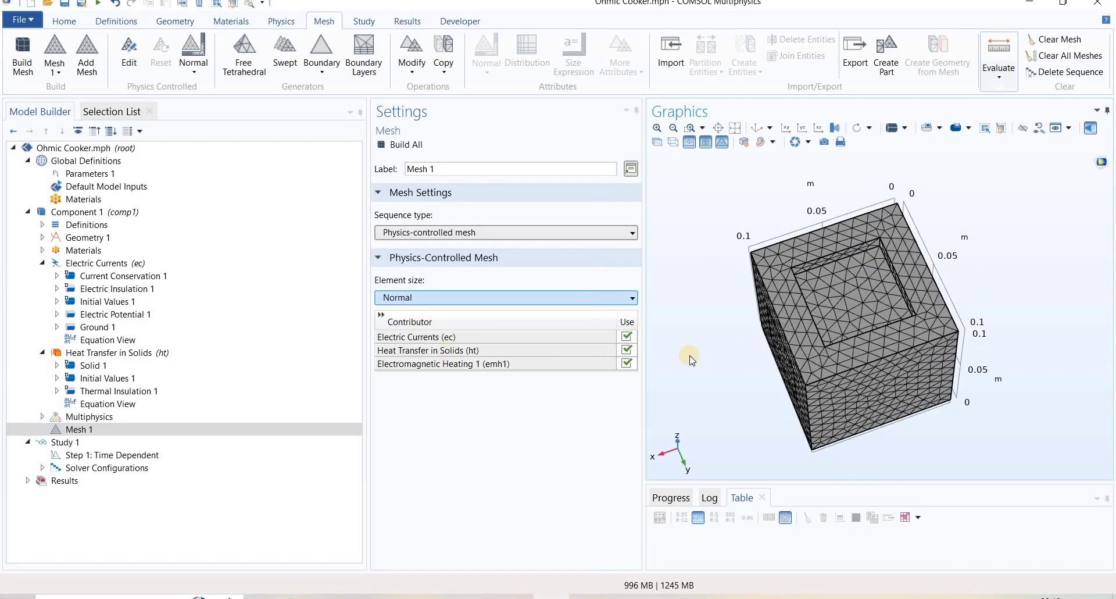
pyautogui.moveTo(689, 358); pyautogui.dragTo(747, 355)
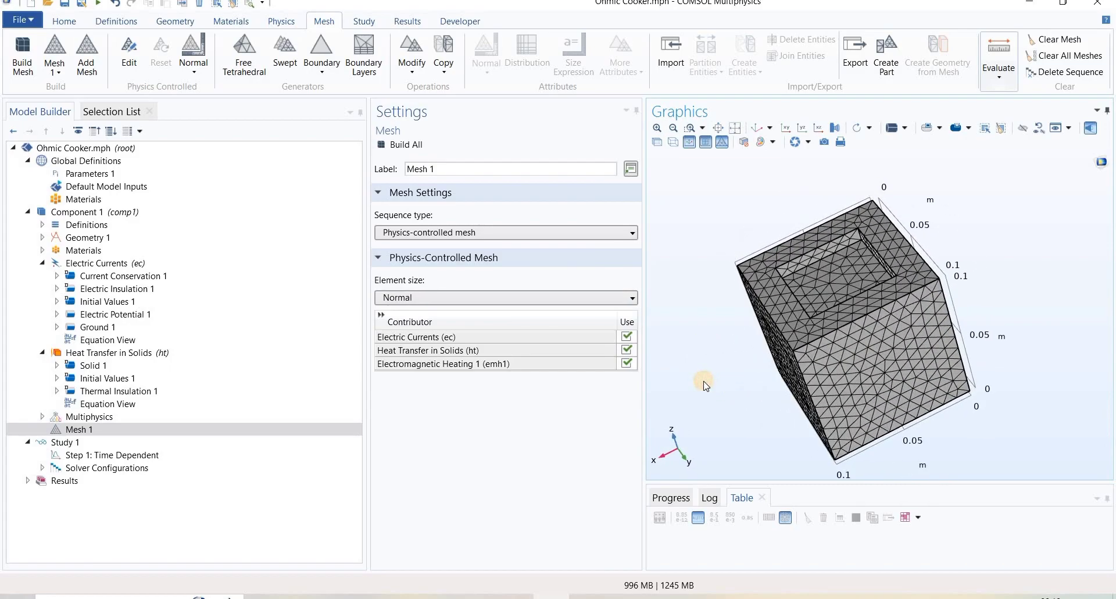
pyautogui.moveTo(704, 345)
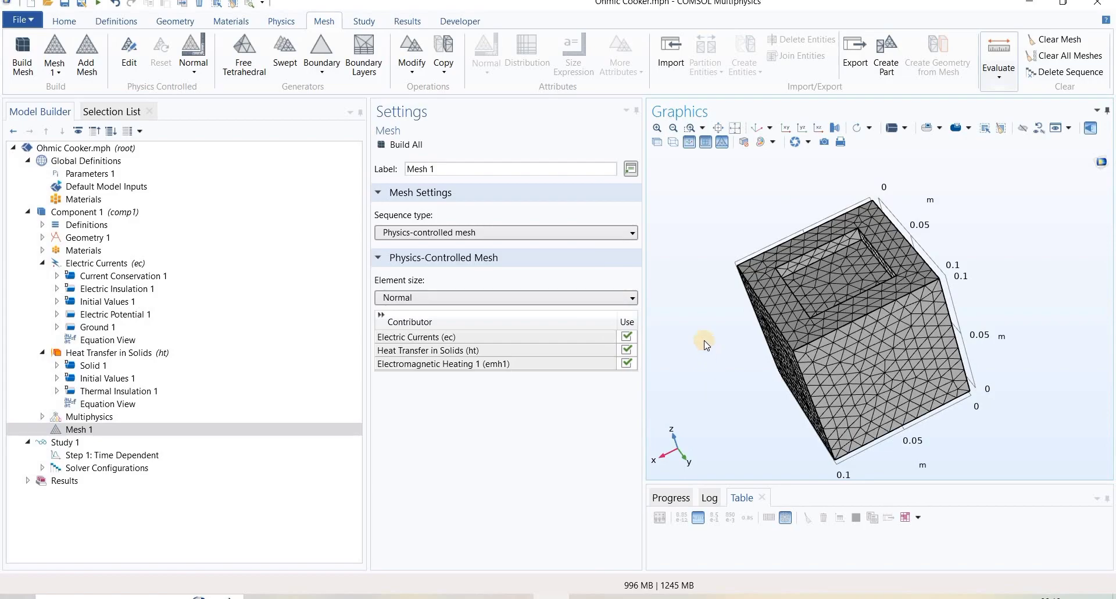
pyautogui.moveTo(700, 333)
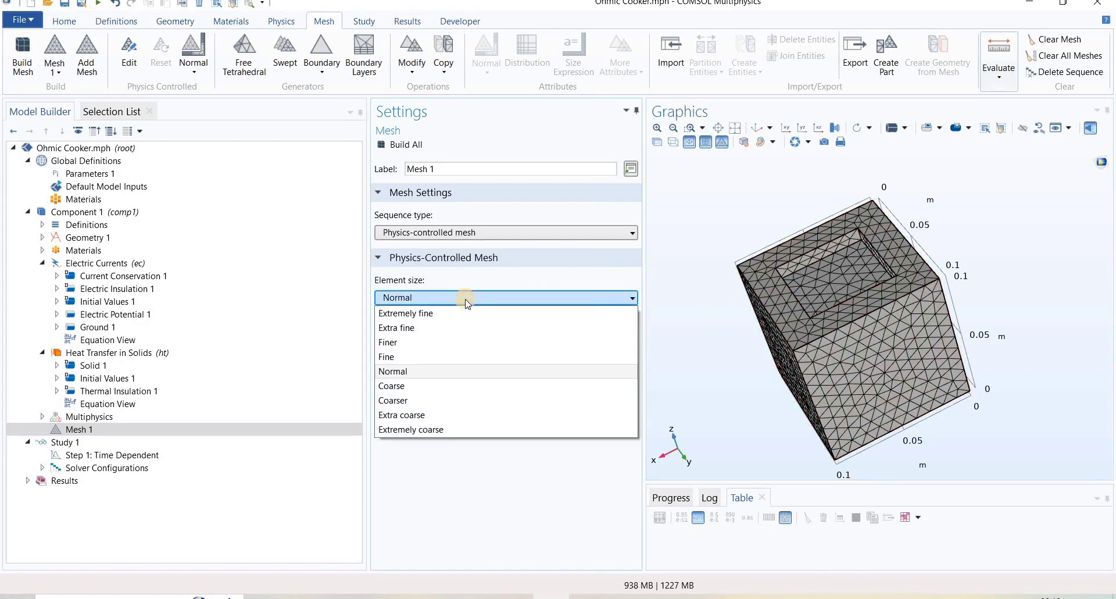
pyautogui.moveTo(409, 355)
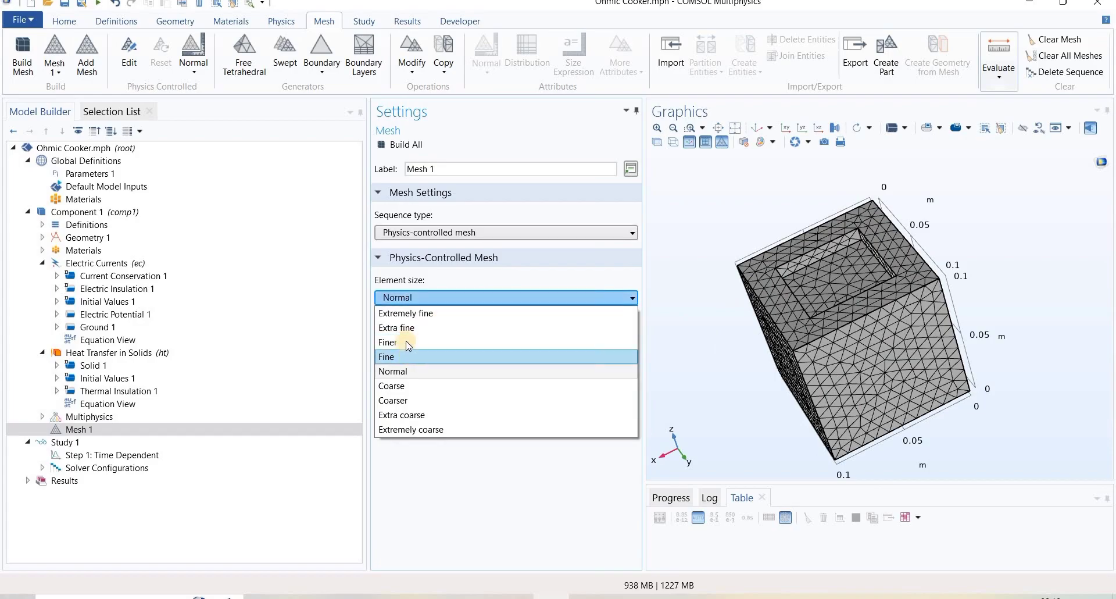
pyautogui.moveTo(416, 370)
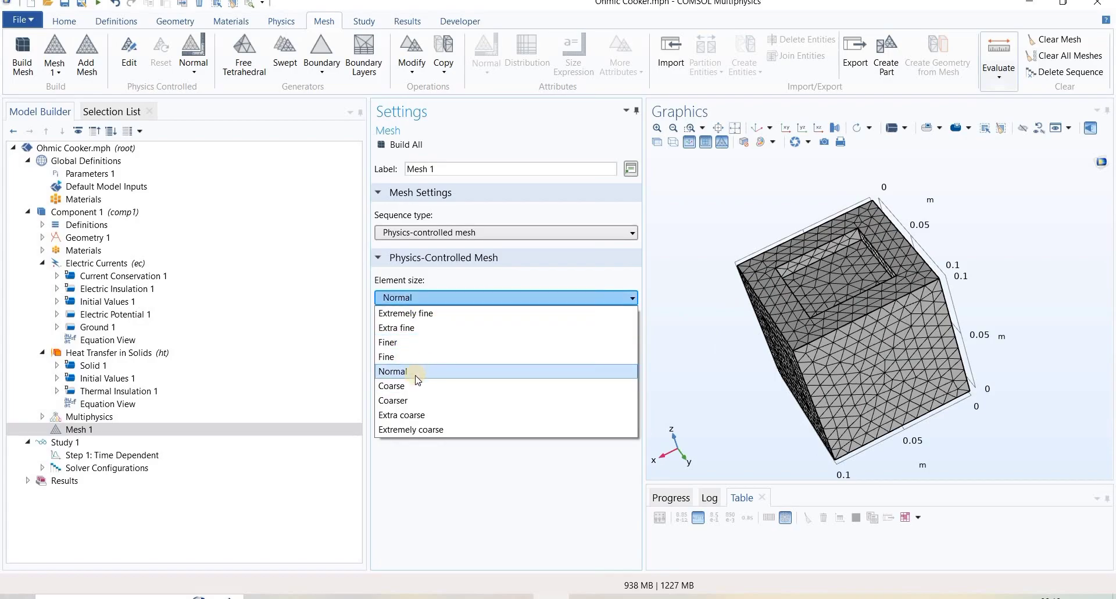
pyautogui.moveTo(426, 400)
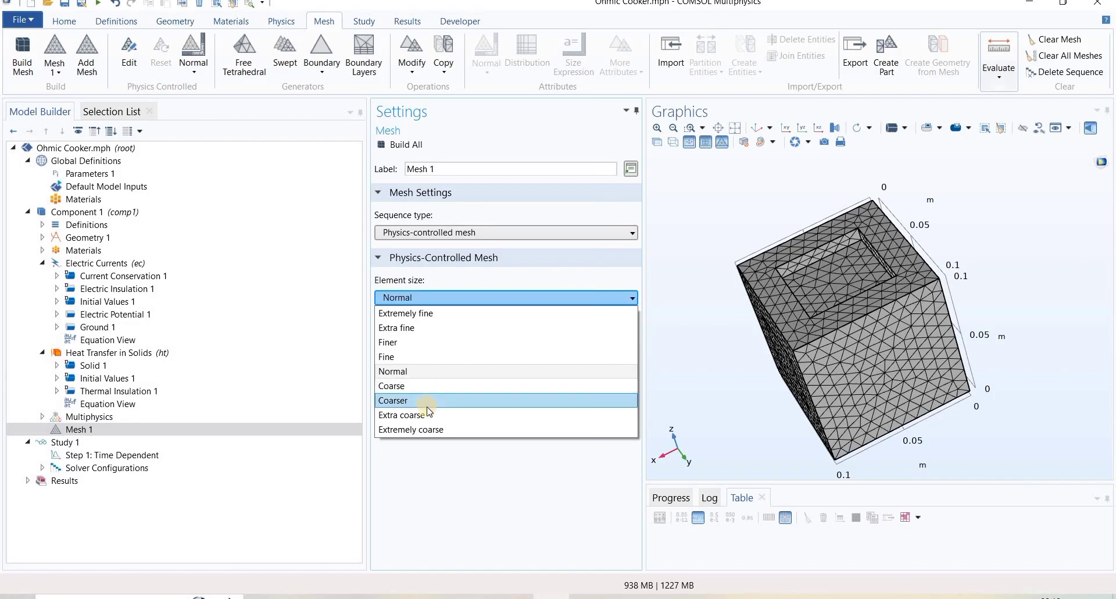
pyautogui.moveTo(454, 343)
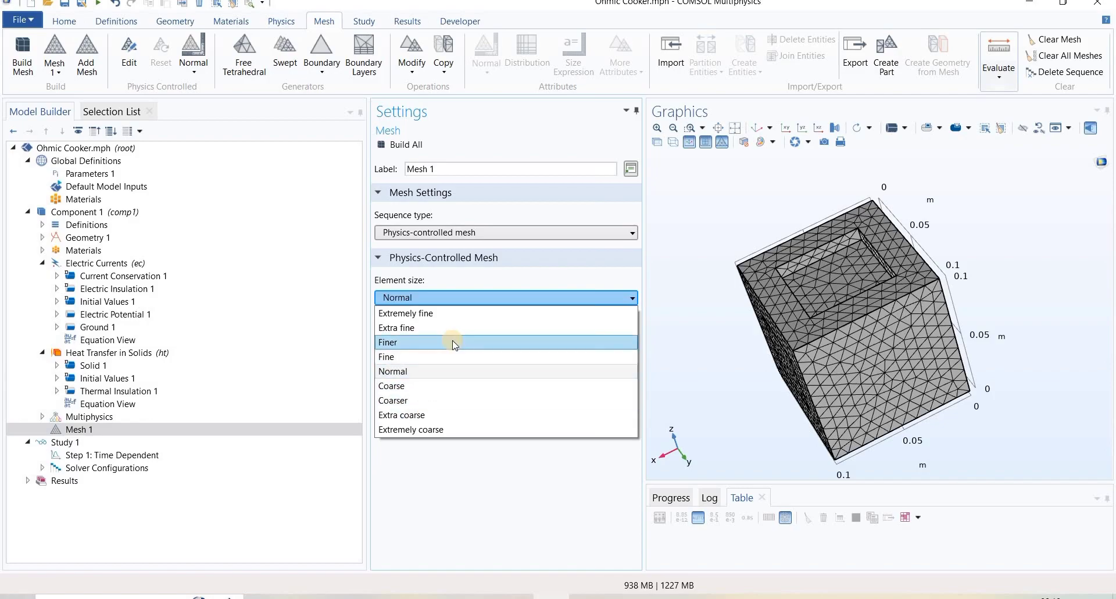
pyautogui.moveTo(415, 328)
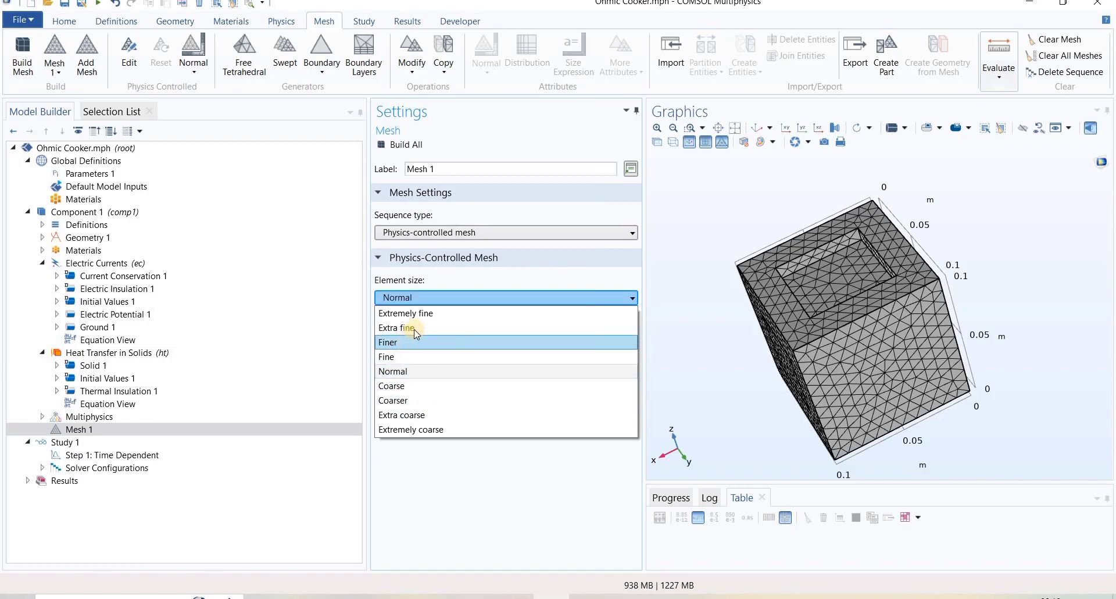
pyautogui.moveTo(450, 328)
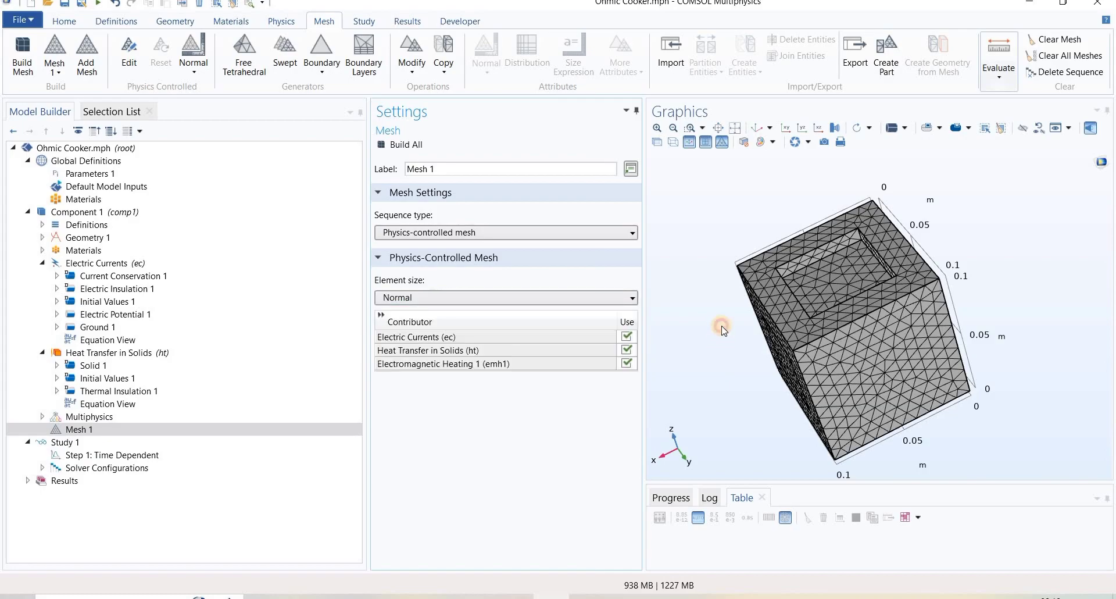
# Step: Keep Element size at Normal and orbit the built mesh to view its sides and top
pyautogui.moveTo(722, 329); pyautogui.dragTo(732, 362)
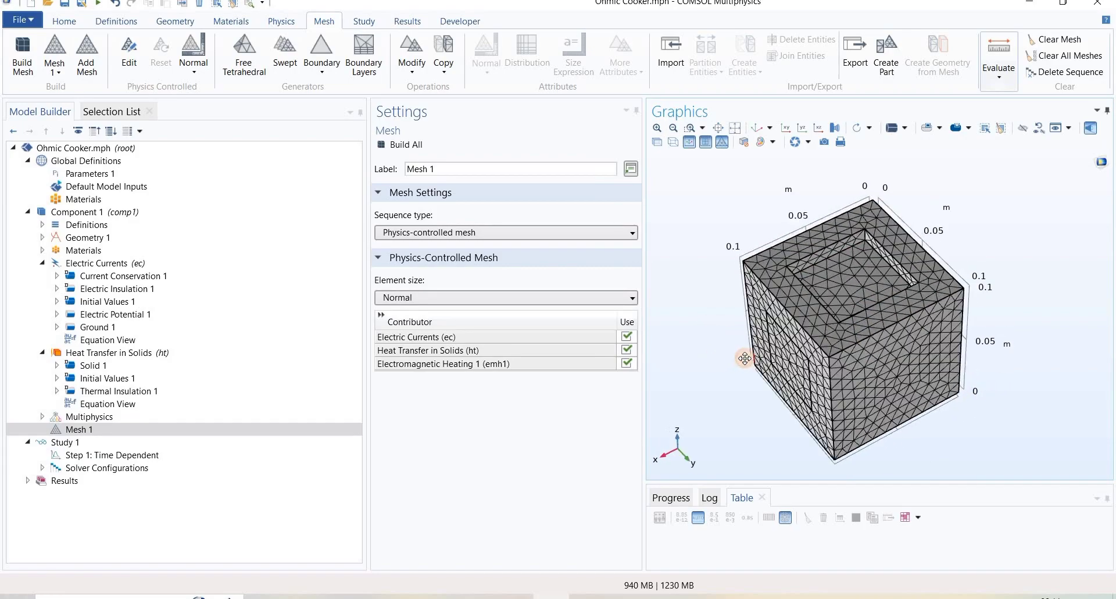
pyautogui.click(504, 298)
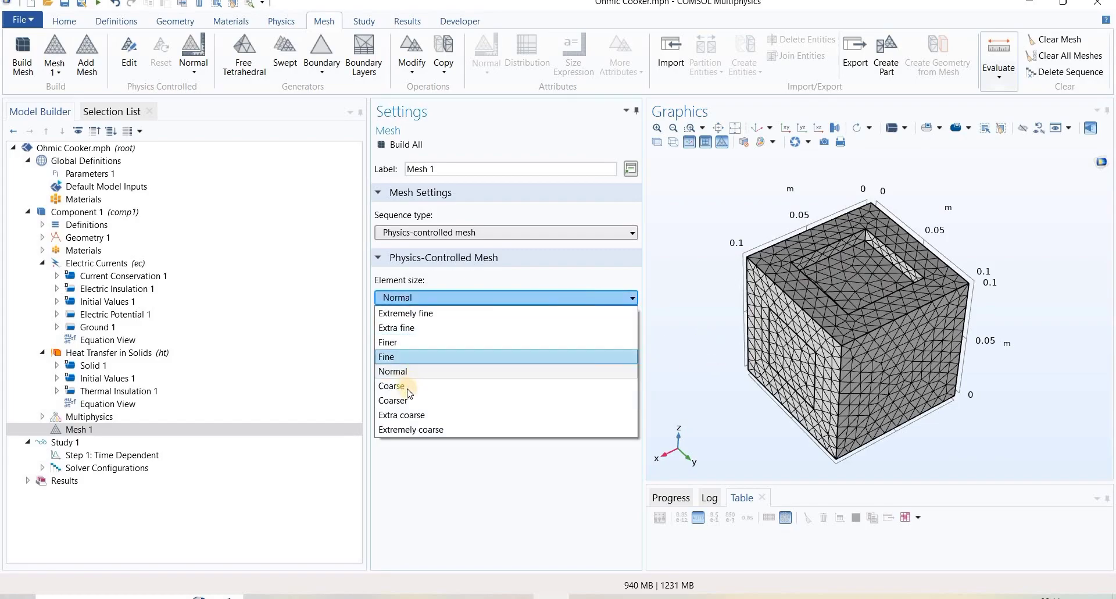
pyautogui.moveTo(719, 365)
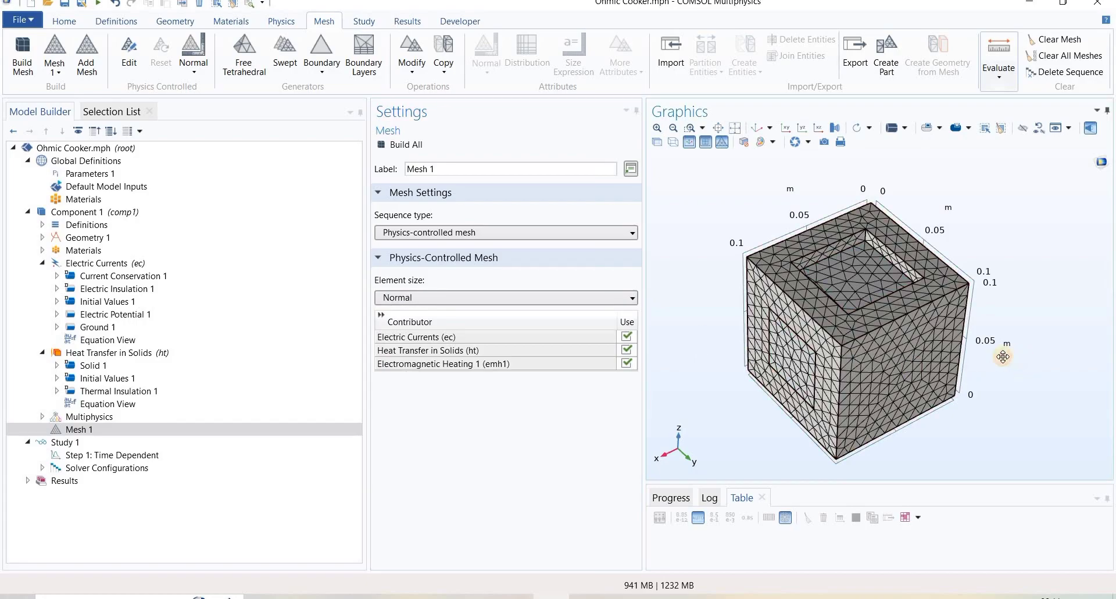
pyautogui.moveTo(1004, 357); pyautogui.dragTo(981, 370)
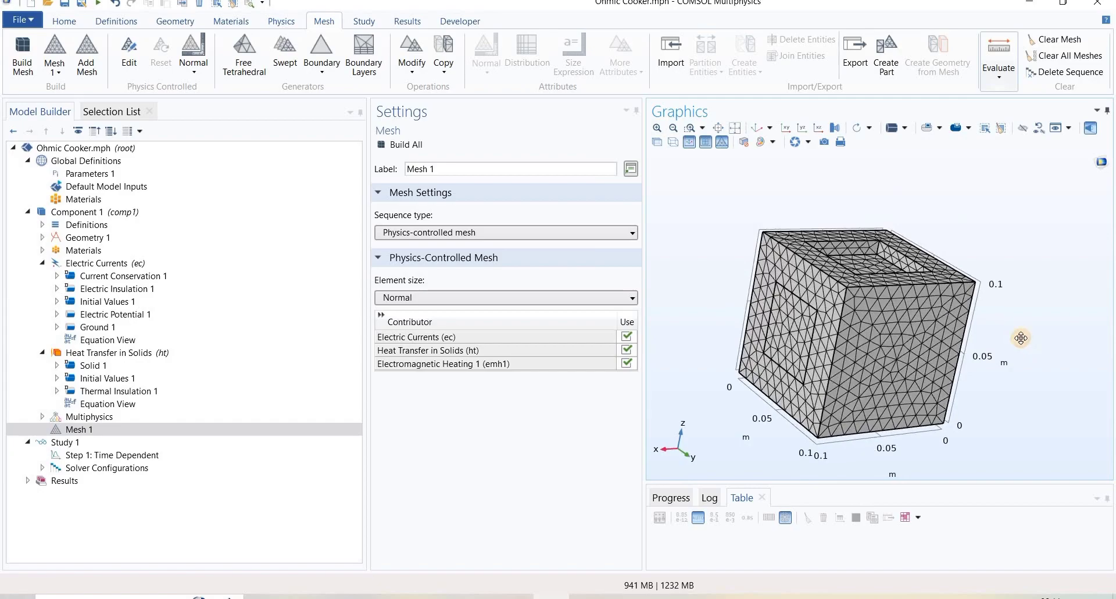
pyautogui.moveTo(1022, 339); pyautogui.dragTo(957, 331)
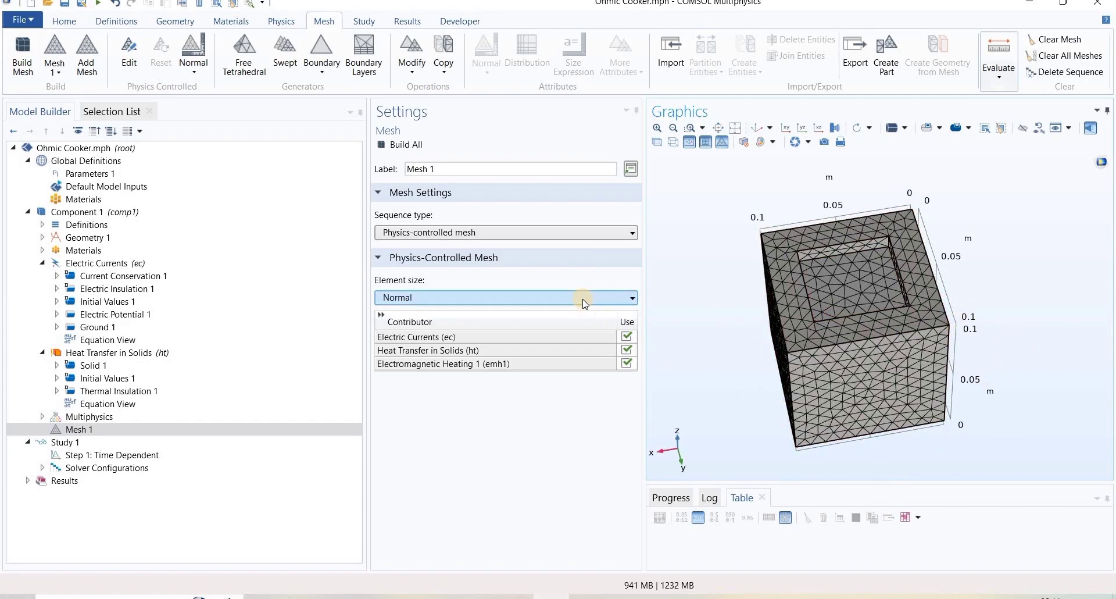
pyautogui.click(627, 298)
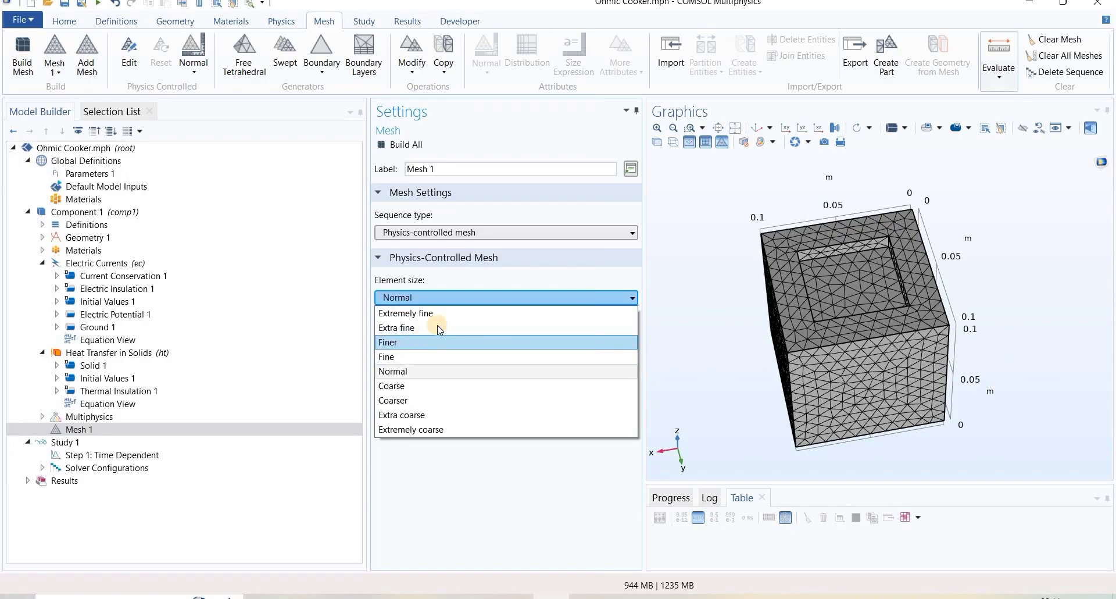
pyautogui.click(762, 336)
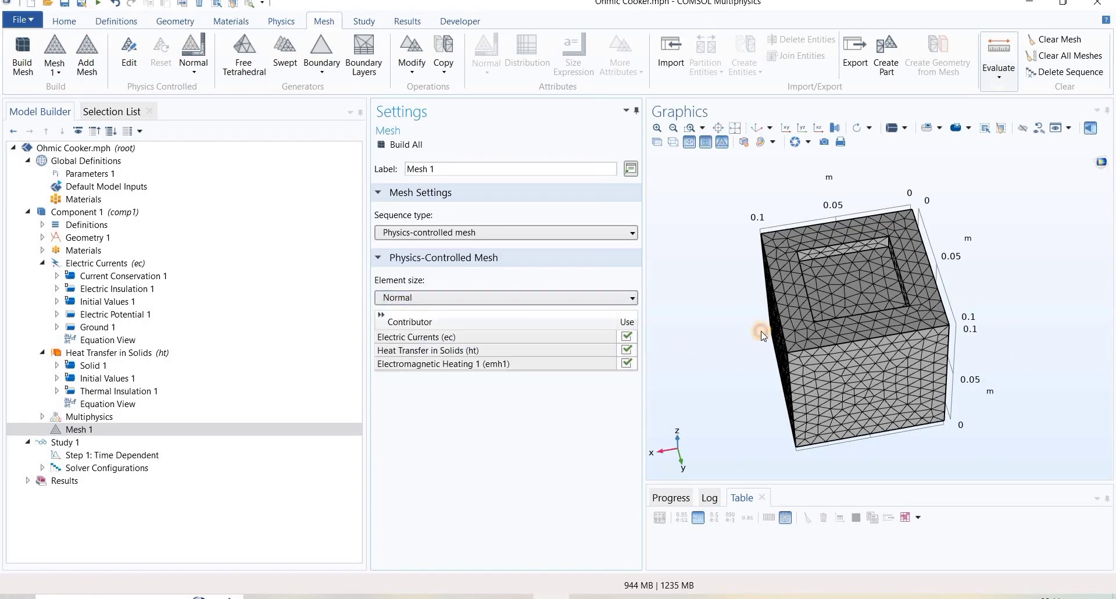
pyautogui.moveTo(761, 335); pyautogui.dragTo(1010, 410)
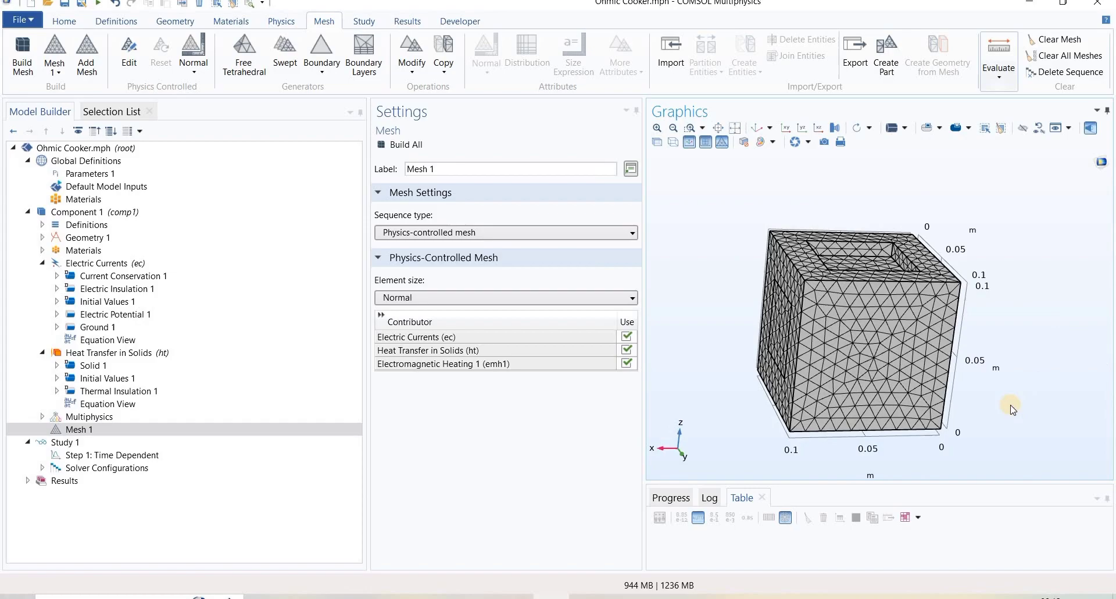
pyautogui.moveTo(1011, 410); pyautogui.dragTo(1052, 319)
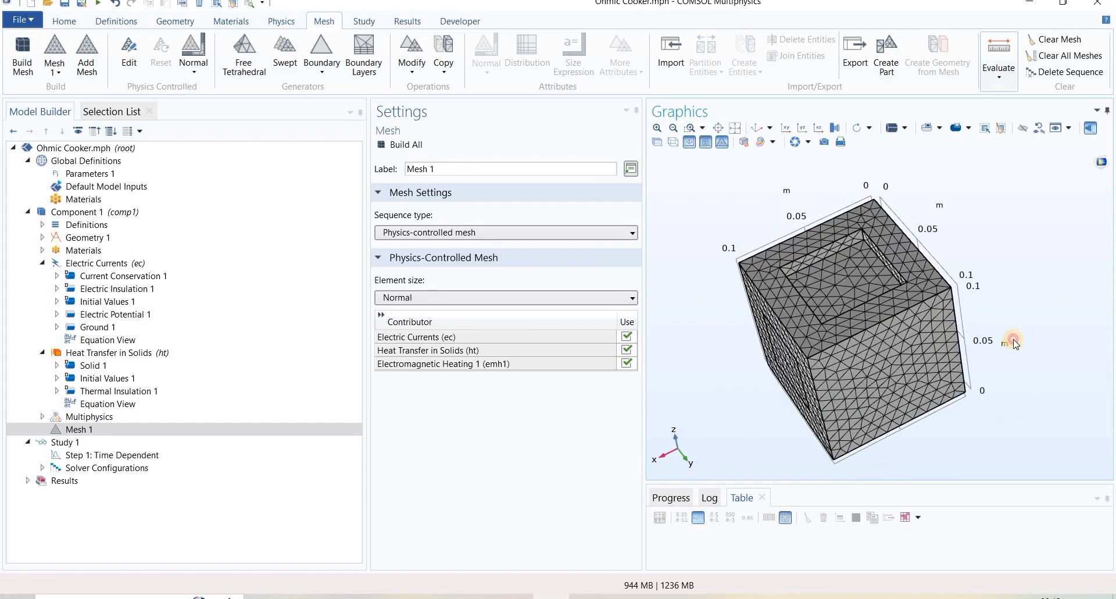
pyautogui.moveTo(1014, 341); pyautogui.dragTo(758, 384)
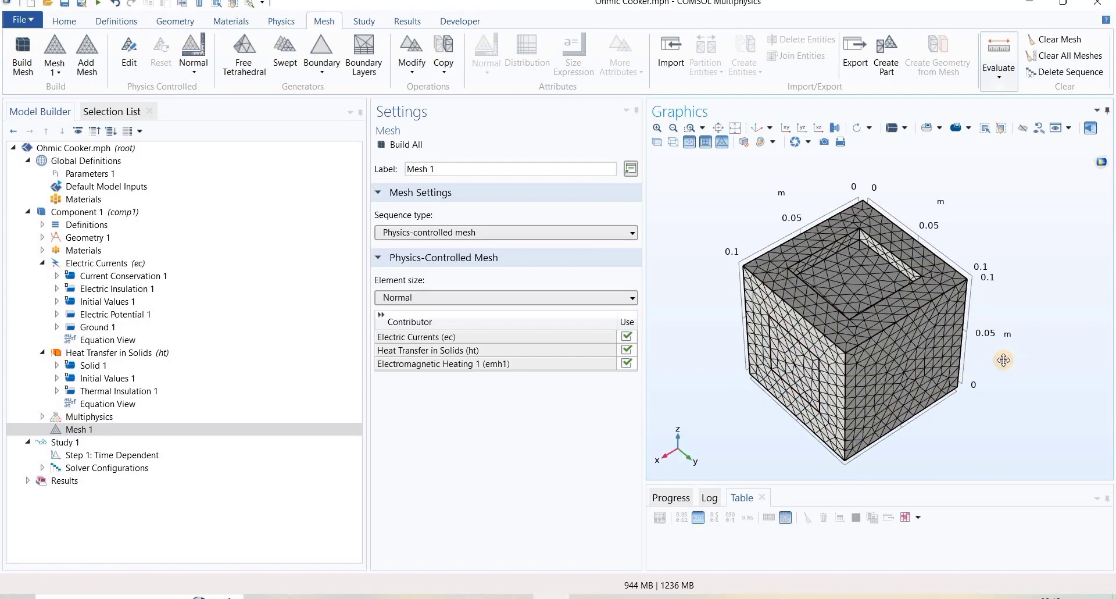
pyautogui.moveTo(1004, 360); pyautogui.dragTo(1014, 325)
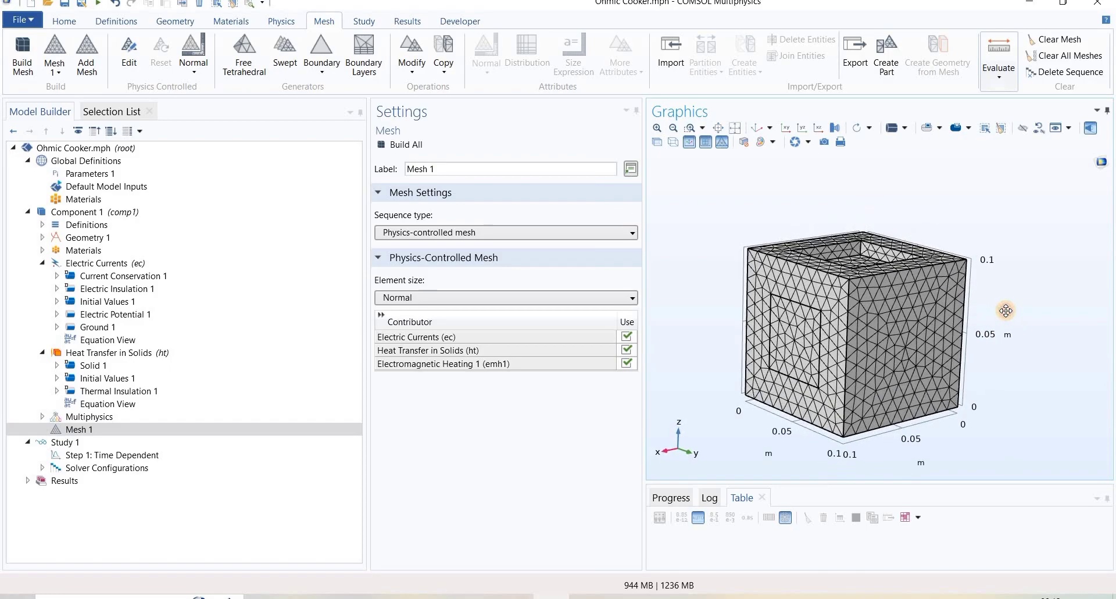
pyautogui.moveTo(1006, 310); pyautogui.dragTo(974, 330)
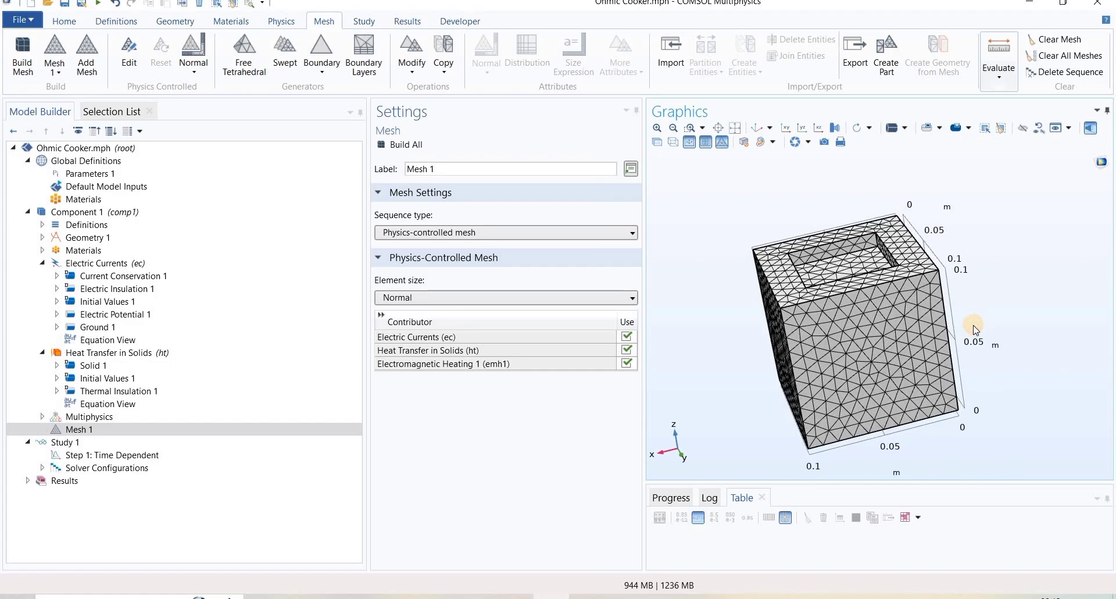
pyautogui.moveTo(977, 309)
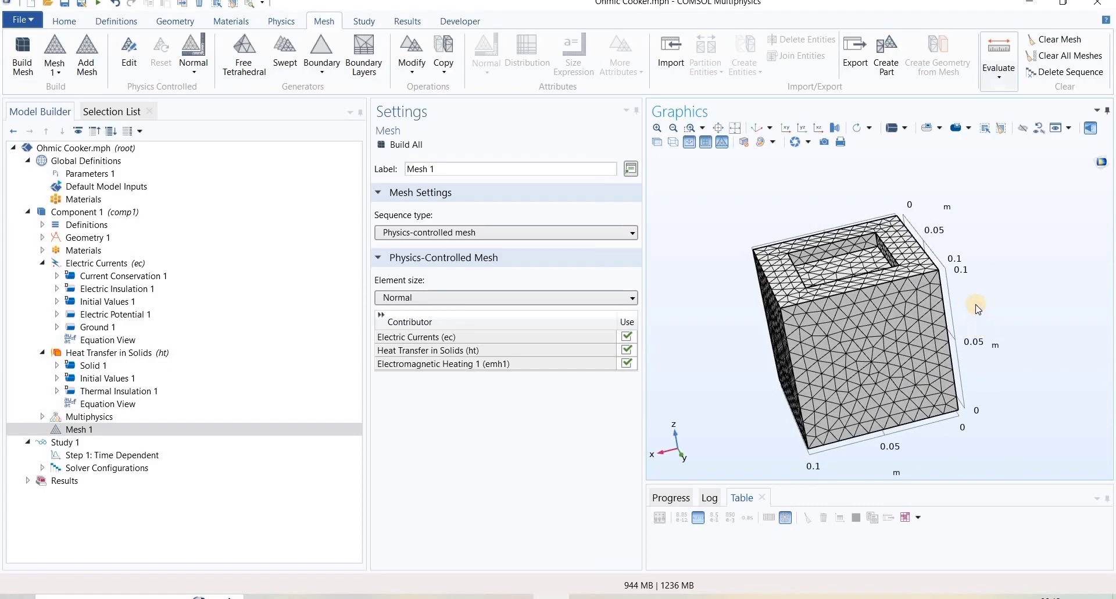
pyautogui.moveTo(976, 310); pyautogui.dragTo(967, 347)
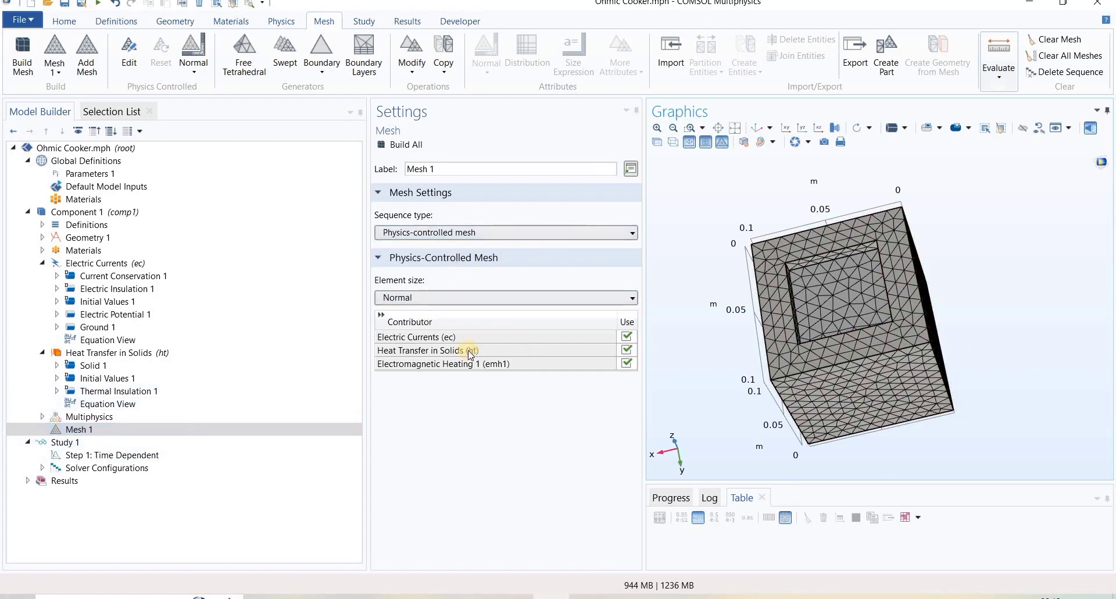
# Step: Edit the physics-induced sequence of Mesh 1, exposing Size and Free Tetrahedral 1 nodes
pyautogui.click(80, 429)
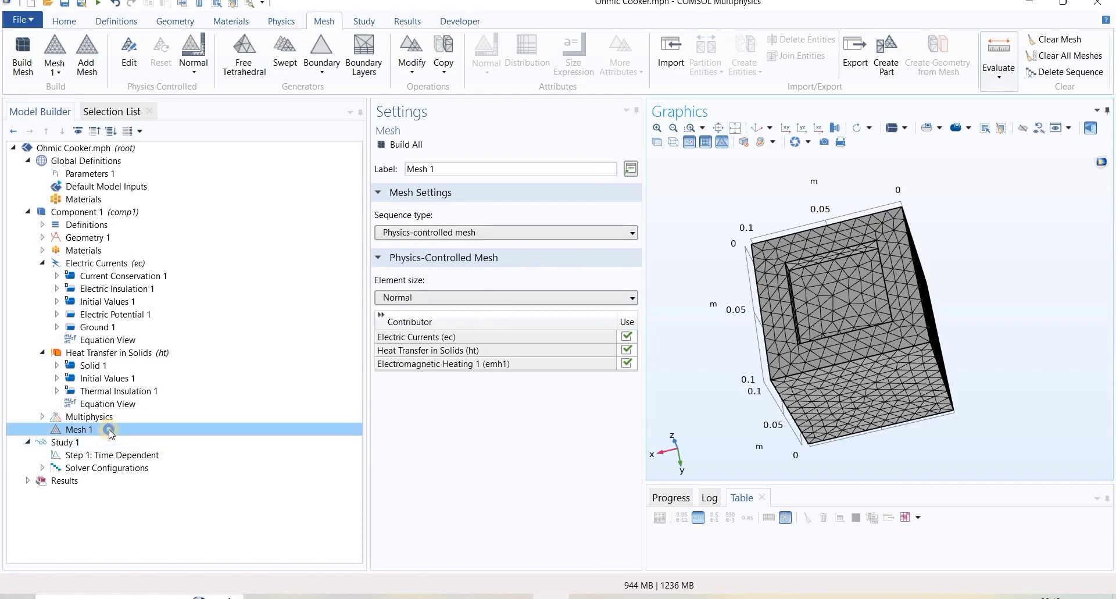
pyautogui.rightClick(78, 429)
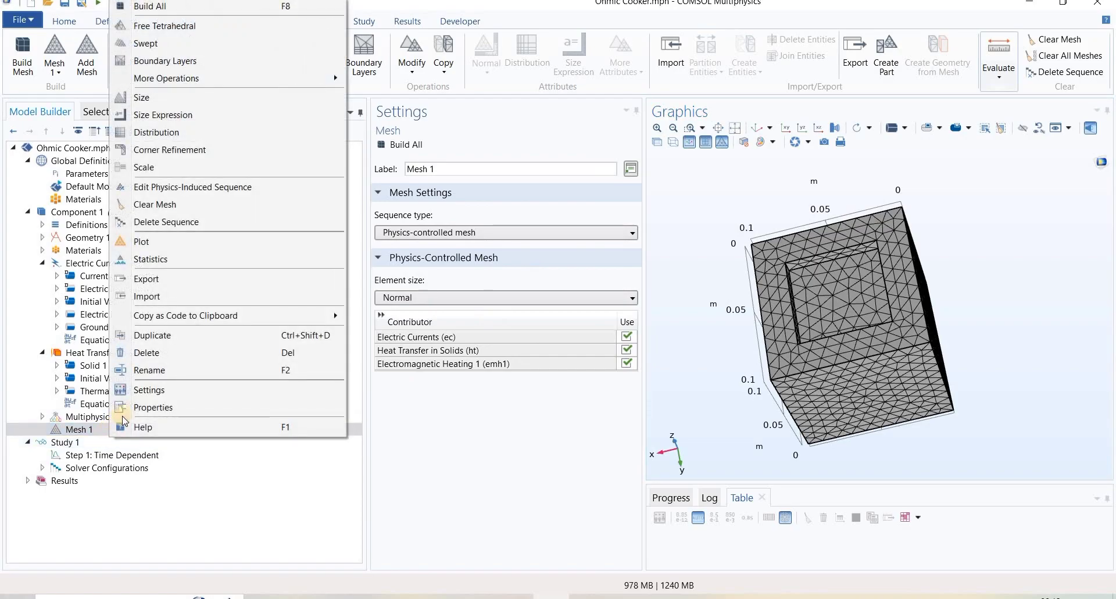
pyautogui.moveTo(255, 347)
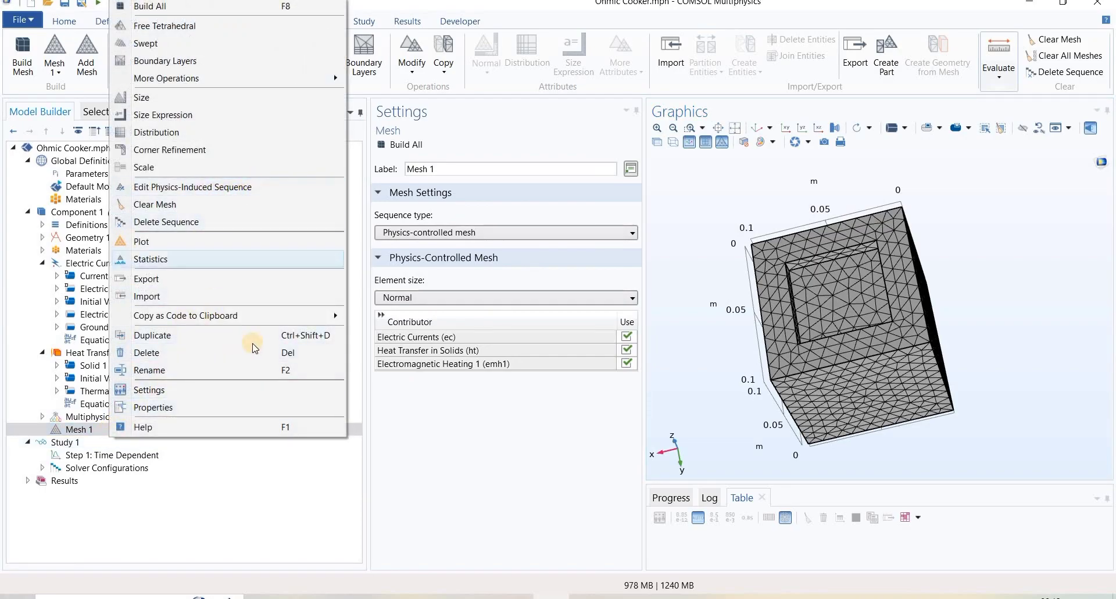
pyautogui.moveTo(179, 400)
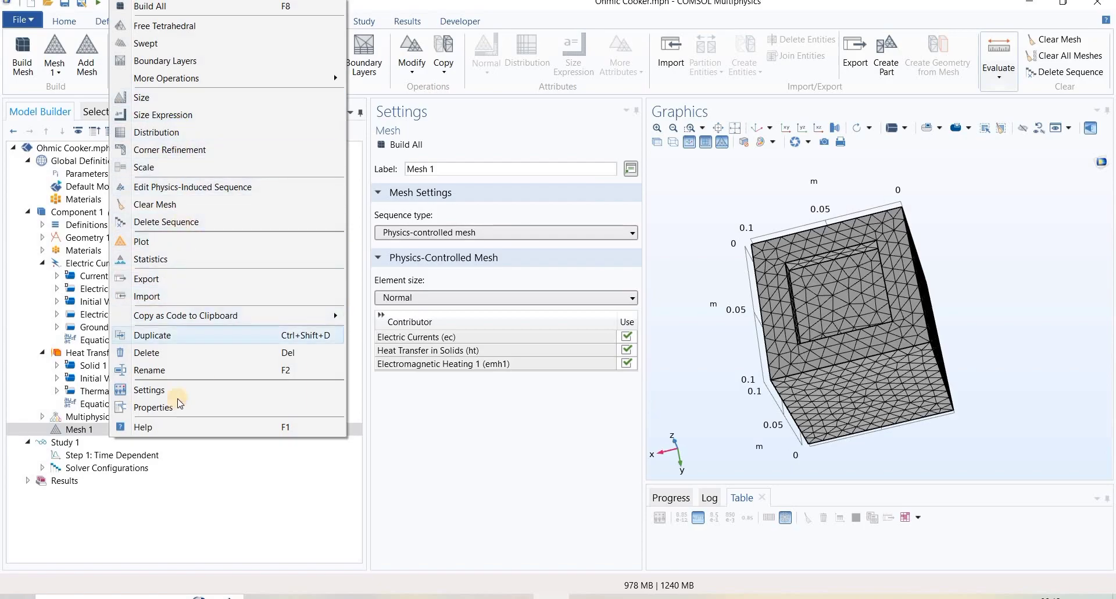
pyautogui.moveTo(150, 370)
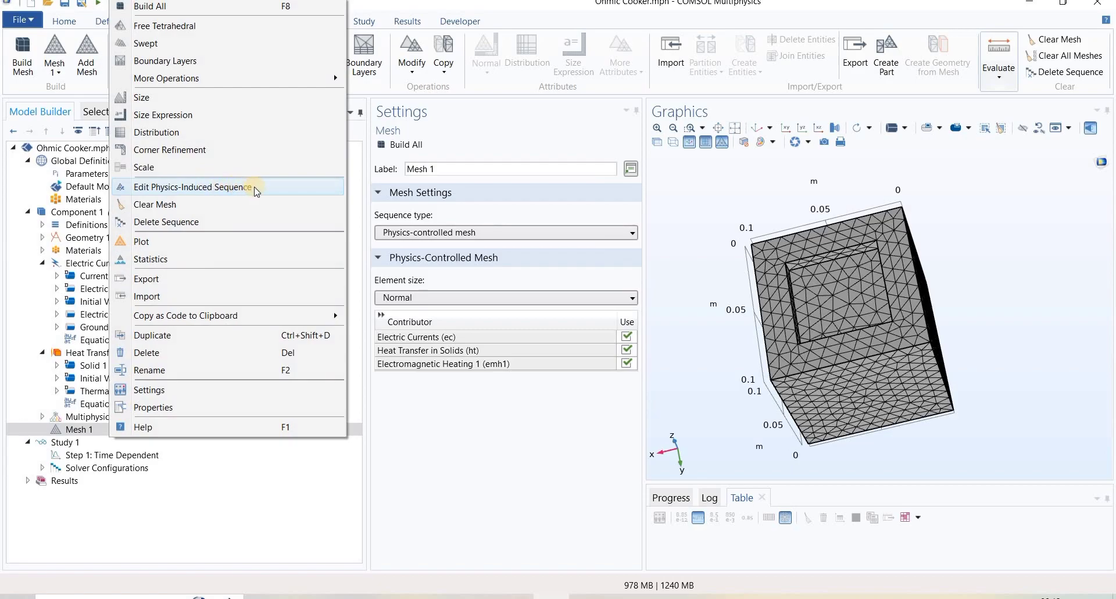
pyautogui.click(191, 186)
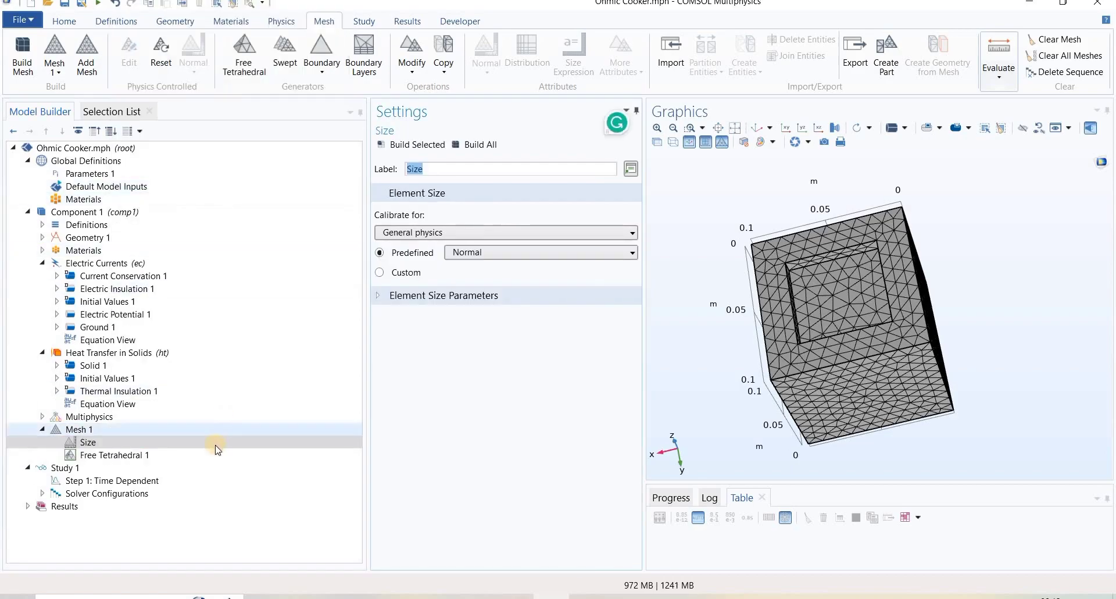
pyautogui.click(88, 442)
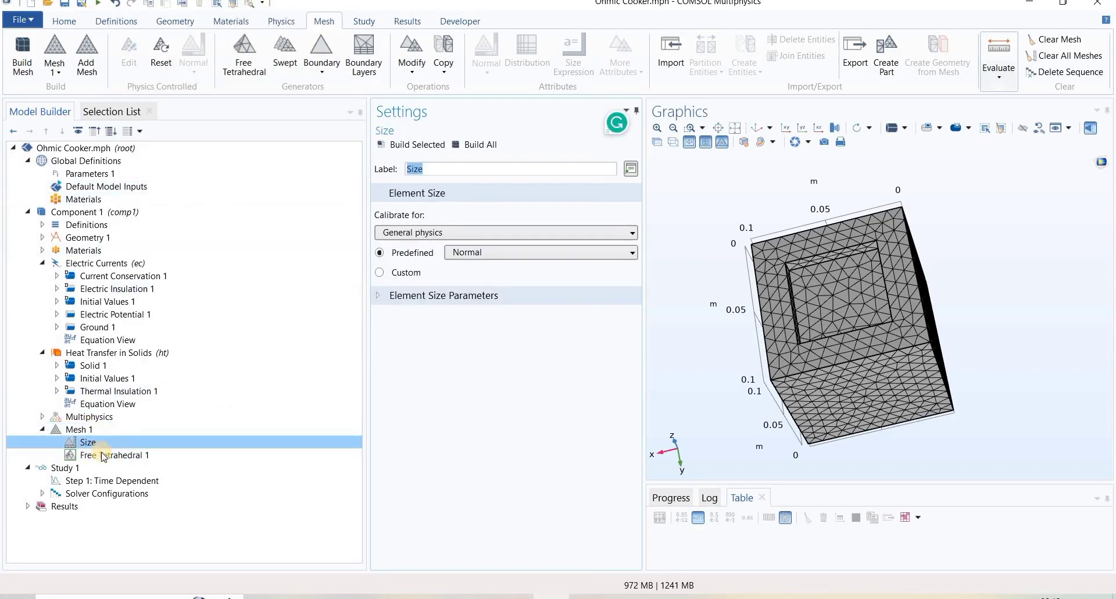
pyautogui.click(117, 454)
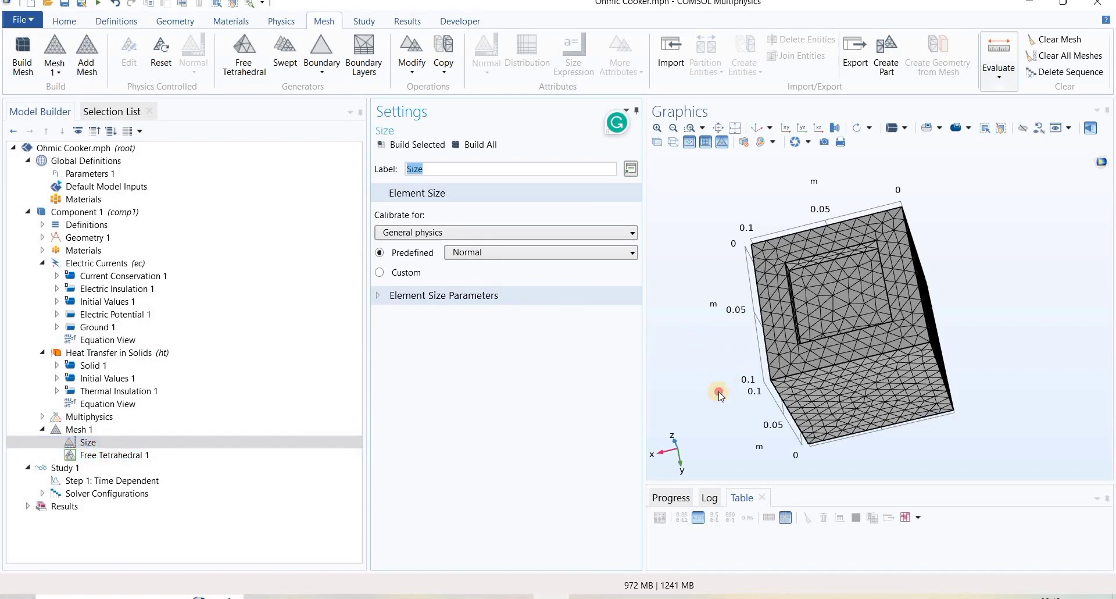
pyautogui.moveTo(720, 393); pyautogui.dragTo(973, 385)
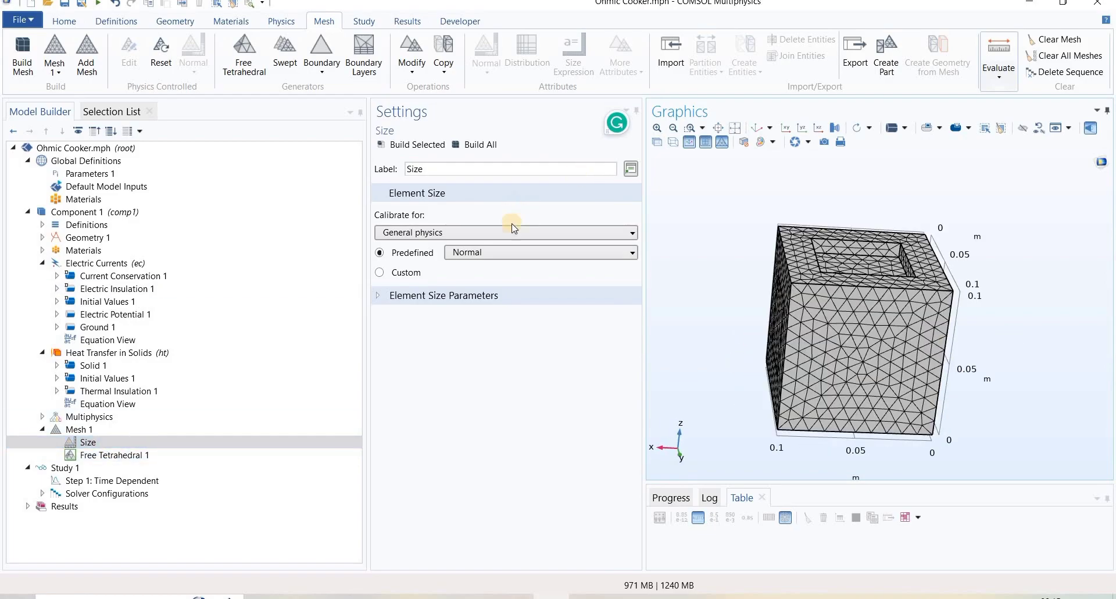
pyautogui.click(118, 455)
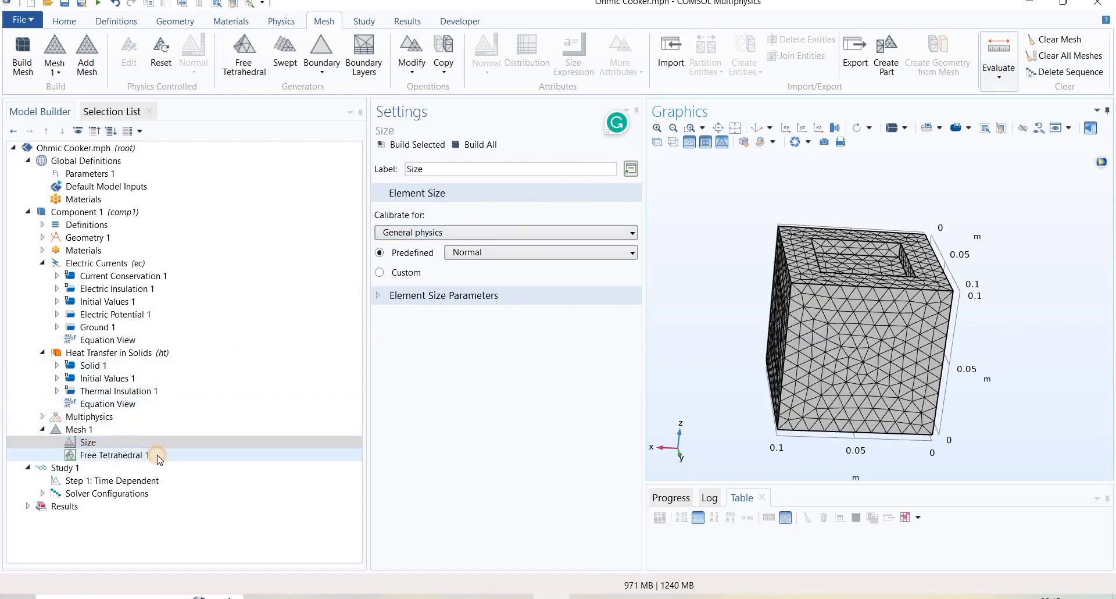
pyautogui.click(114, 455)
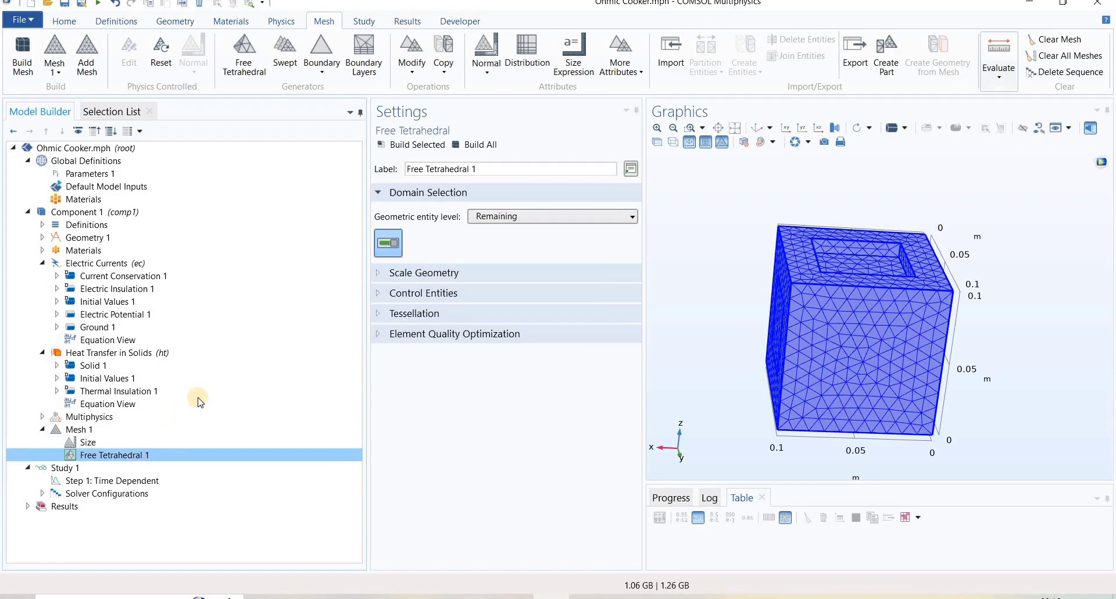
pyautogui.moveTo(233, 422)
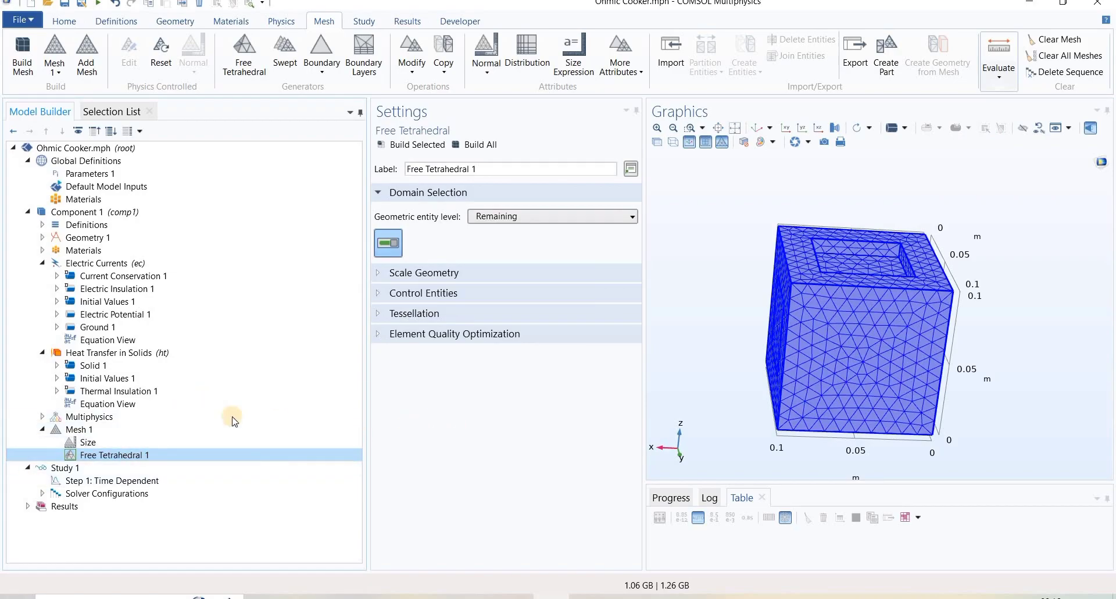
pyautogui.click(87, 442)
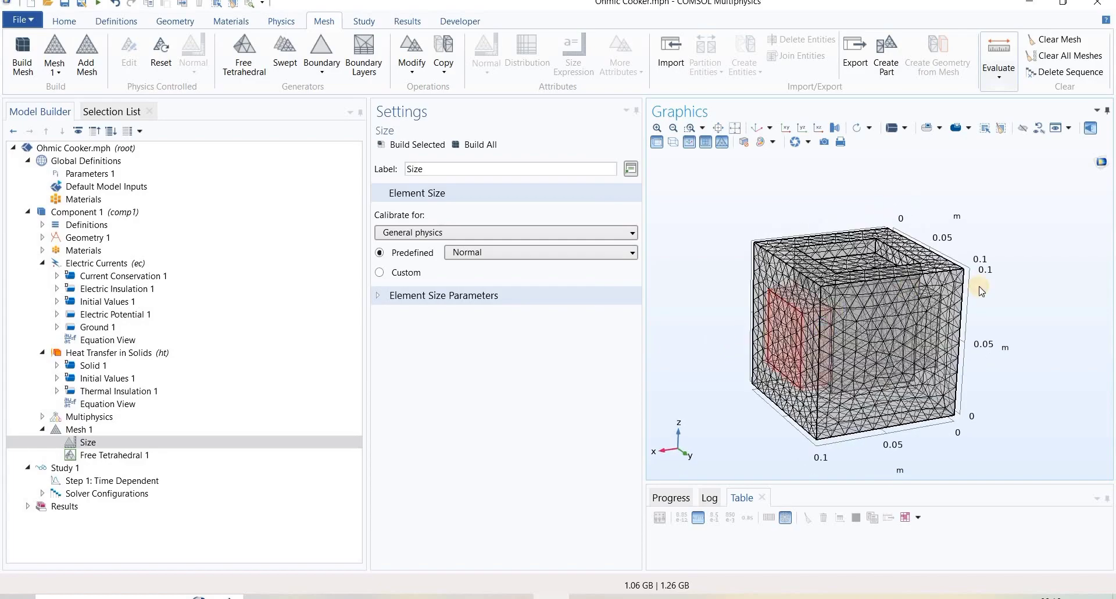
pyautogui.moveTo(982, 291); pyautogui.dragTo(839, 318)
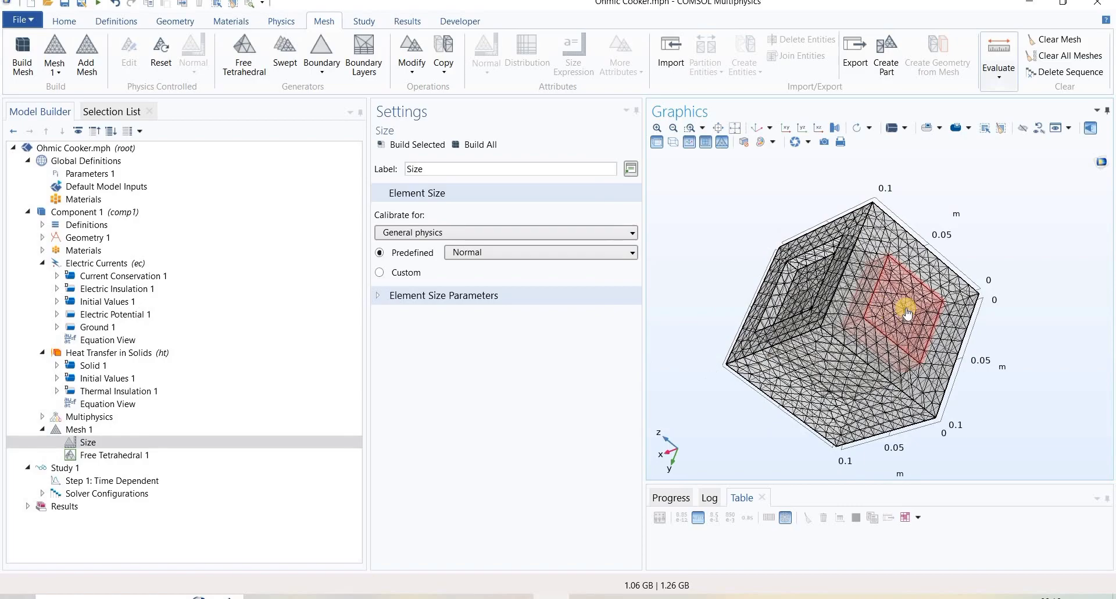
pyautogui.moveTo(889, 312); pyautogui.dragTo(833, 321)
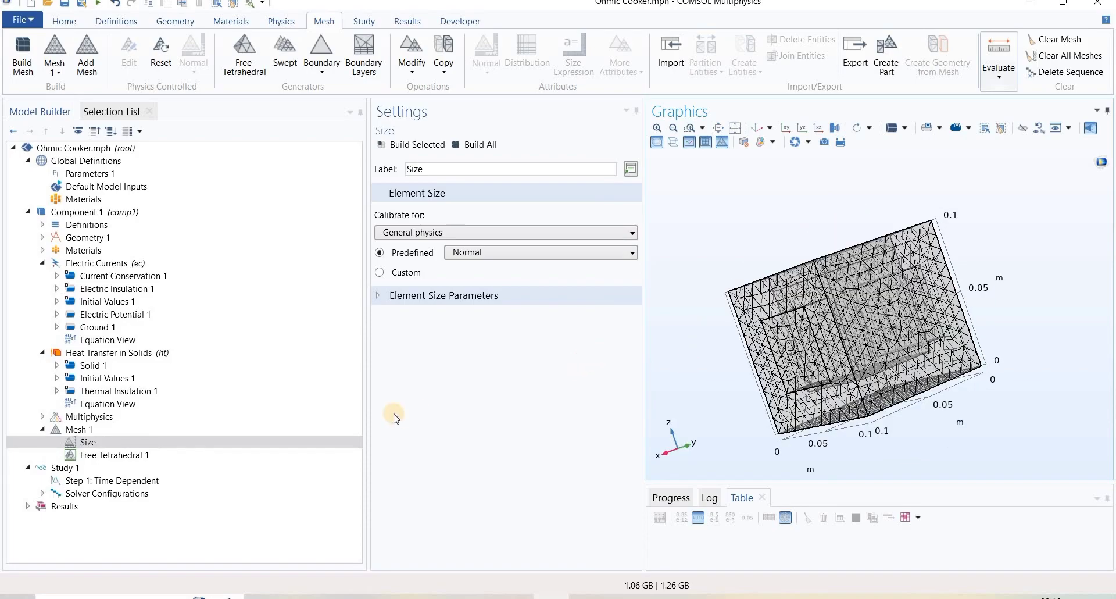
pyautogui.click(87, 442)
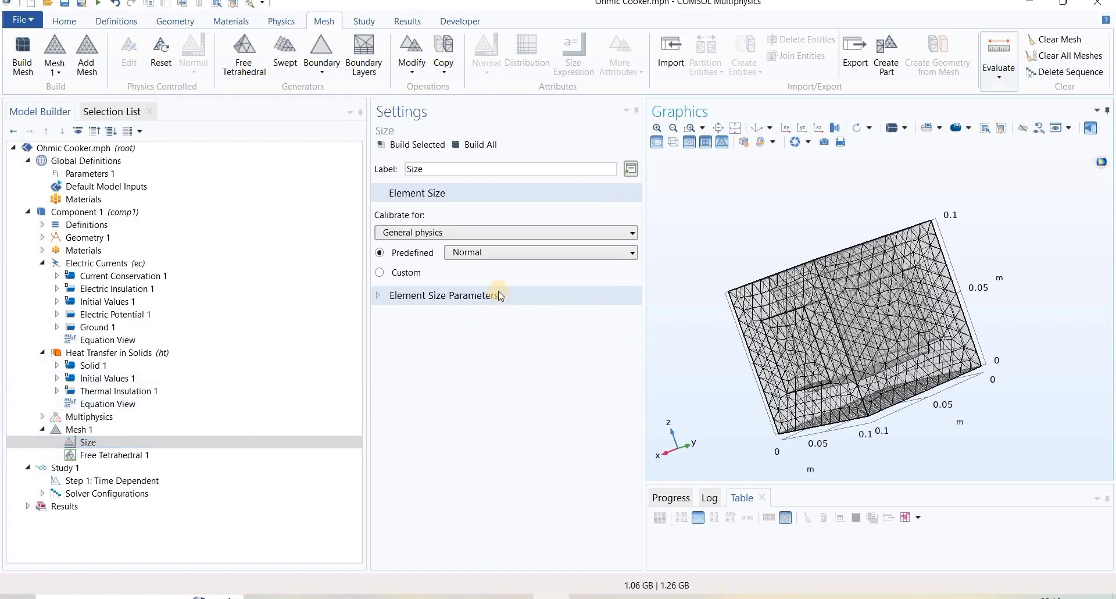
# Step: Set the predefined element Size to Coarser for the whole cooker
pyautogui.click(540, 252)
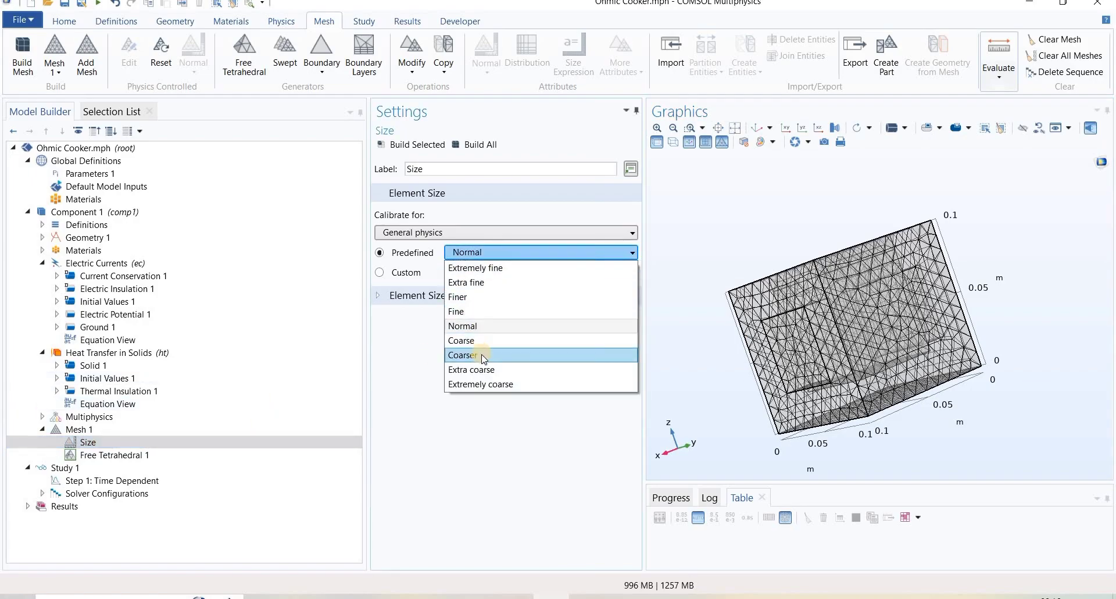
pyautogui.click(466, 355)
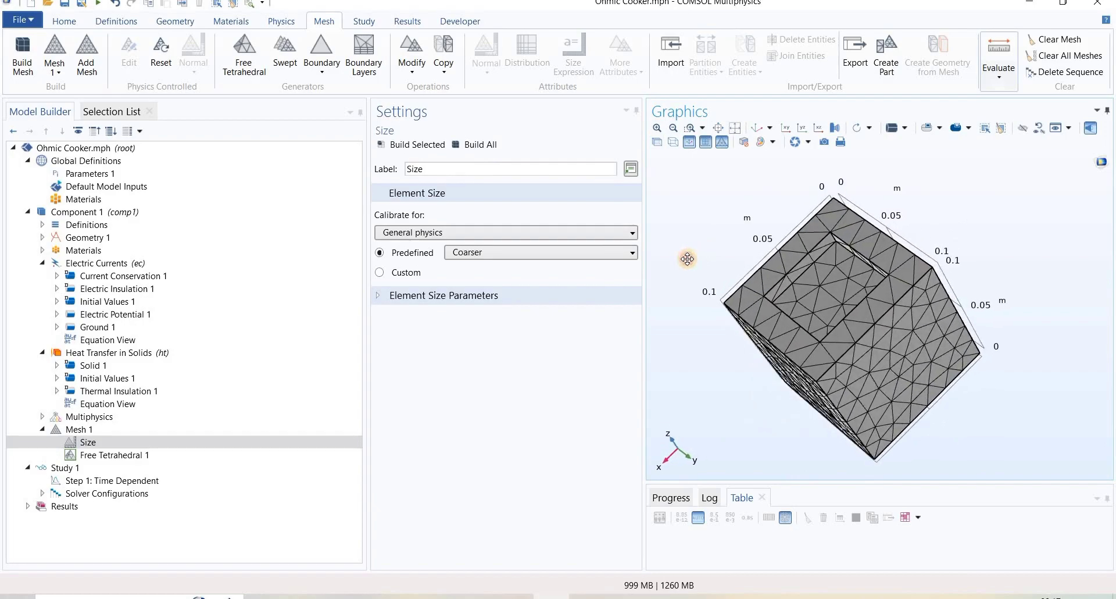
pyautogui.moveTo(687, 258); pyautogui.dragTo(472, 434)
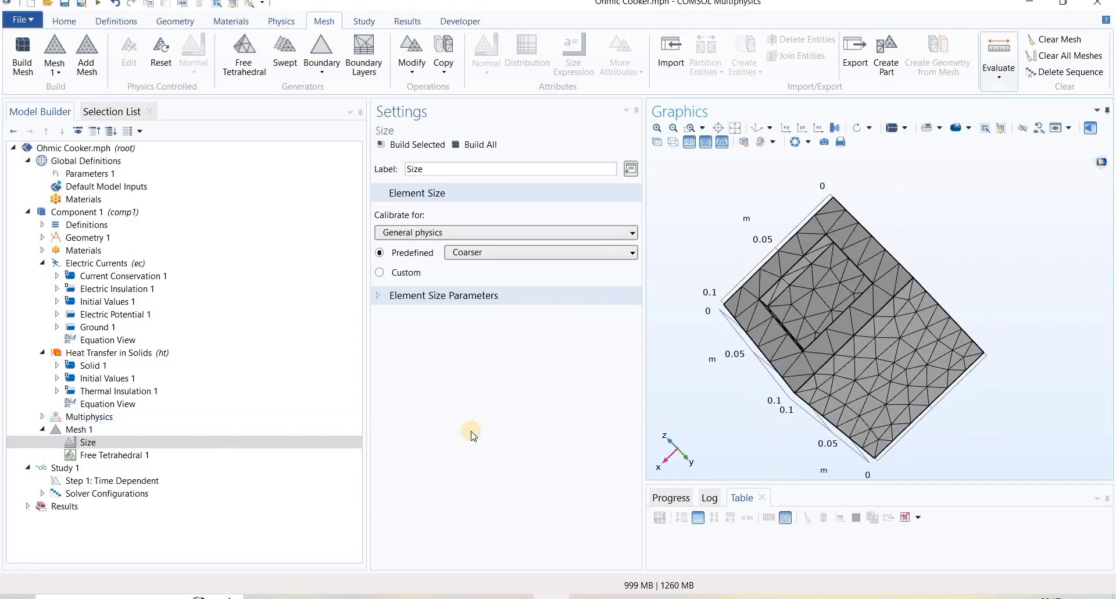
# Step: Select Free Tetrahedral 1 and orbit the coarser meshed block from several sides
pyautogui.click(114, 455)
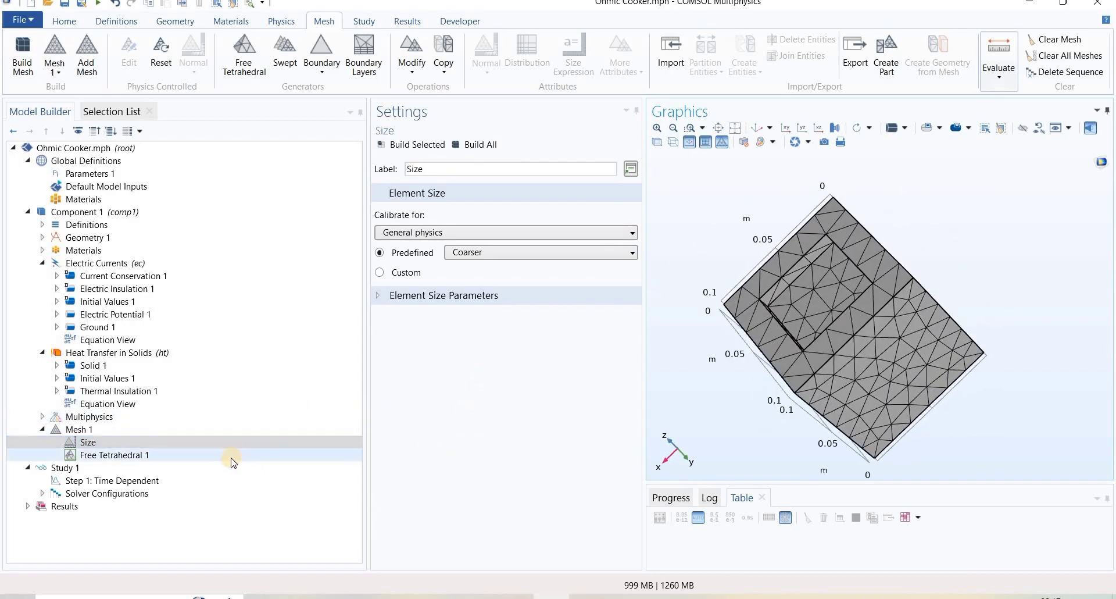
pyautogui.click(115, 455)
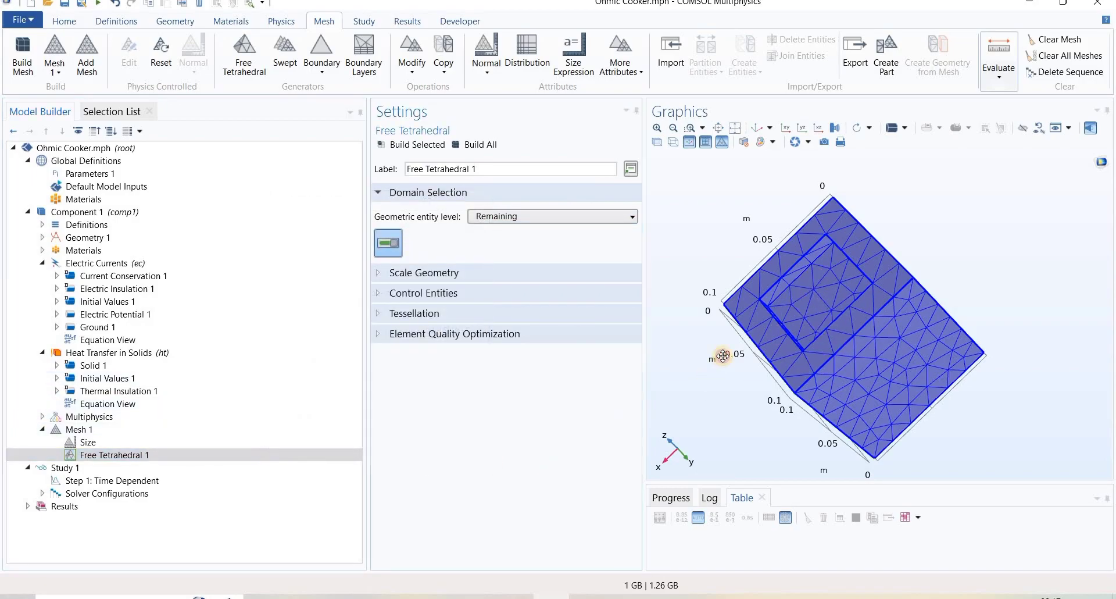
pyautogui.moveTo(721, 356); pyautogui.dragTo(709, 378)
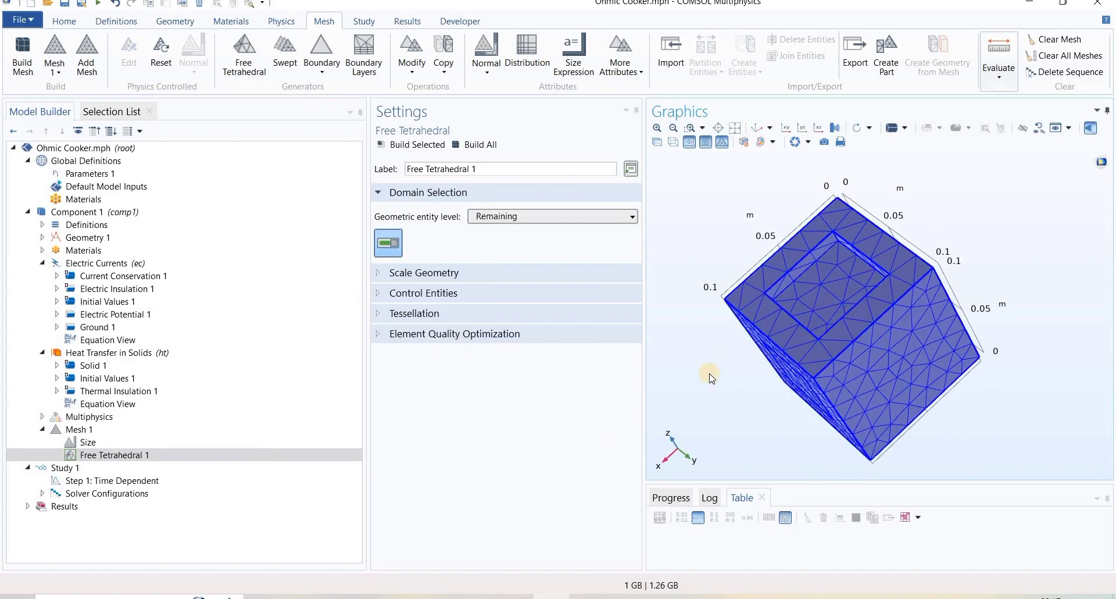
pyautogui.moveTo(708, 378); pyautogui.dragTo(861, 352)
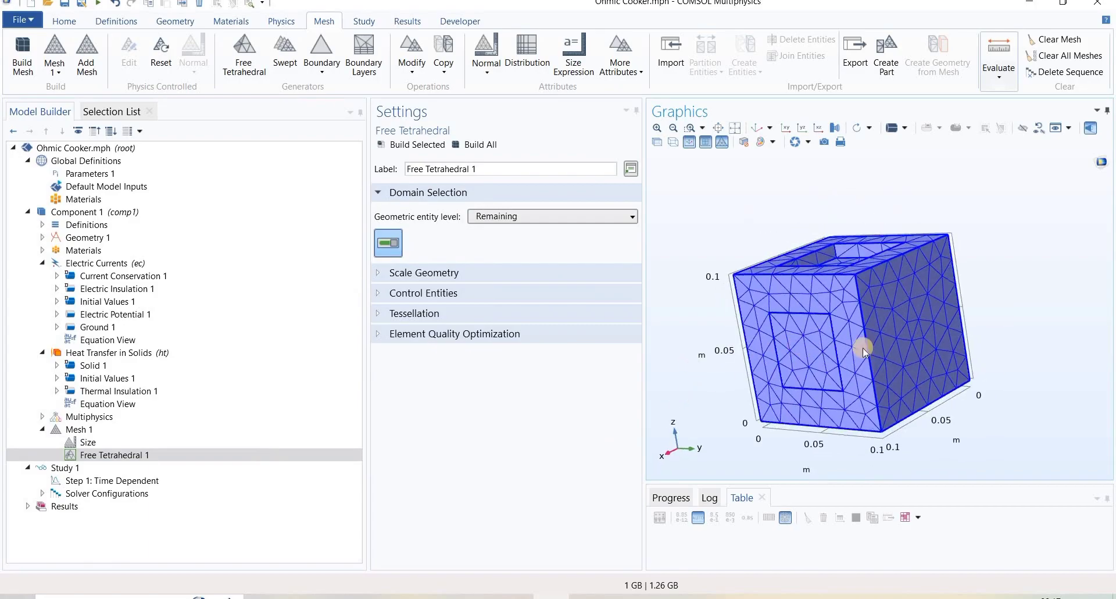
pyautogui.click(115, 455)
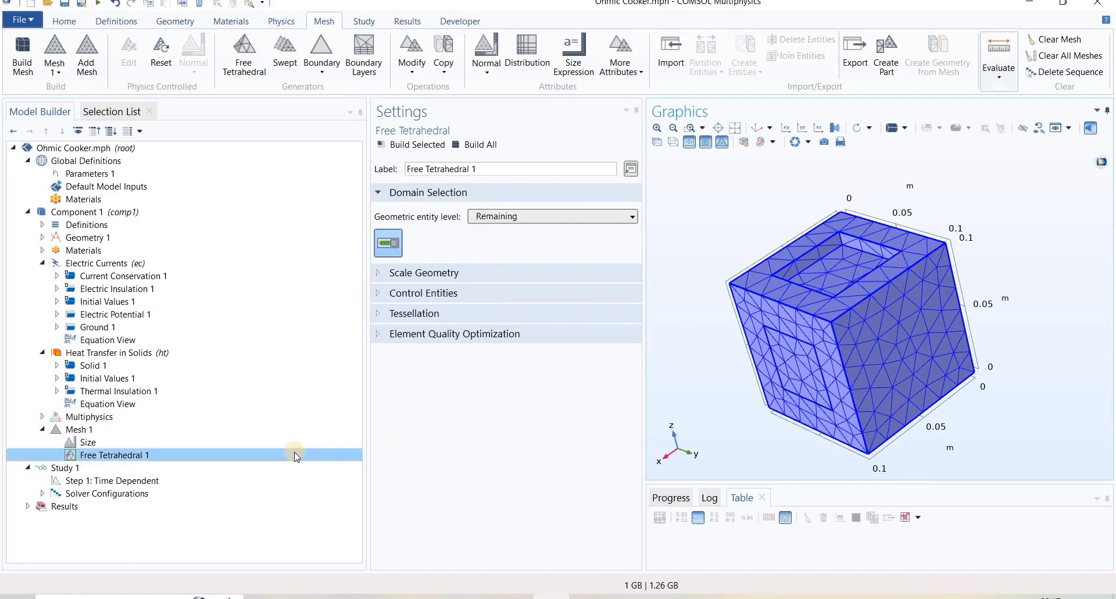
pyautogui.moveTo(124, 458)
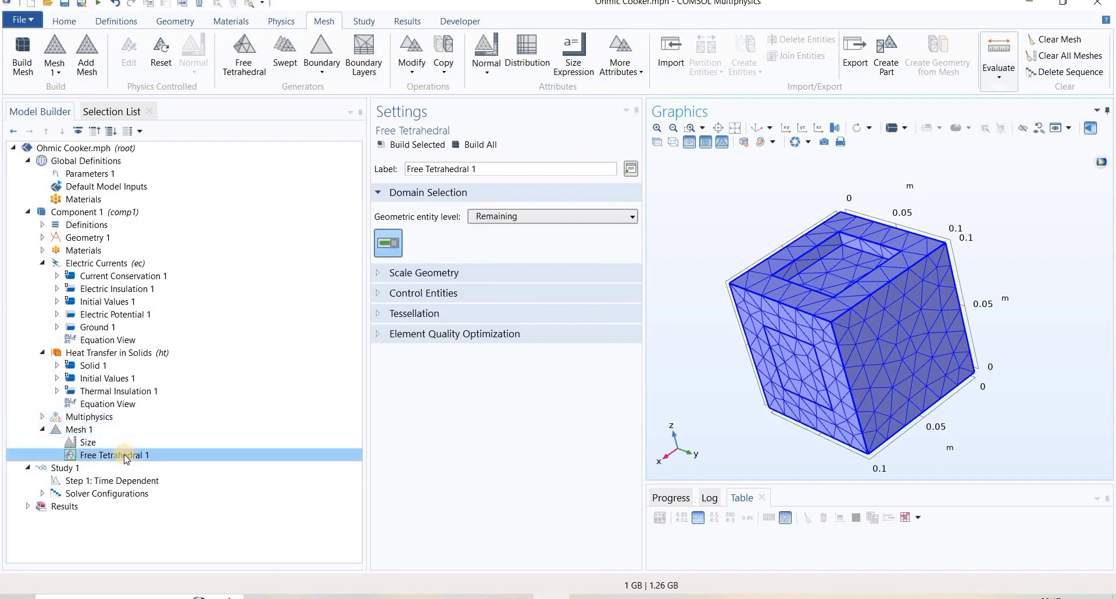
pyautogui.moveTo(153, 460)
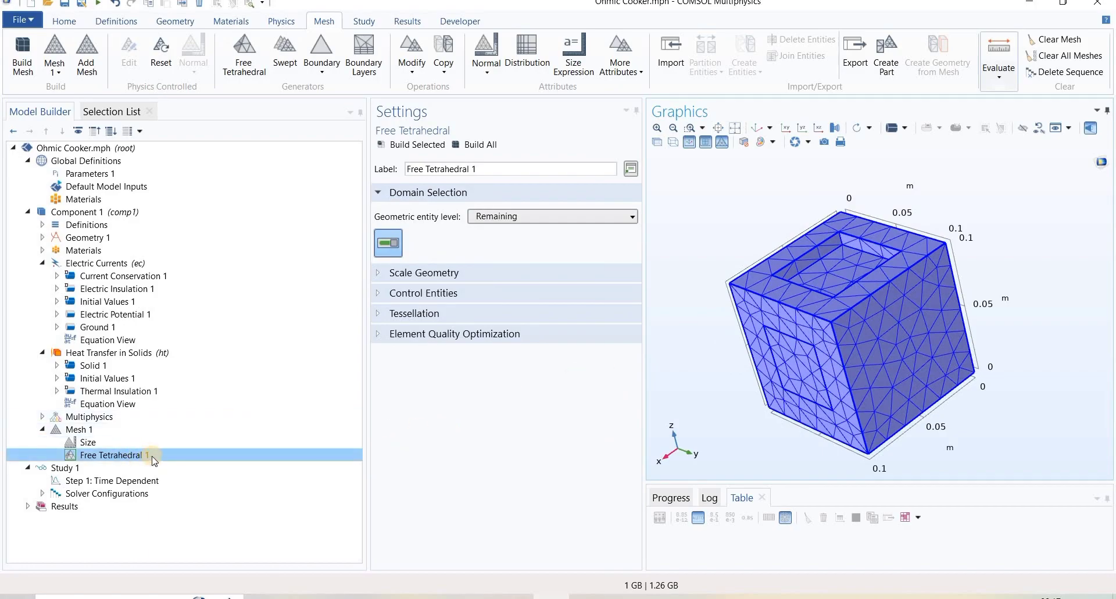
# Step: Add local Size 1 at Domain level giving domains 2, 3 and 4 an Extra fine mesh
pyautogui.rightClick(113, 455)
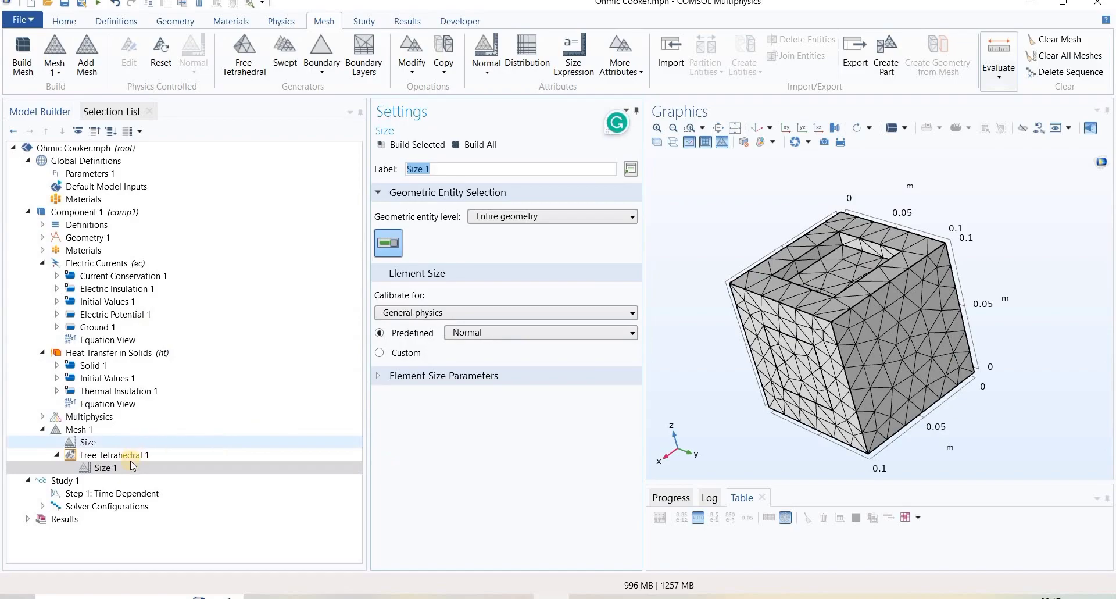
pyautogui.click(106, 468)
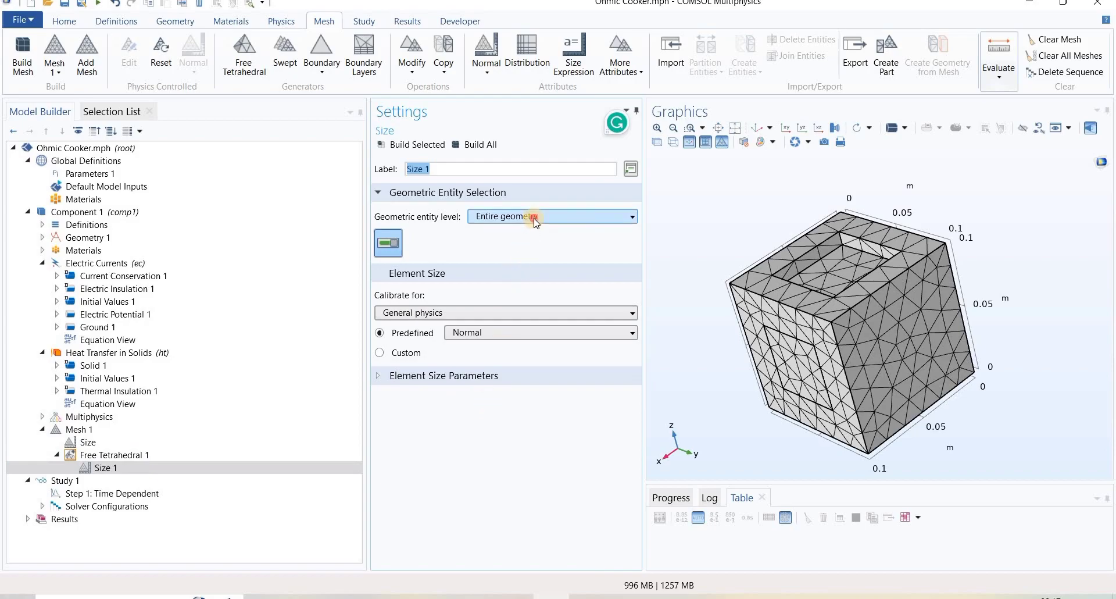
pyautogui.click(551, 216)
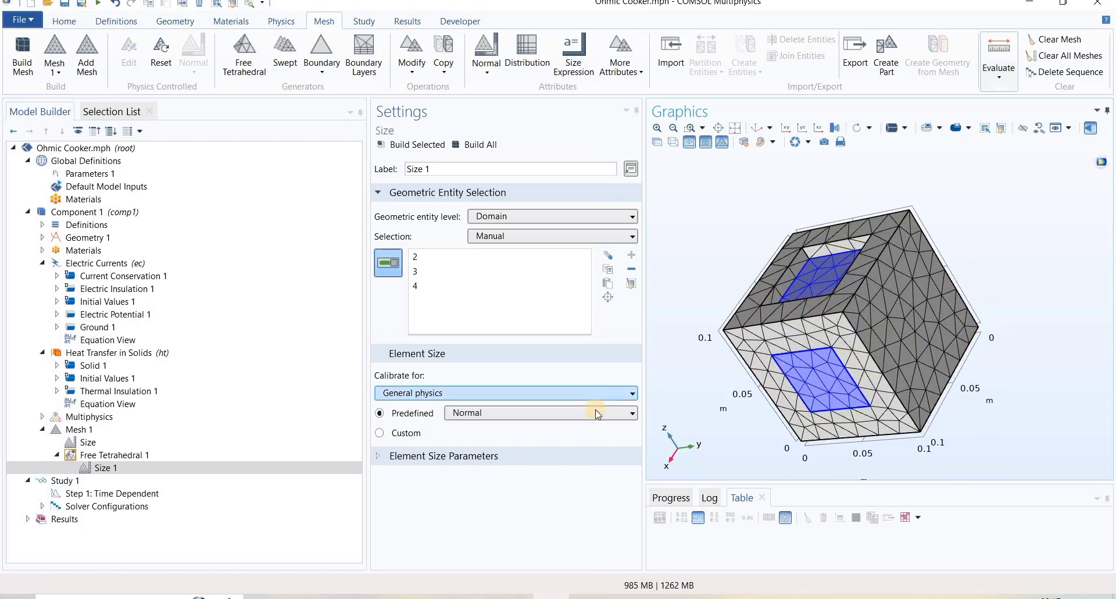
pyautogui.click(539, 413)
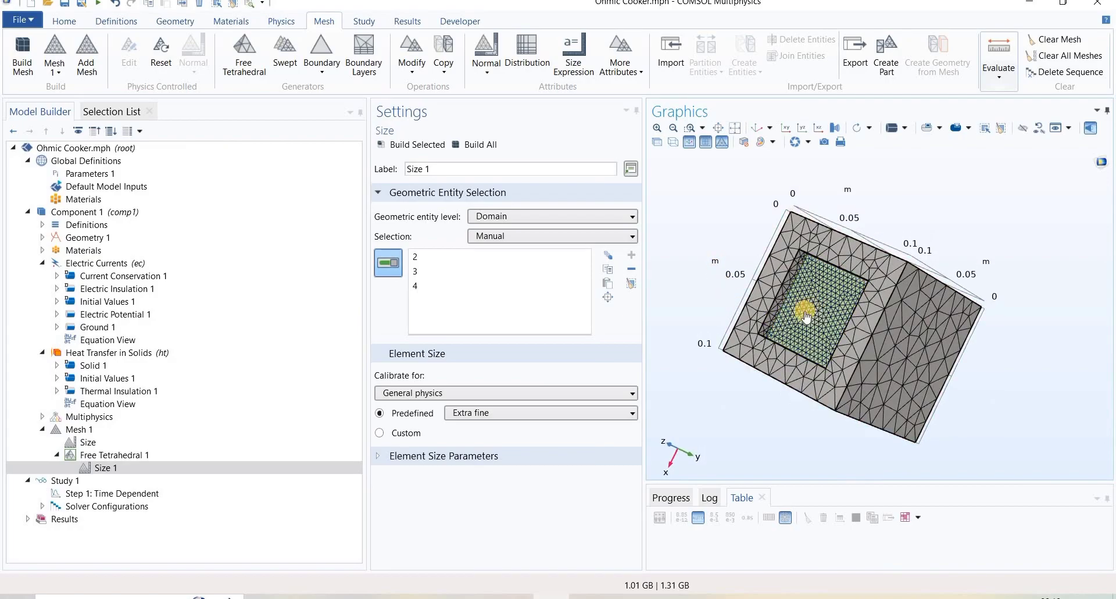
pyautogui.moveTo(805, 317); pyautogui.dragTo(794, 346)
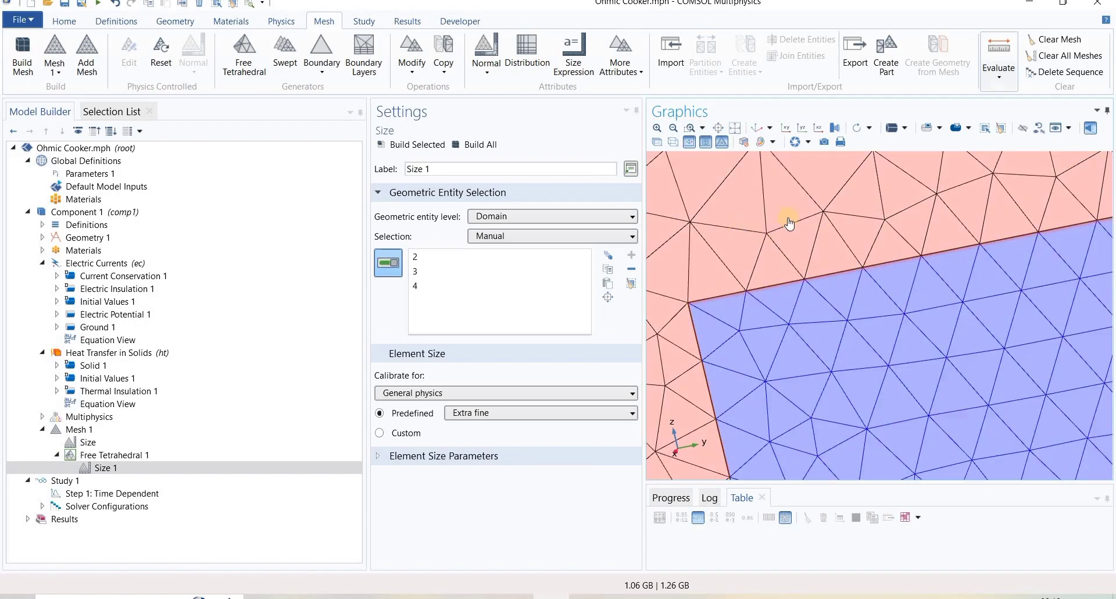
pyautogui.click(878, 322)
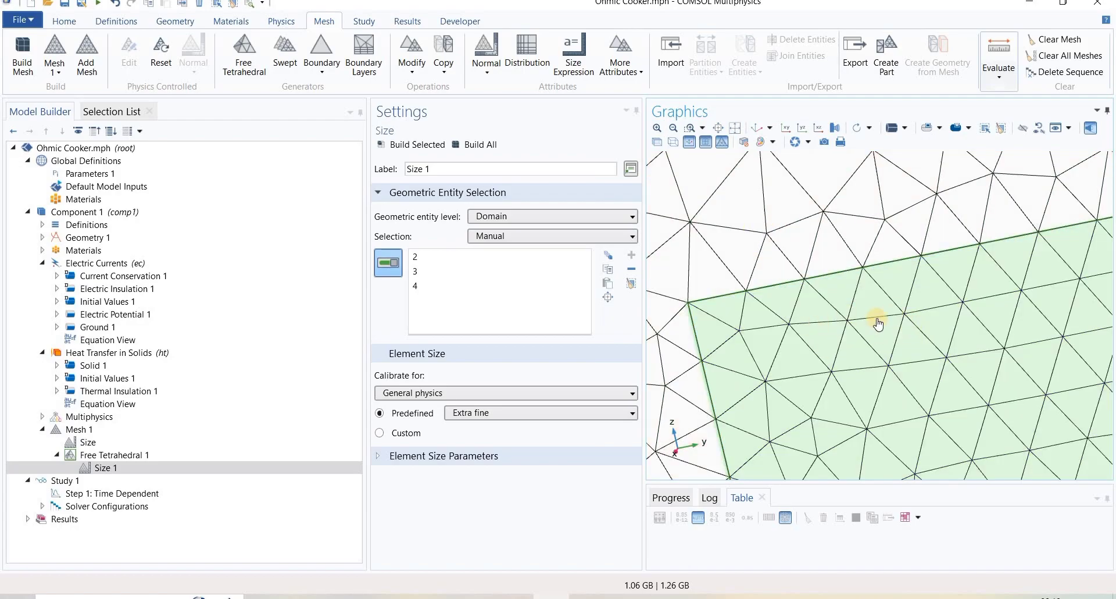
pyautogui.moveTo(818, 347)
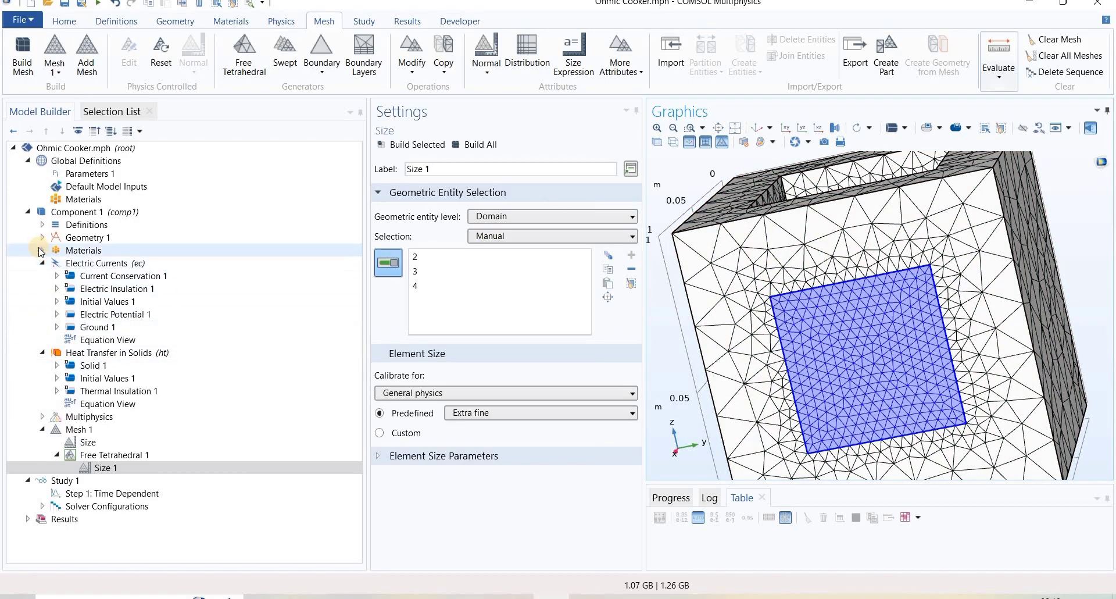
# Step: Set the Form Union step's Action to Form an assembly and rebuild the geometry
pyautogui.click(41, 250)
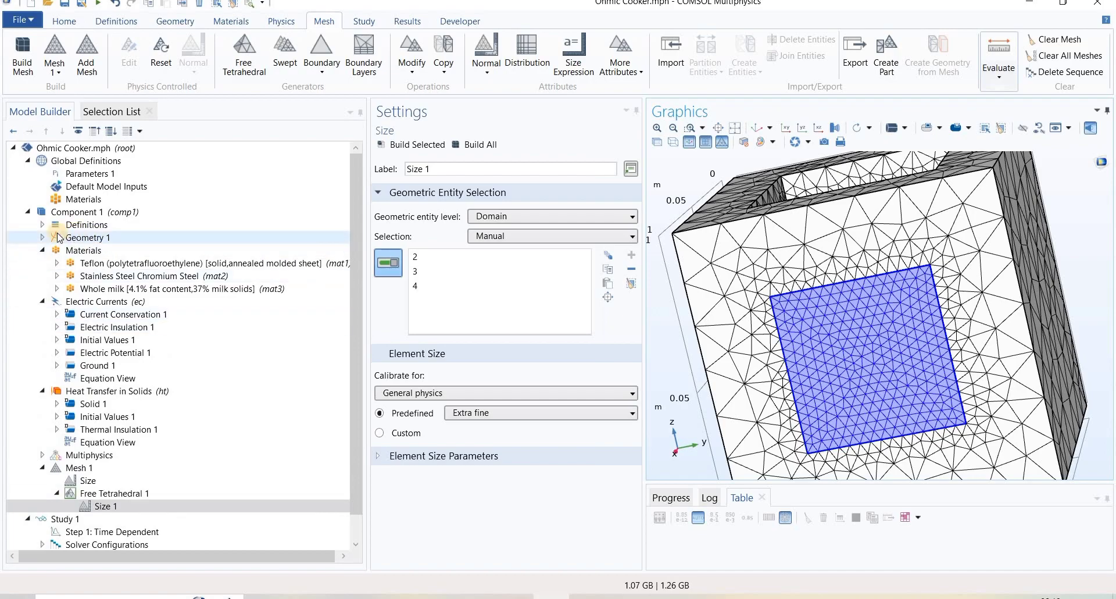
pyautogui.click(42, 237)
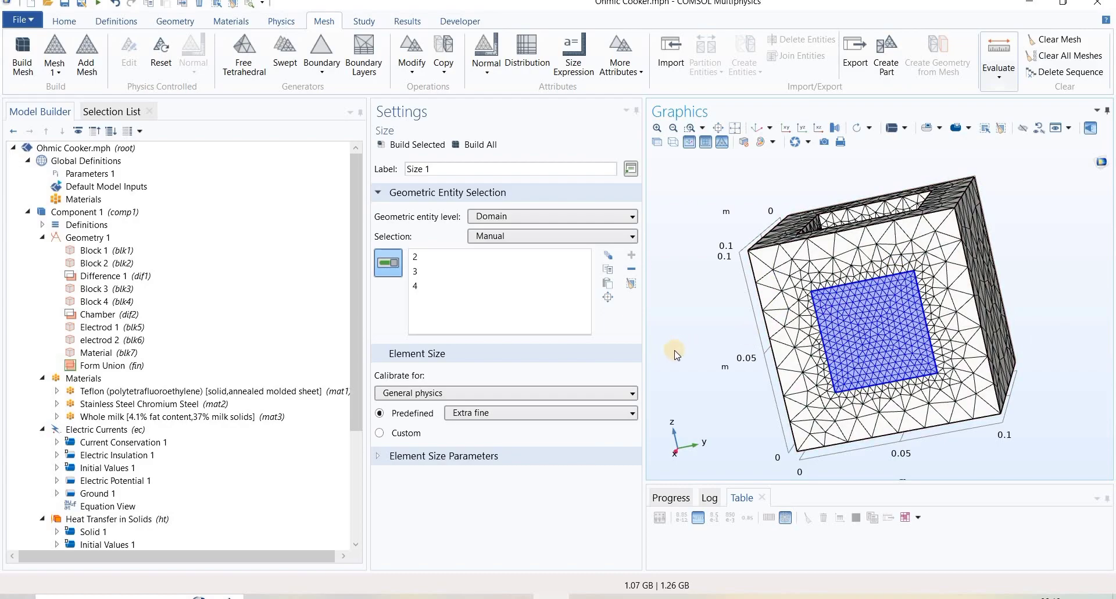
pyautogui.click(114, 365)
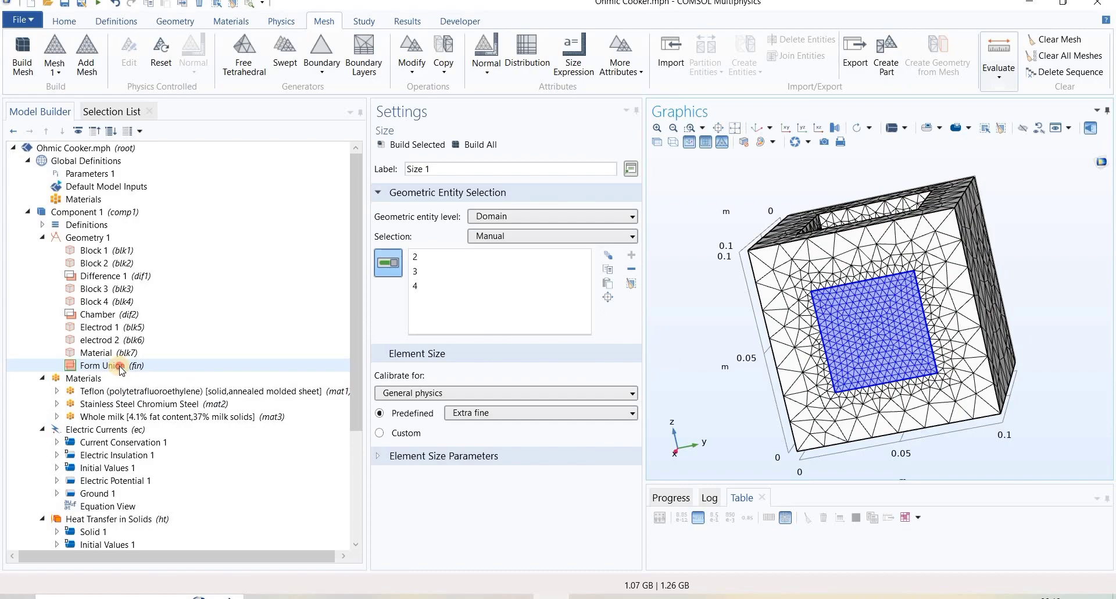
pyautogui.click(113, 365)
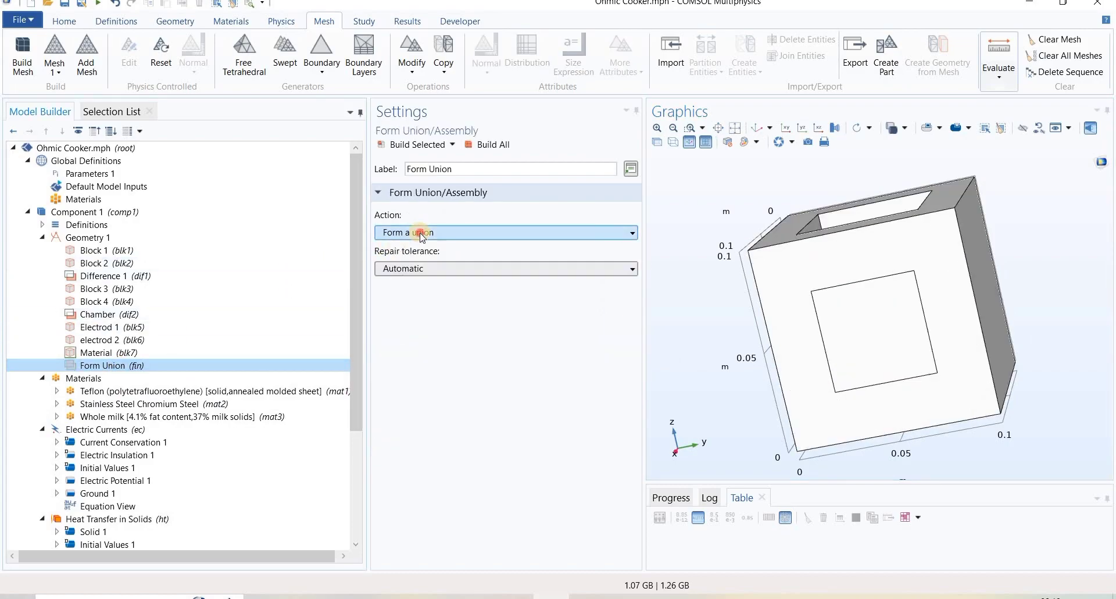
pyautogui.click(506, 233)
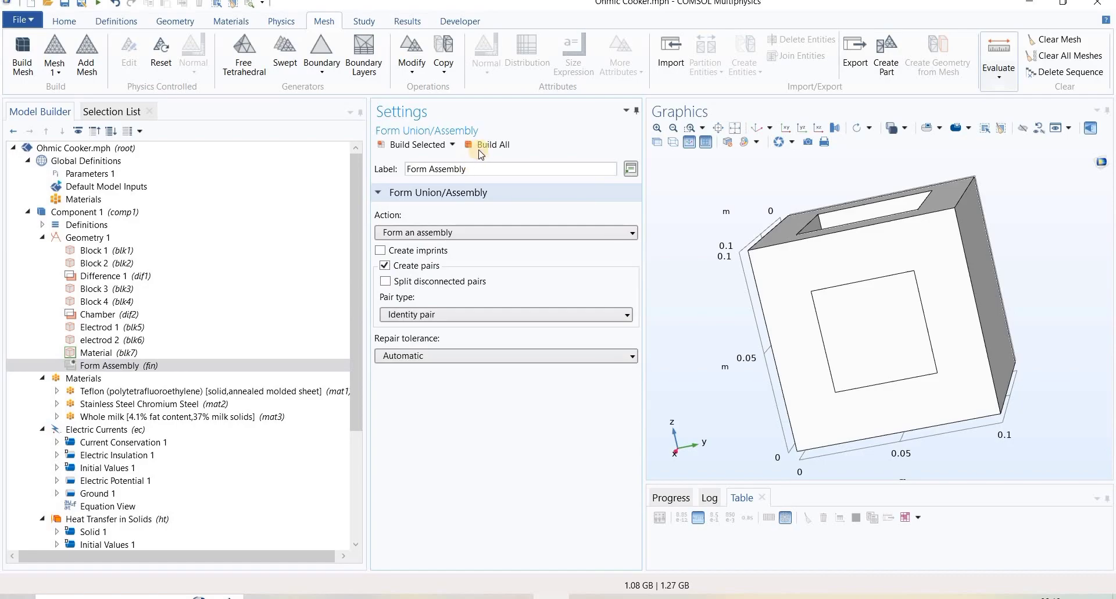
pyautogui.click(491, 144)
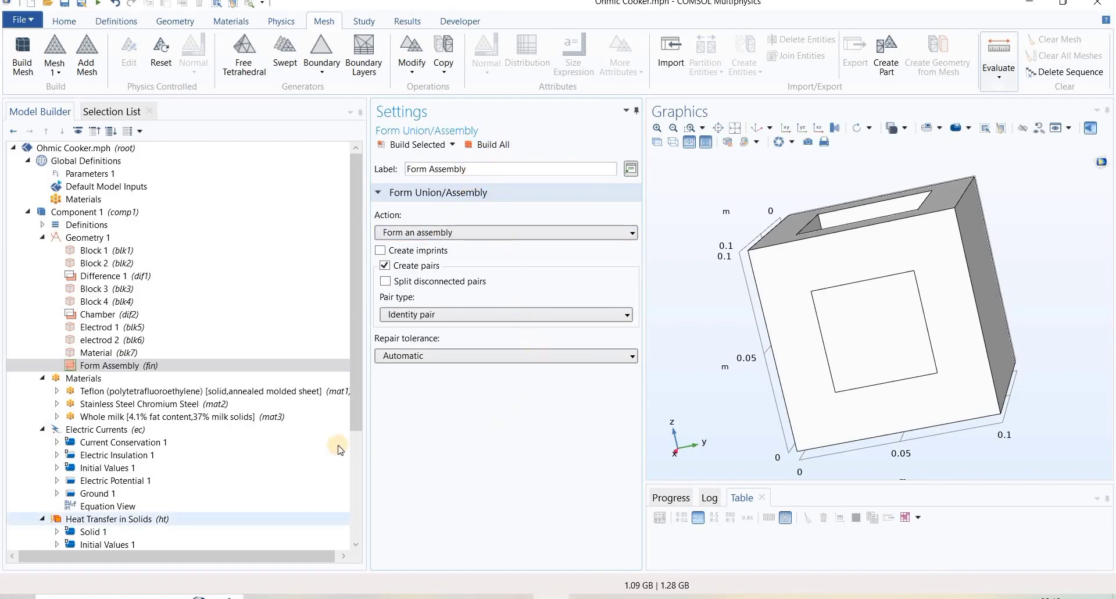
# Step: Rebuild Mesh 1 on the assembly geometry and zoom in on the extra fine inner domain
pyautogui.scroll(-3)
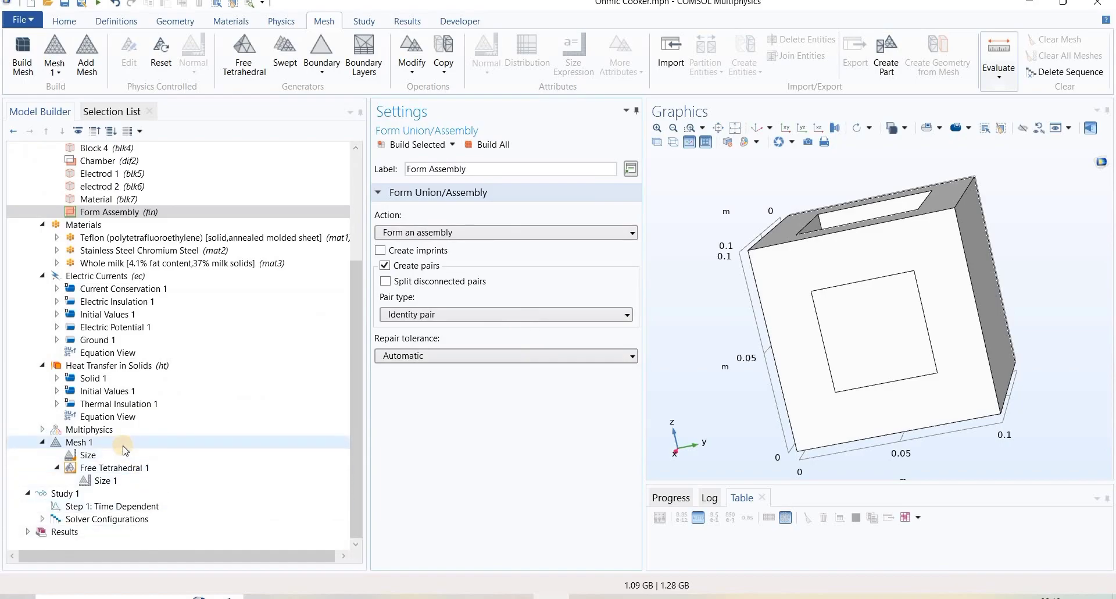
pyautogui.rightClick(78, 442)
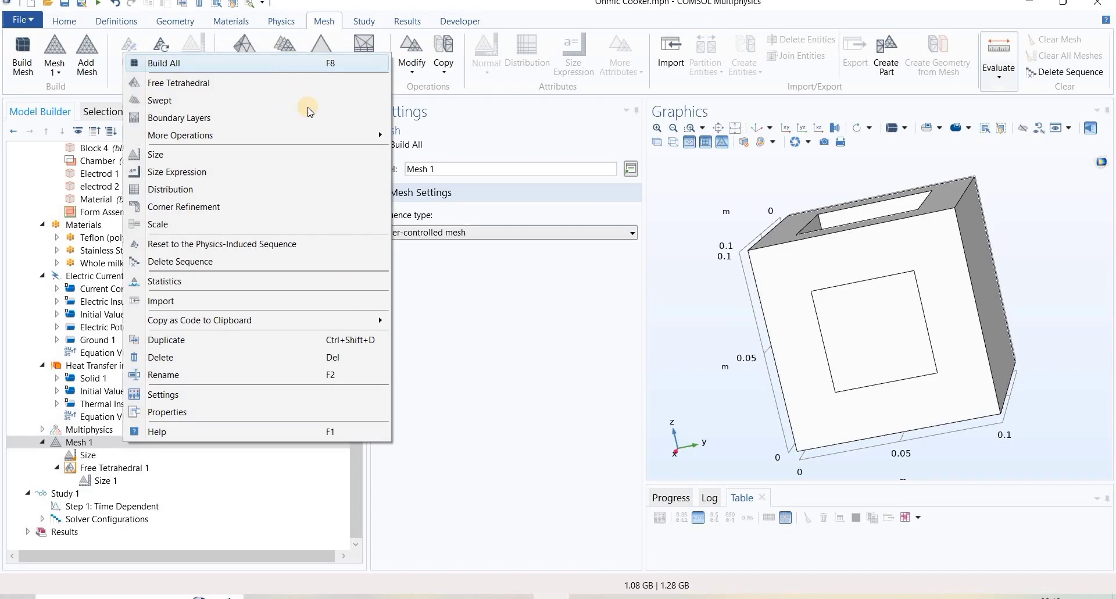
pyautogui.click(163, 64)
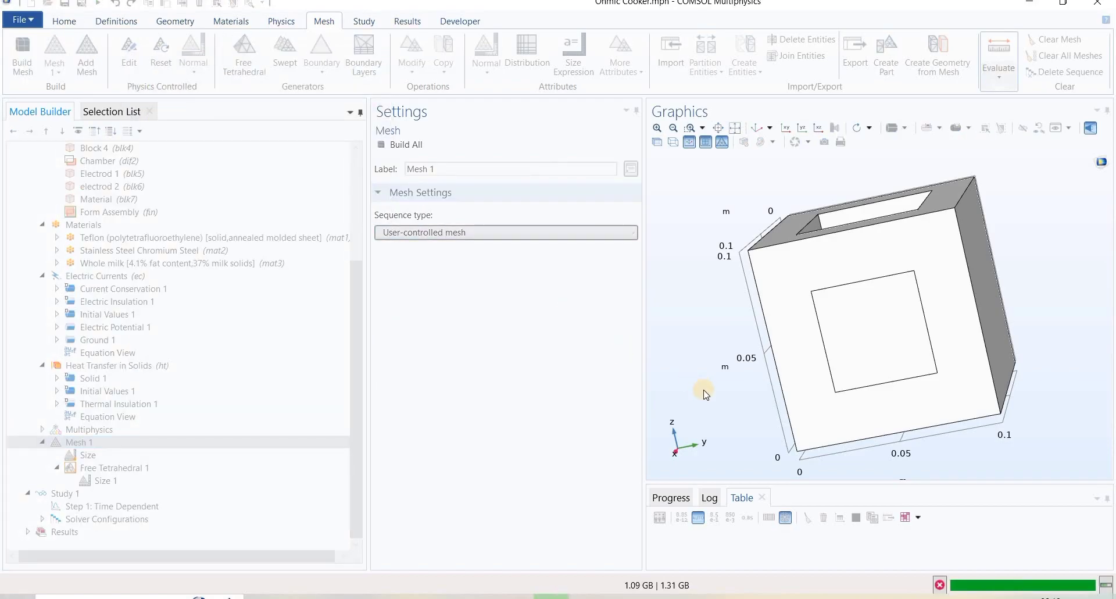
pyautogui.click(20, 53)
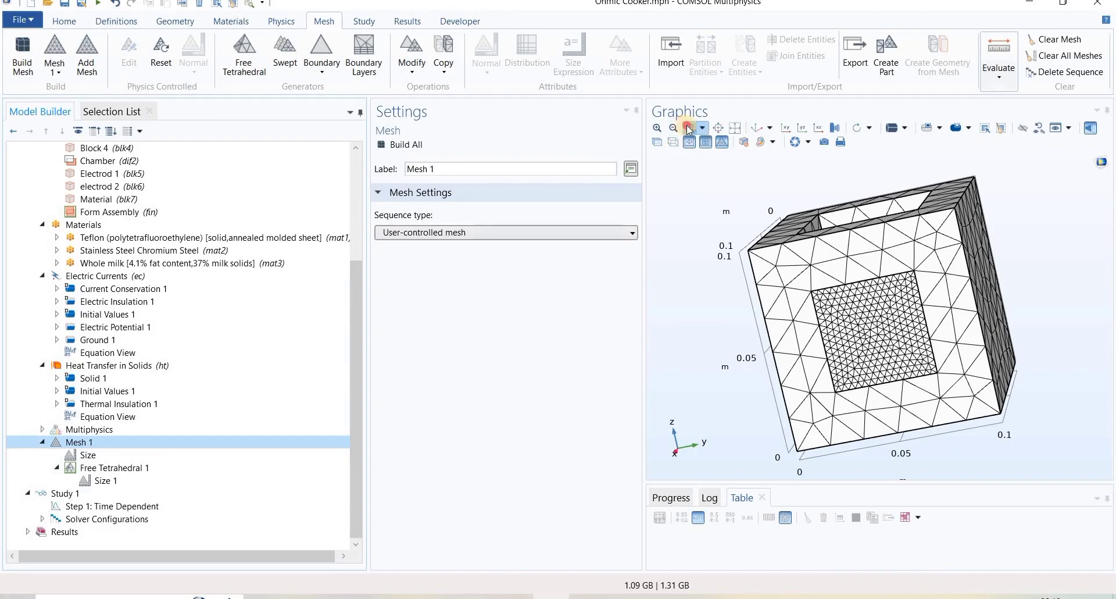
pyautogui.click(686, 128)
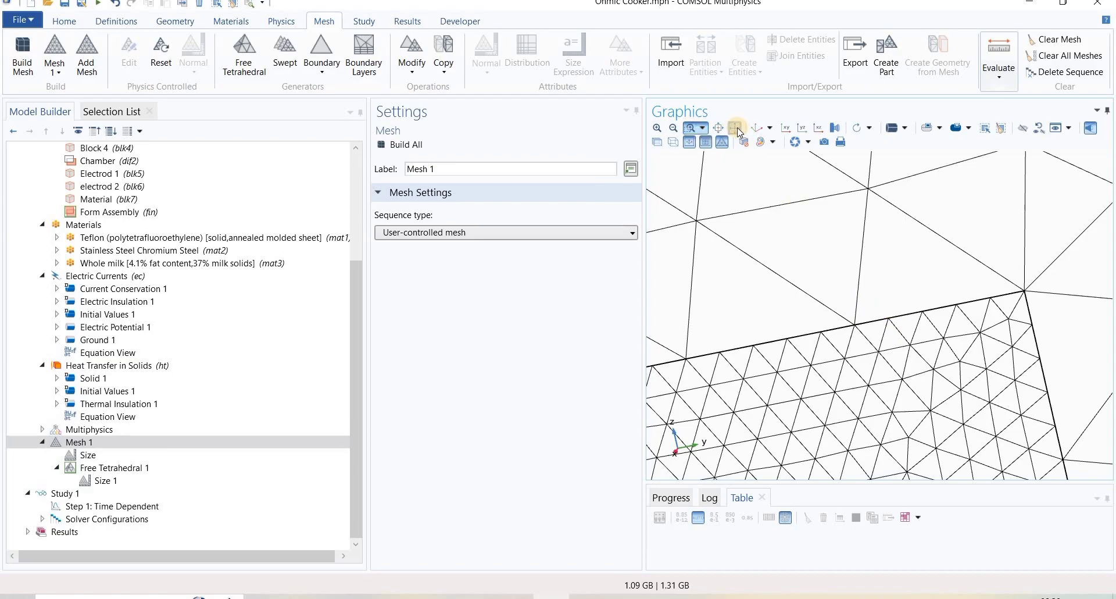
pyautogui.click(737, 129)
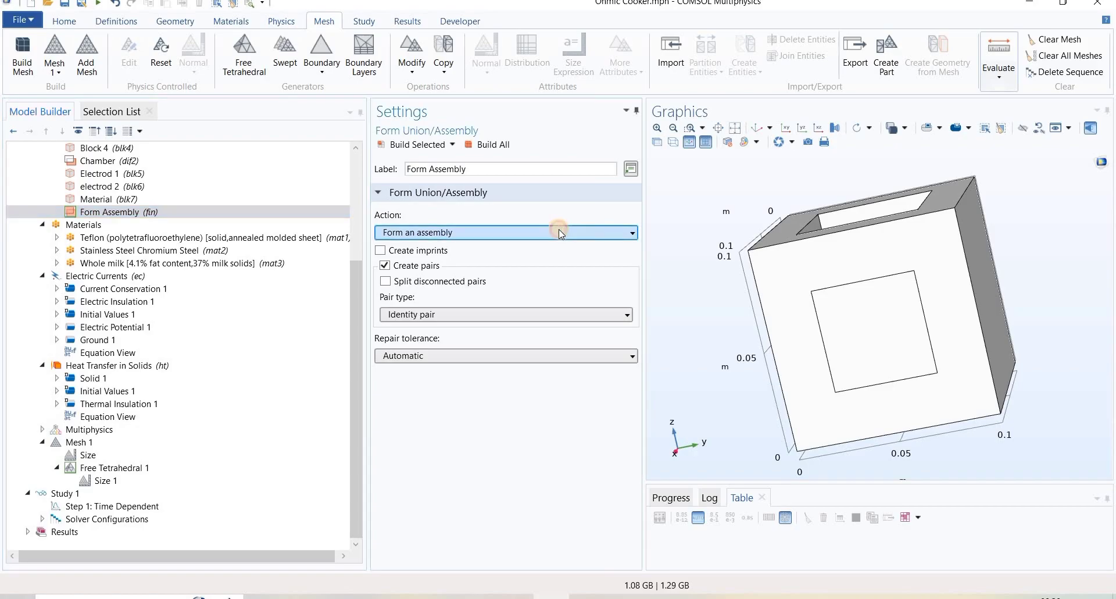
pyautogui.click(506, 232)
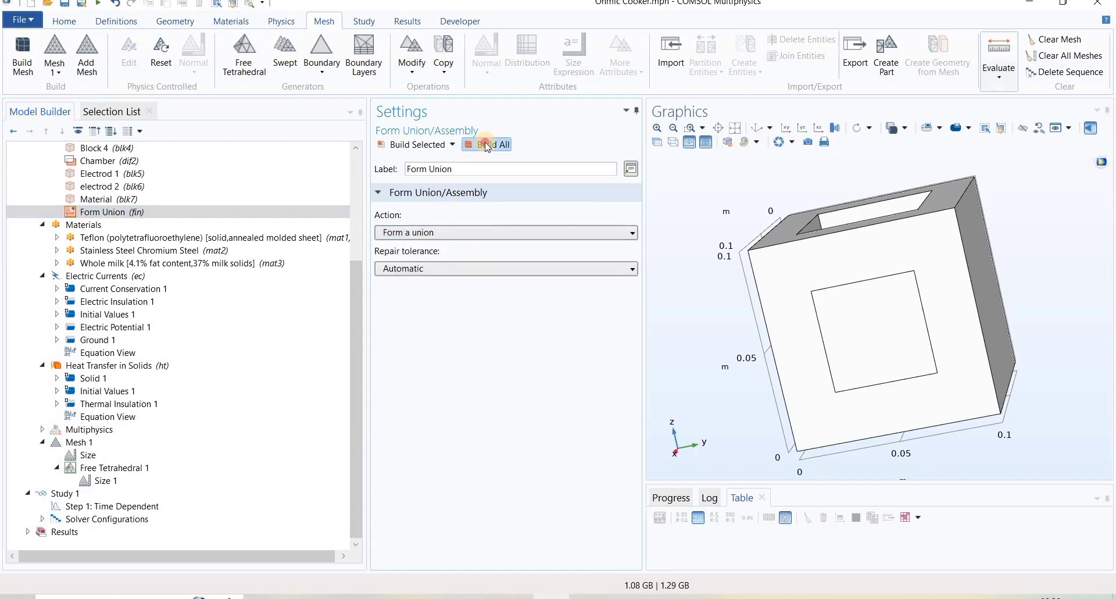
pyautogui.click(491, 145)
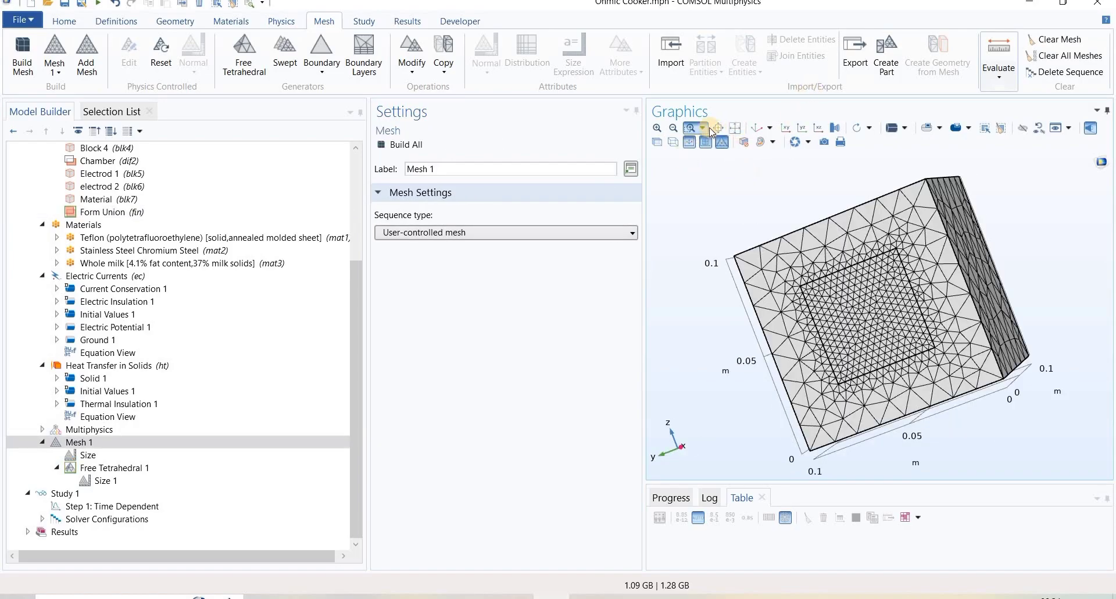
pyautogui.click(690, 128)
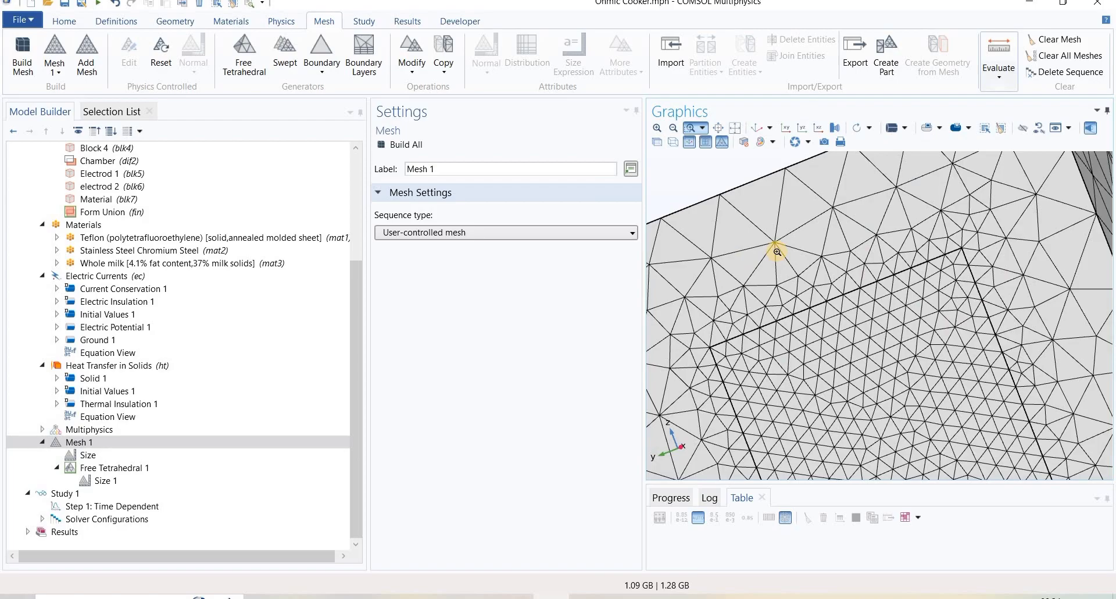
pyautogui.moveTo(712, 252)
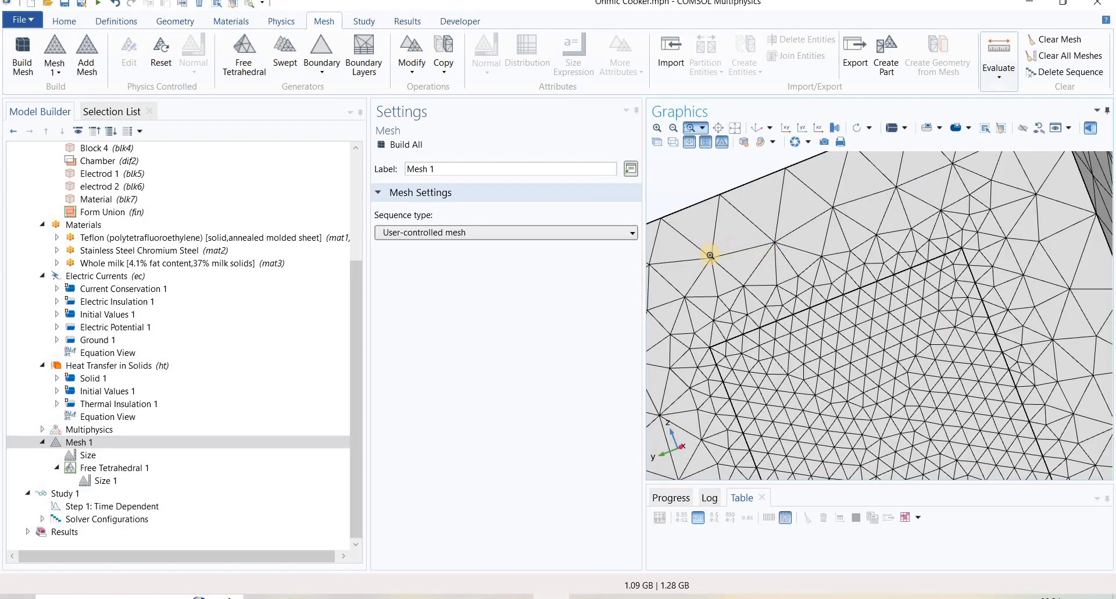
pyautogui.moveTo(767, 249)
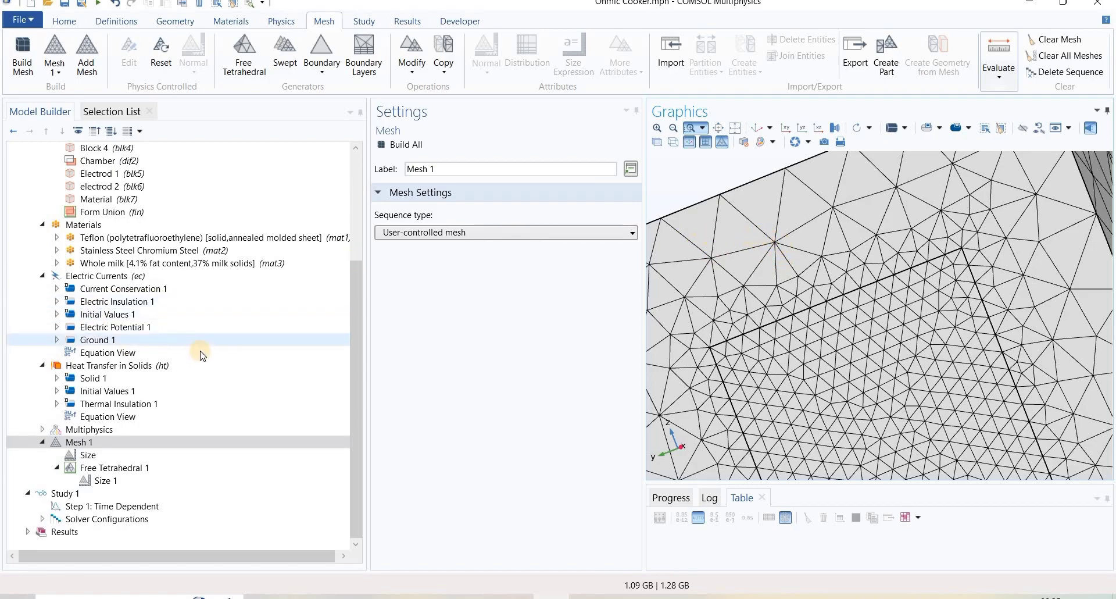
# Step: Review the Heat Transfer in Solids Discretization, keeping Quadratic Lagrange temperature
pyautogui.click(116, 327)
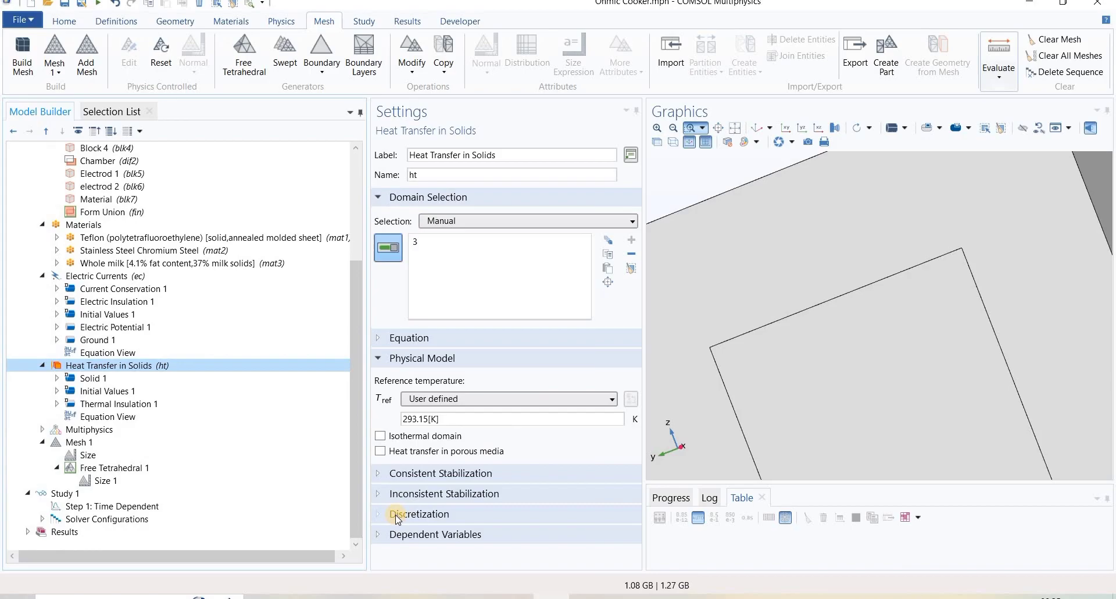
pyautogui.click(420, 514)
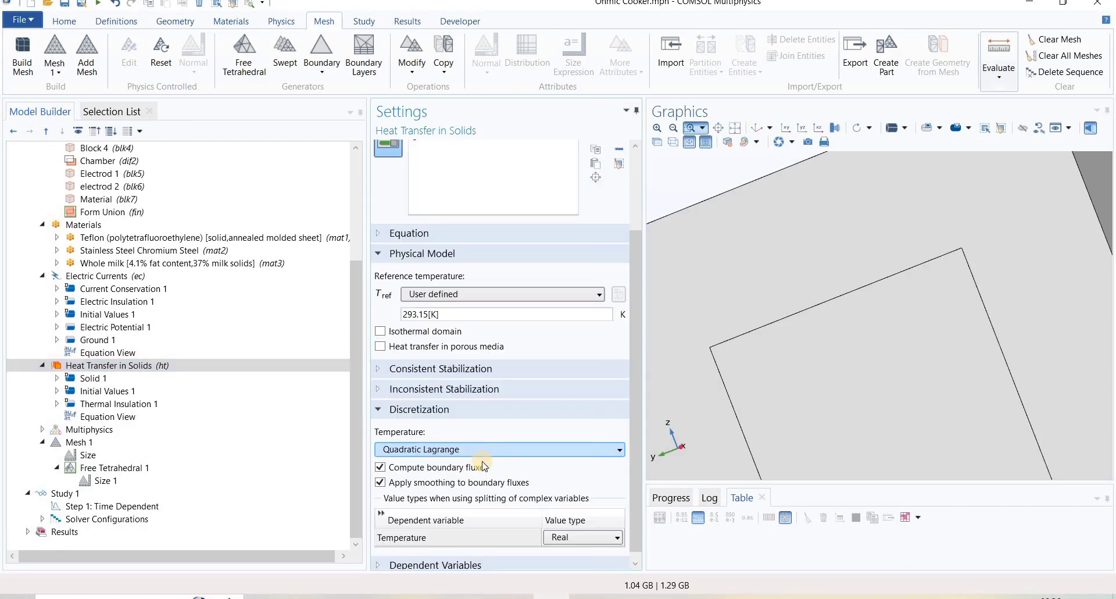
pyautogui.moveTo(482, 460)
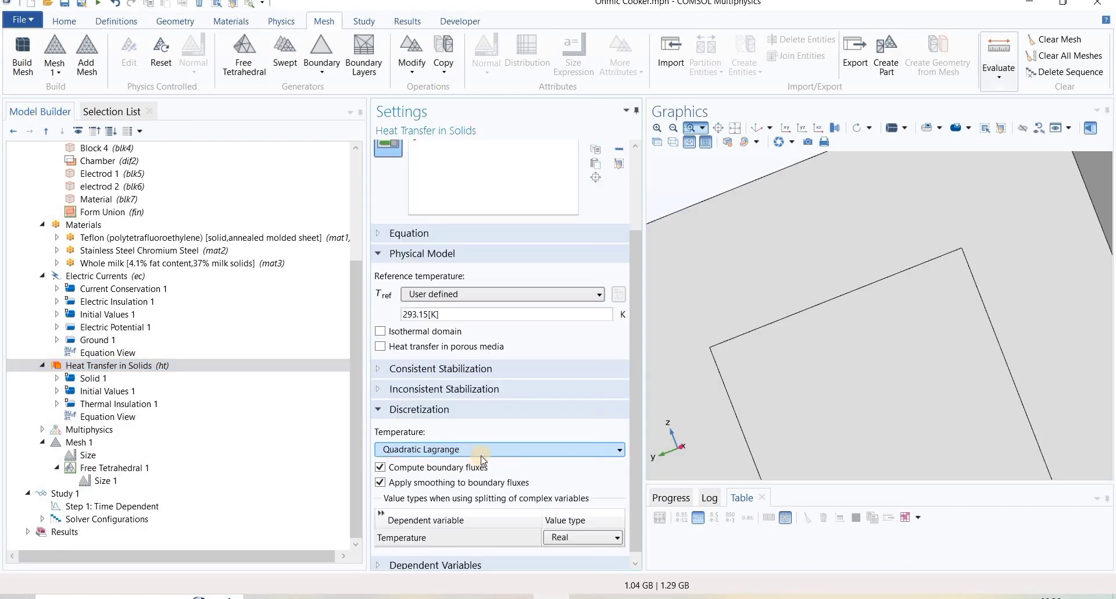
pyautogui.click(499, 449)
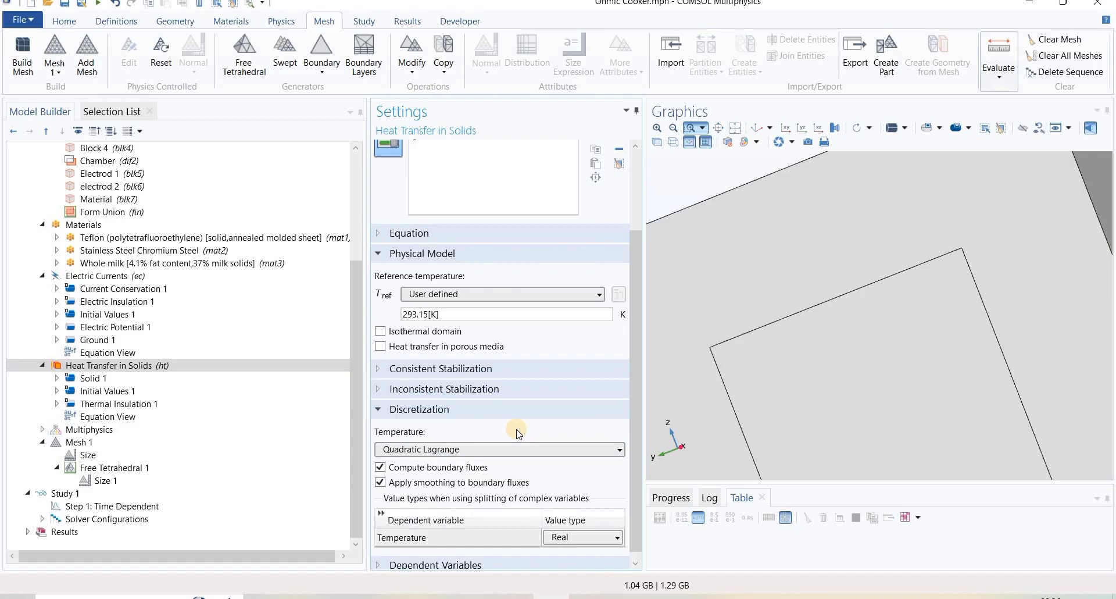
pyautogui.moveTo(557, 440)
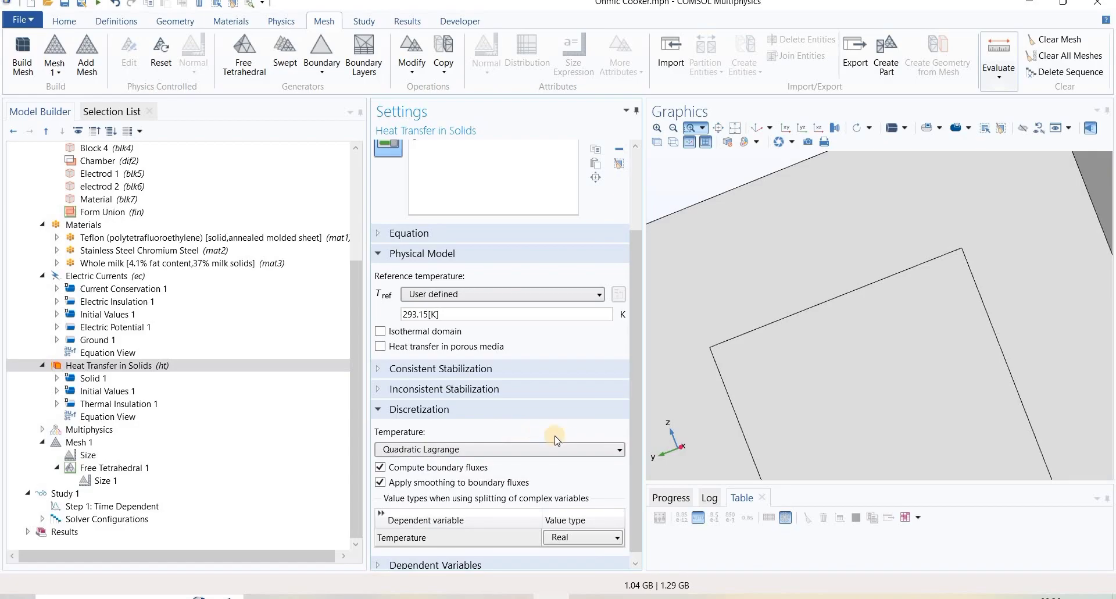
pyautogui.moveTo(639, 398)
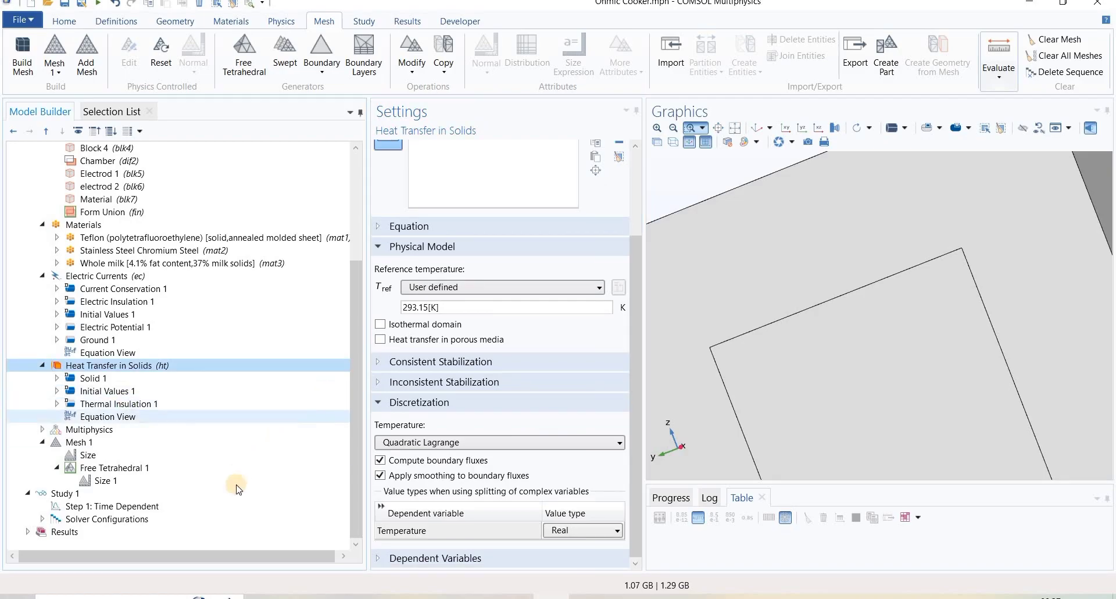
# Step: Return to Mesh 1 and reset to the default view of the whole meshed cooker
pyautogui.click(78, 442)
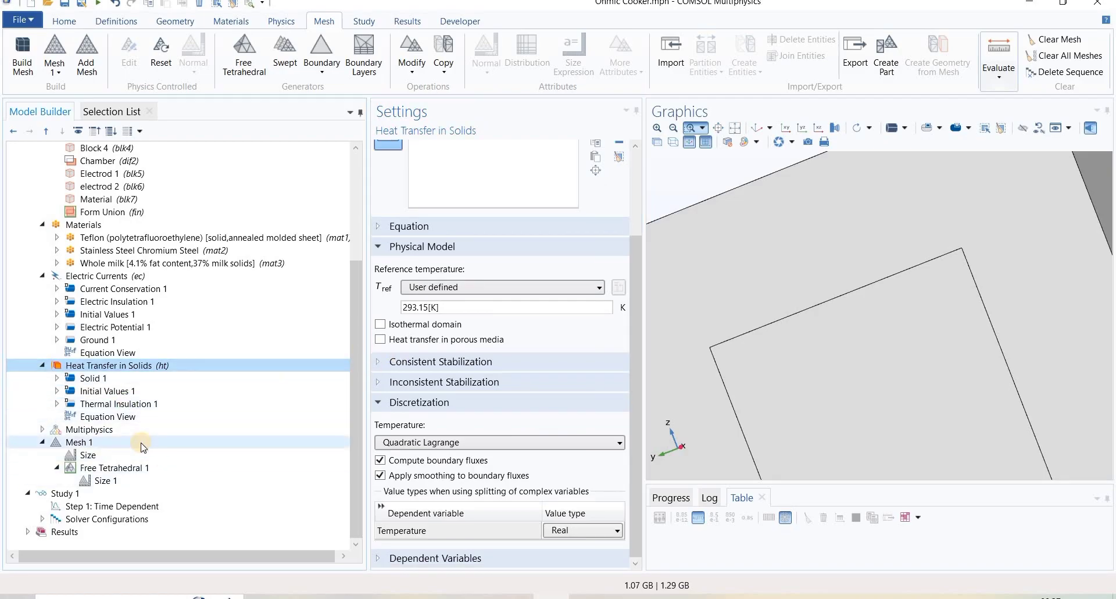
pyautogui.click(77, 442)
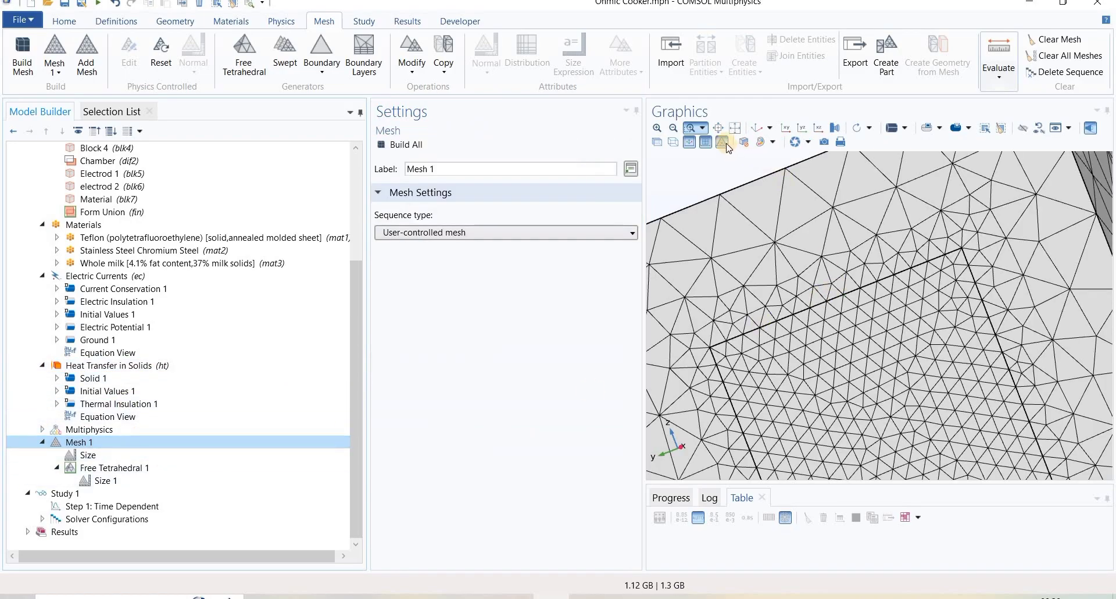
pyautogui.moveTo(755, 131)
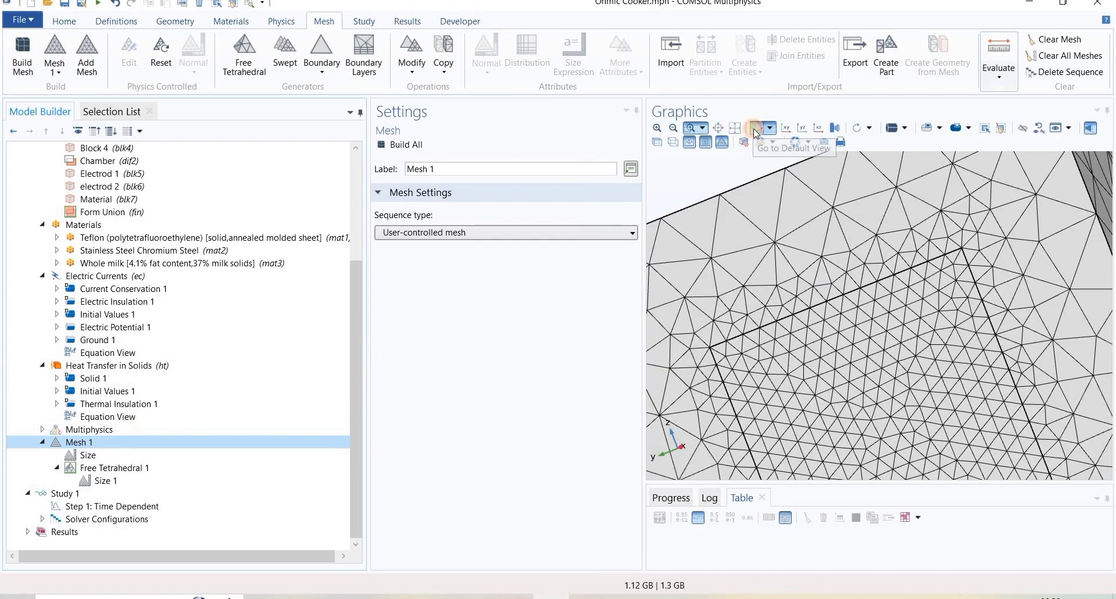
pyautogui.click(756, 128)
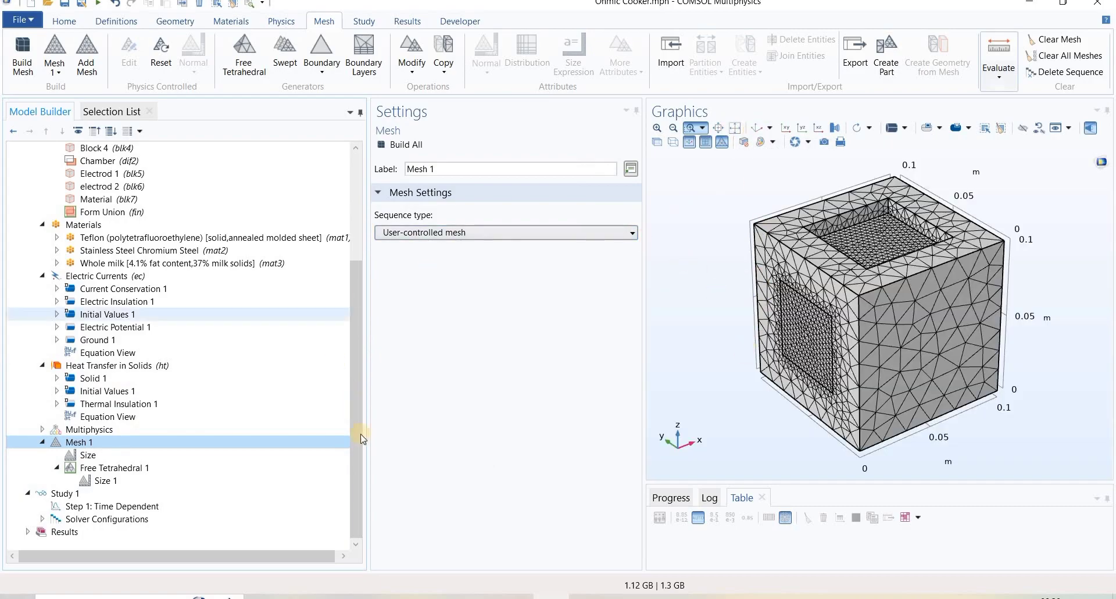
pyautogui.click(119, 403)
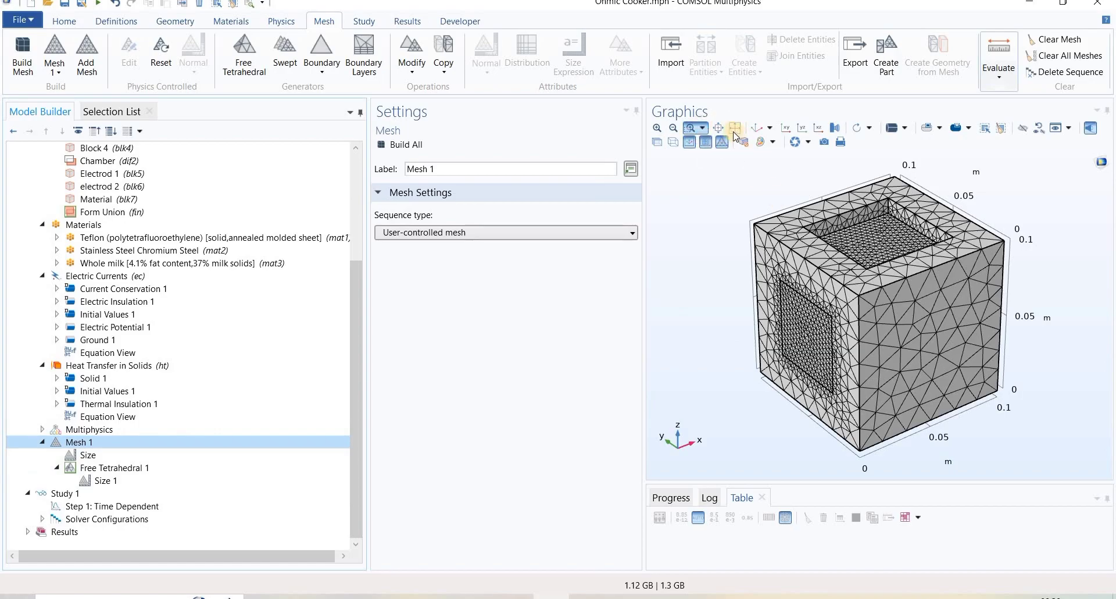
pyautogui.moveTo(688, 127)
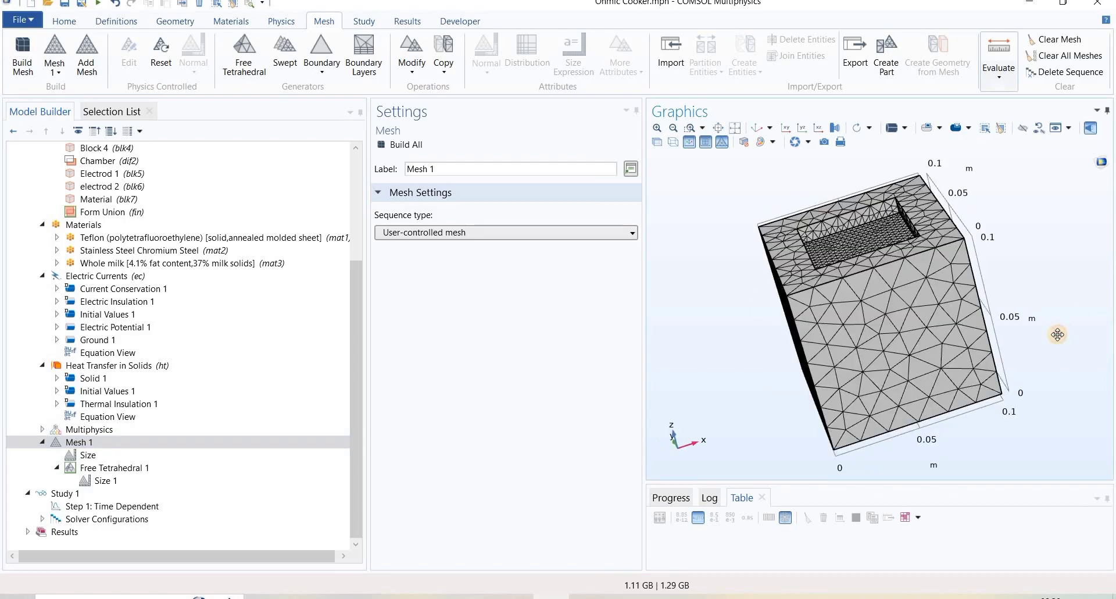
# Step: Orbit the meshed cooker to inspect the finer electrode and sample faces
pyautogui.moveTo(1057, 335); pyautogui.dragTo(1036, 347)
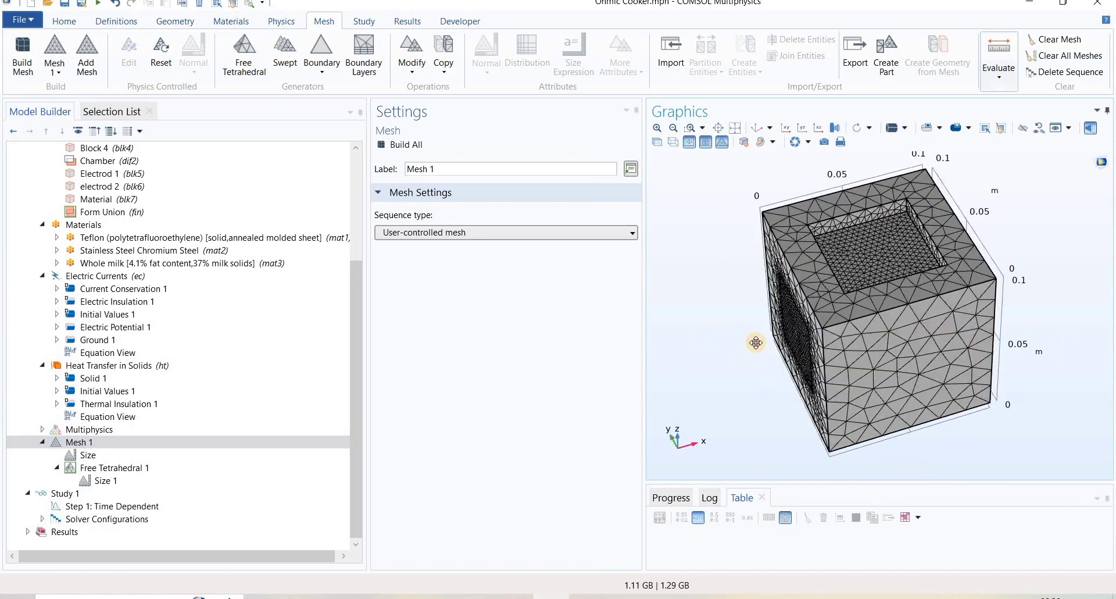
pyautogui.moveTo(757, 341); pyautogui.dragTo(702, 322)
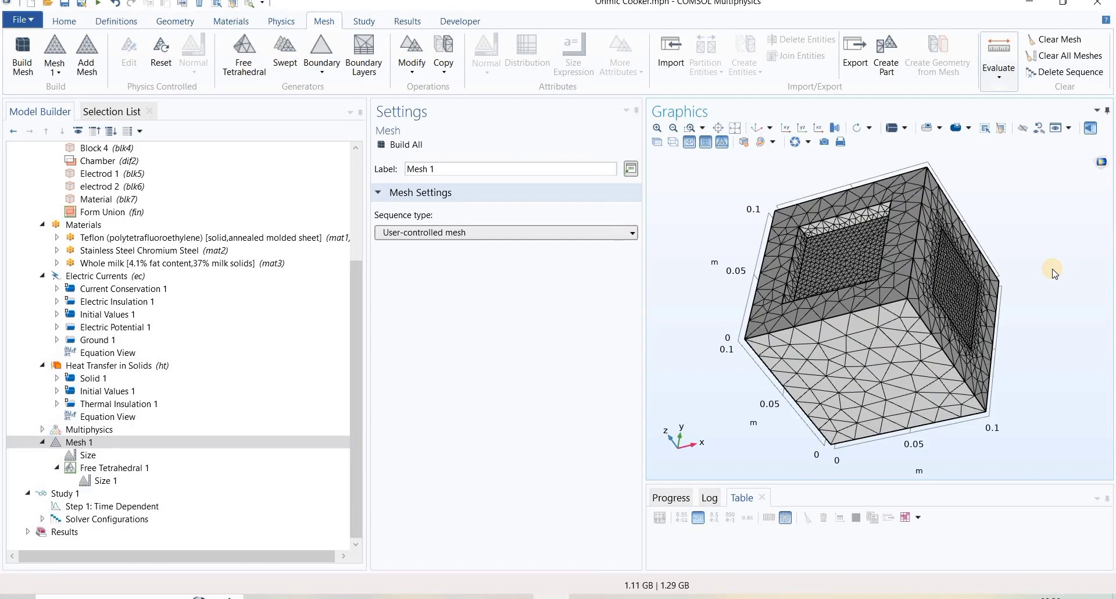
pyautogui.click(778, 370)
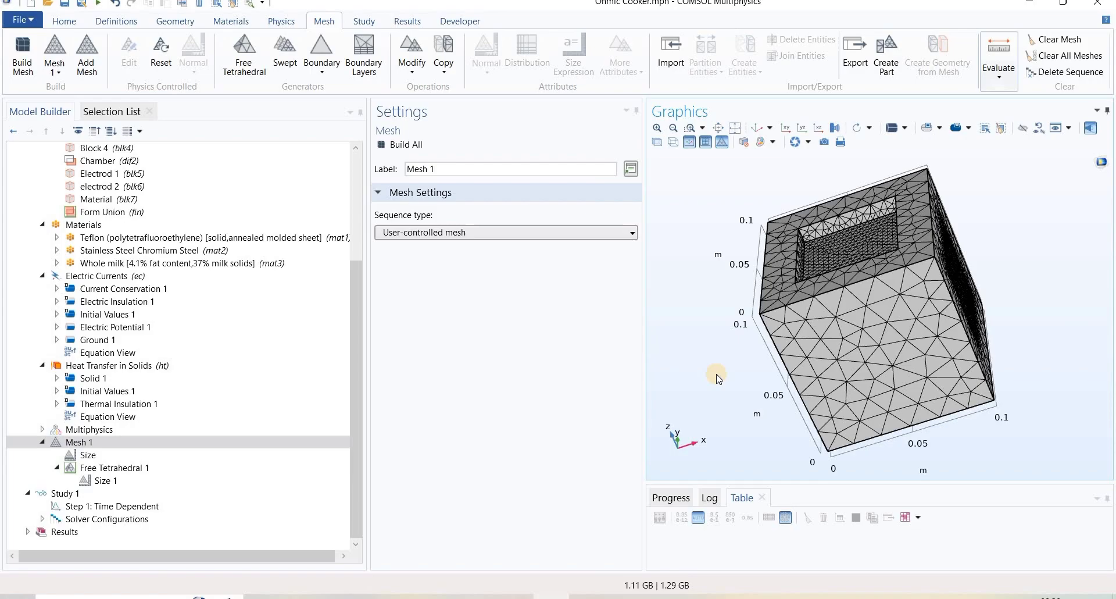
pyautogui.moveTo(664, 394)
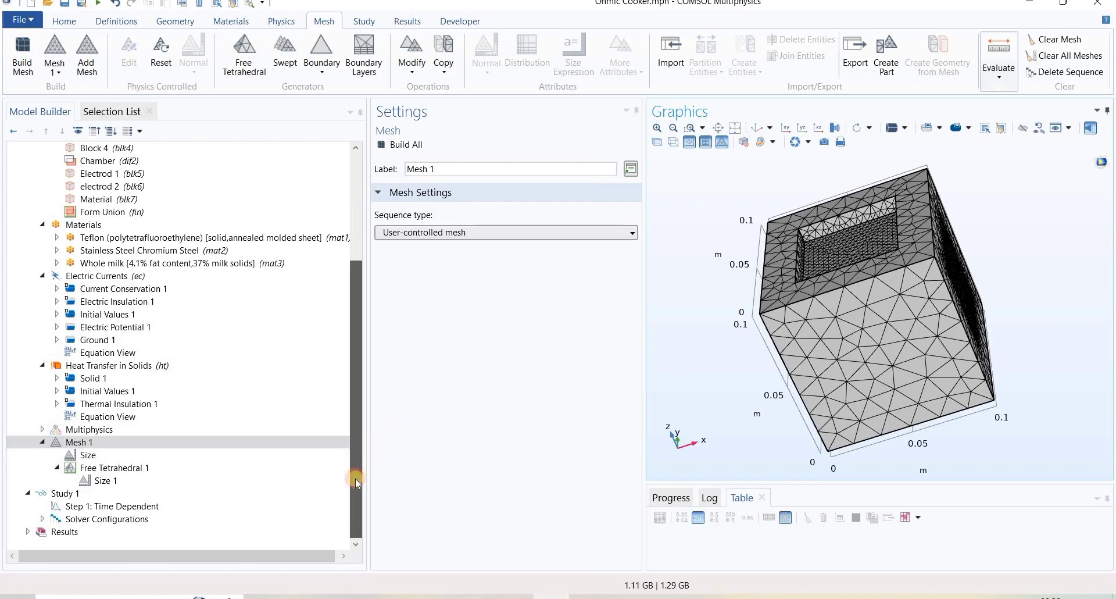
# Step: Turn on Adaptive mesh refinement on Geometry 1 for Study 1 > Step 1: Time Dependent
pyautogui.click(106, 480)
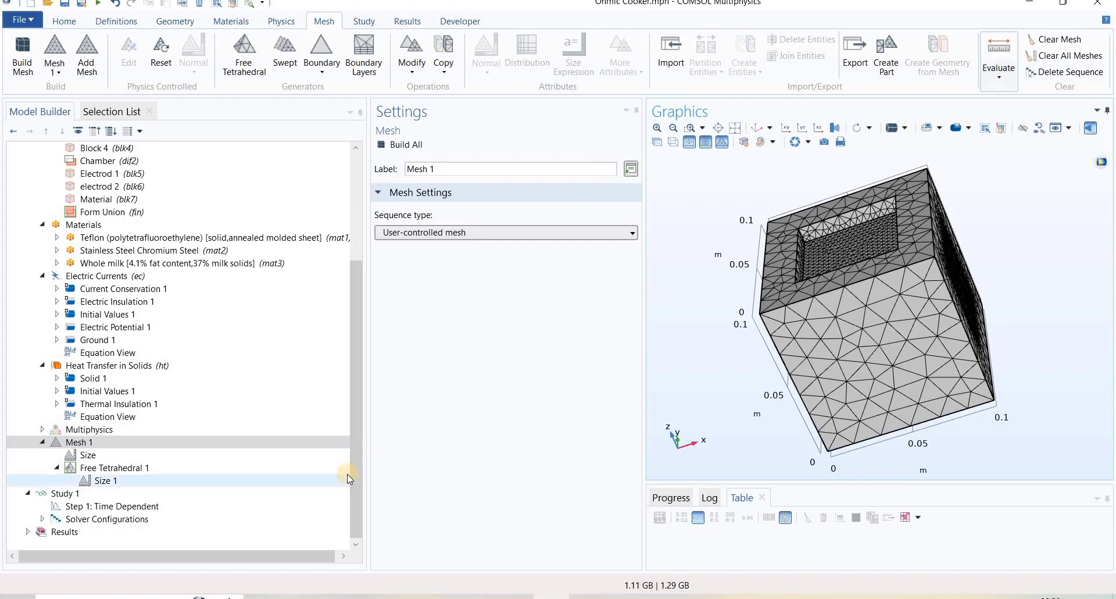
pyautogui.click(65, 493)
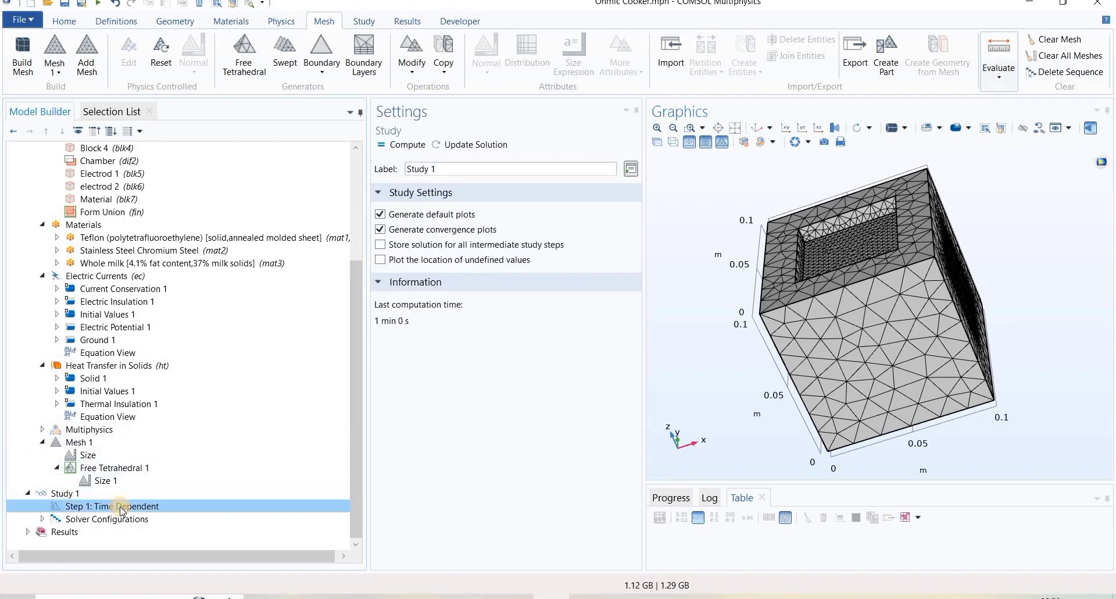
pyautogui.click(112, 506)
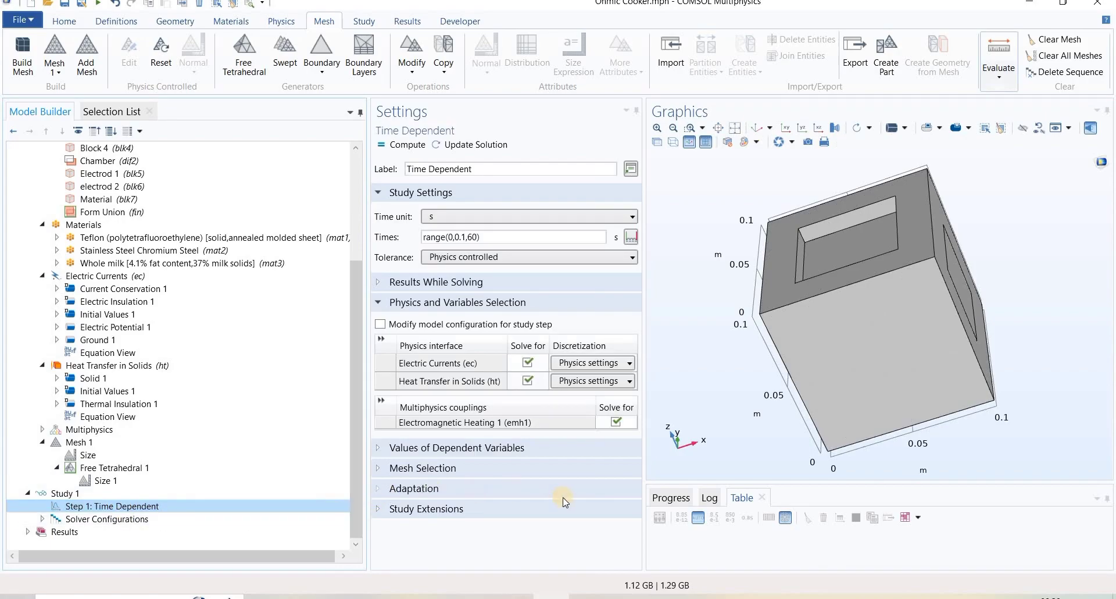
pyautogui.moveTo(431, 488)
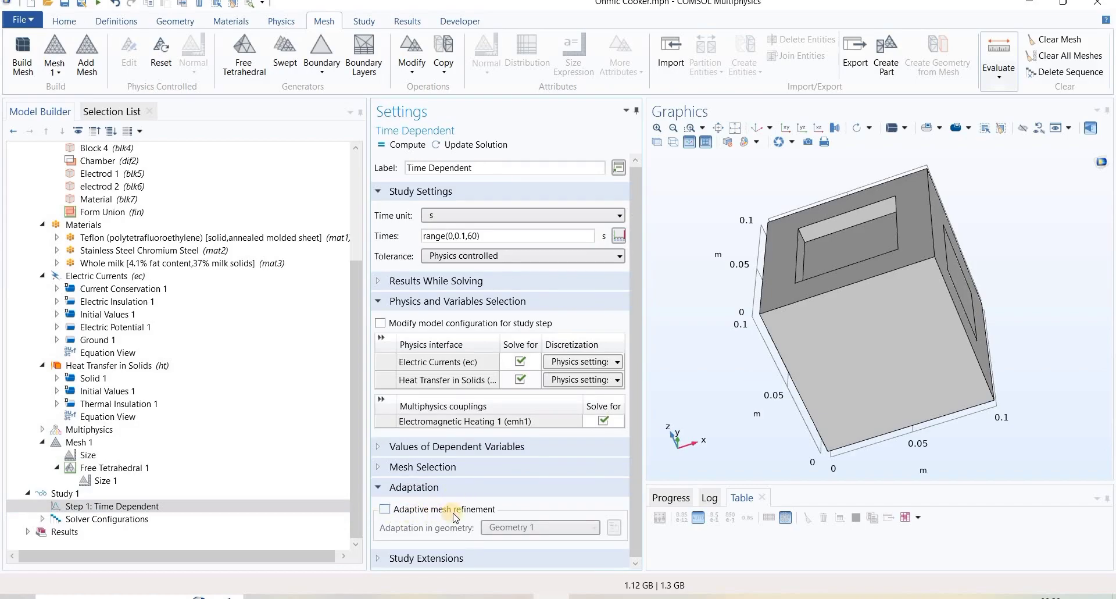
pyautogui.click(385, 508)
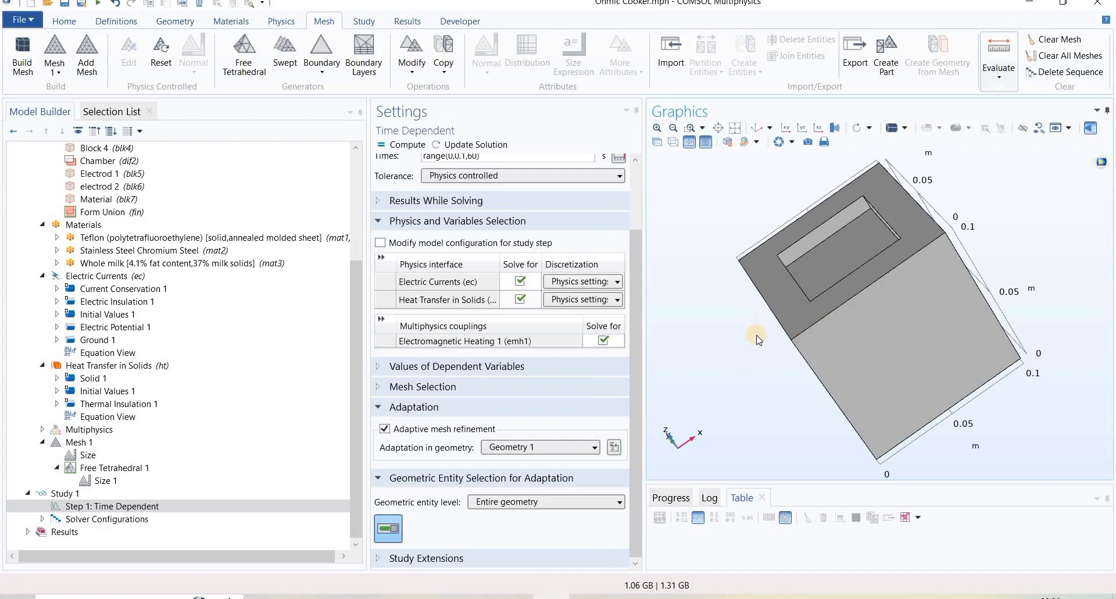
# Step: Orbit the geometry to inspect the electrode openings from another side
pyautogui.moveTo(758, 341); pyautogui.dragTo(897, 317)
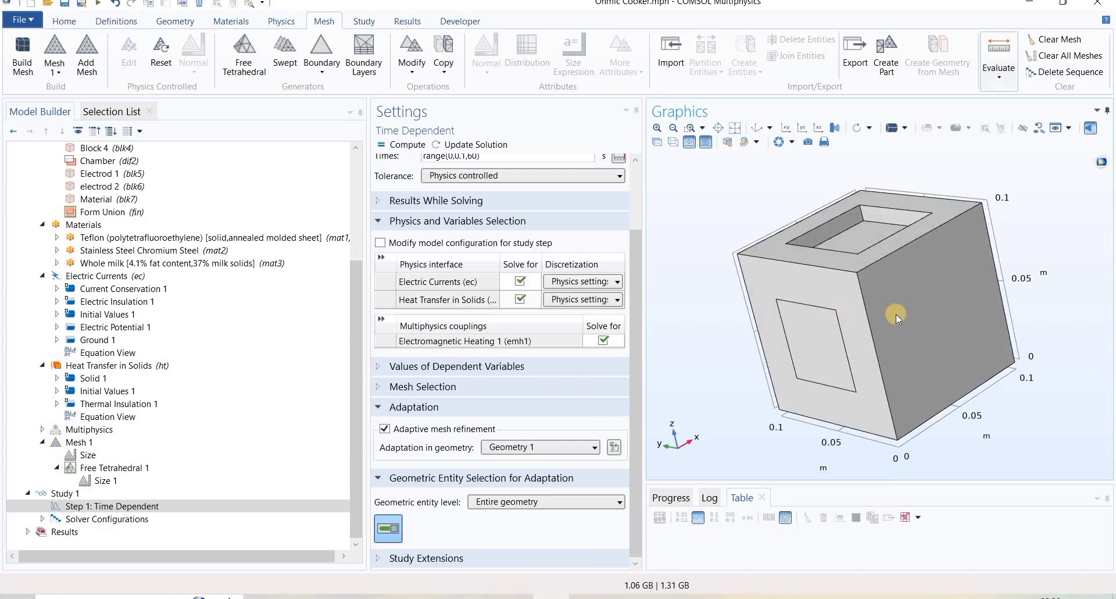
pyautogui.moveTo(1027, 317)
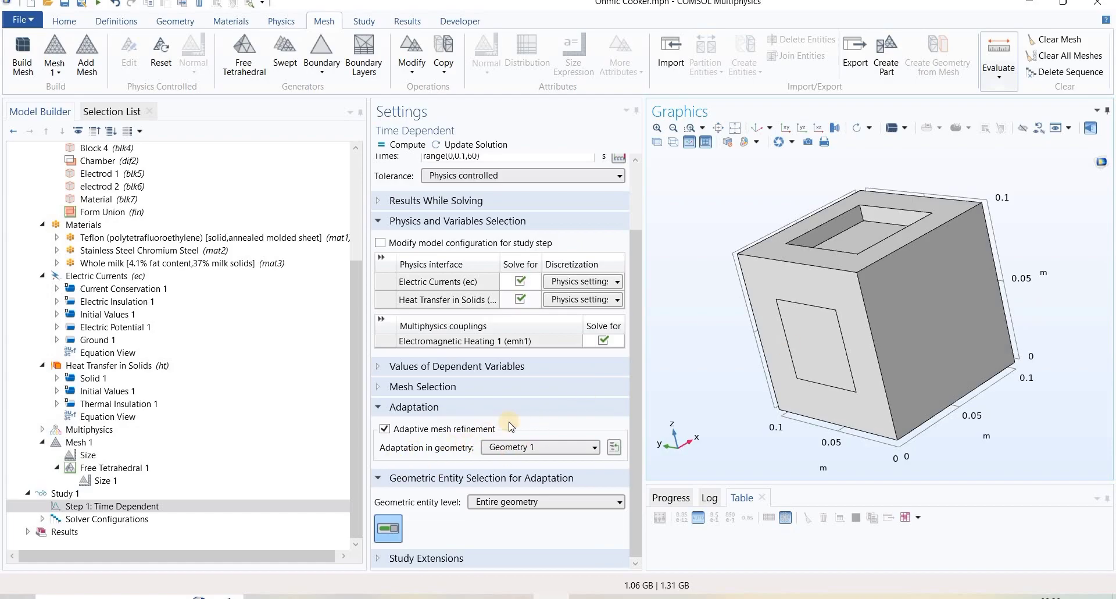
pyautogui.moveTo(510, 426); pyautogui.dragTo(724, 331)
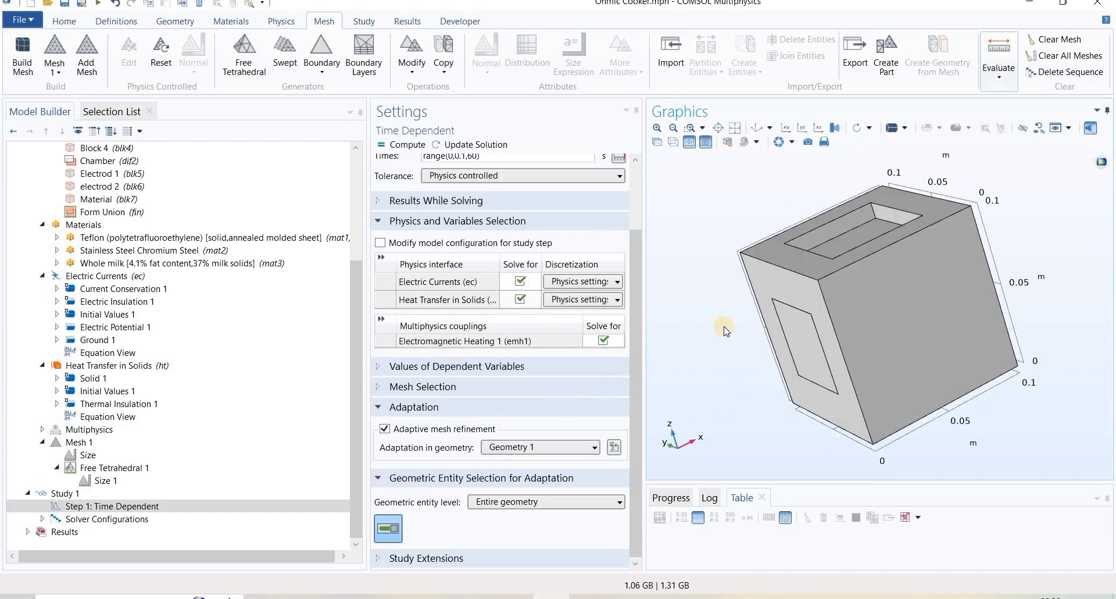
pyautogui.moveTo(722, 332)
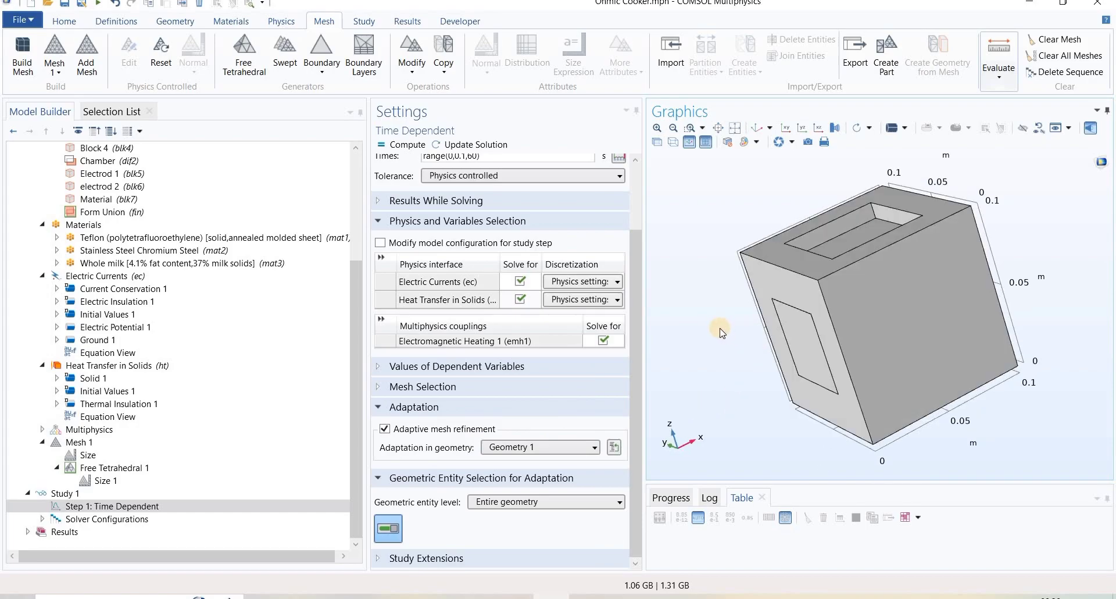